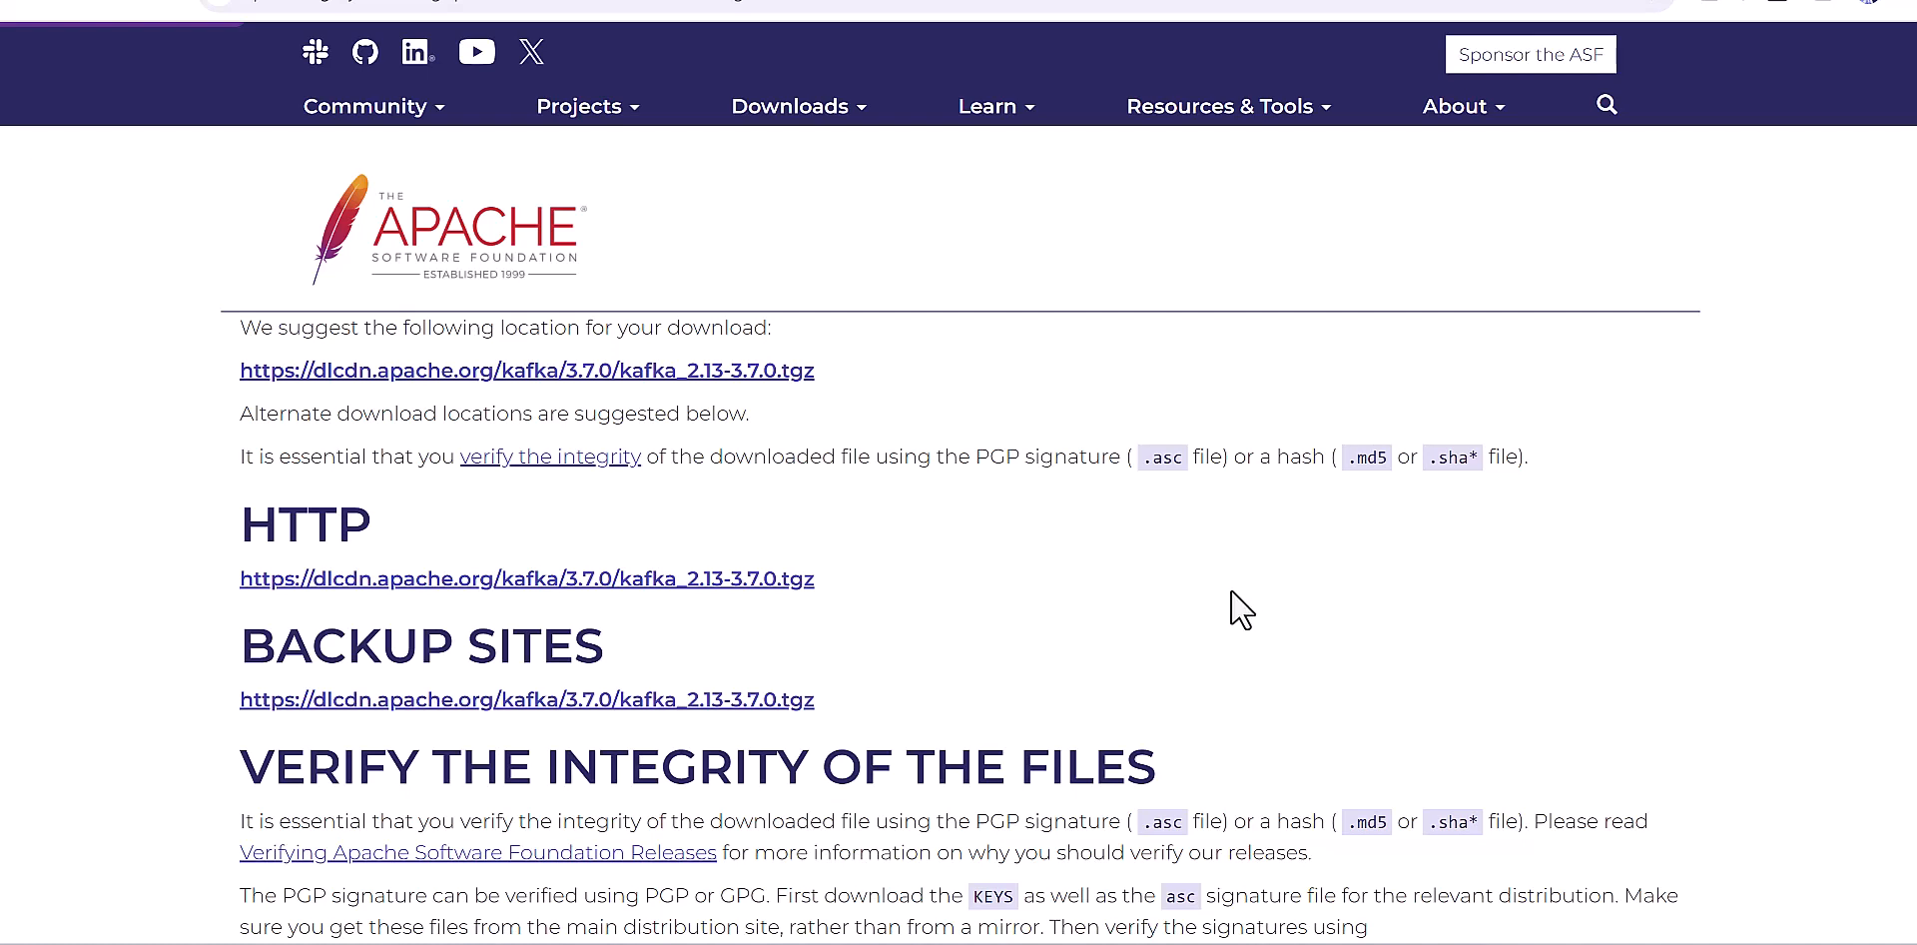
mouse_move(817, 553)
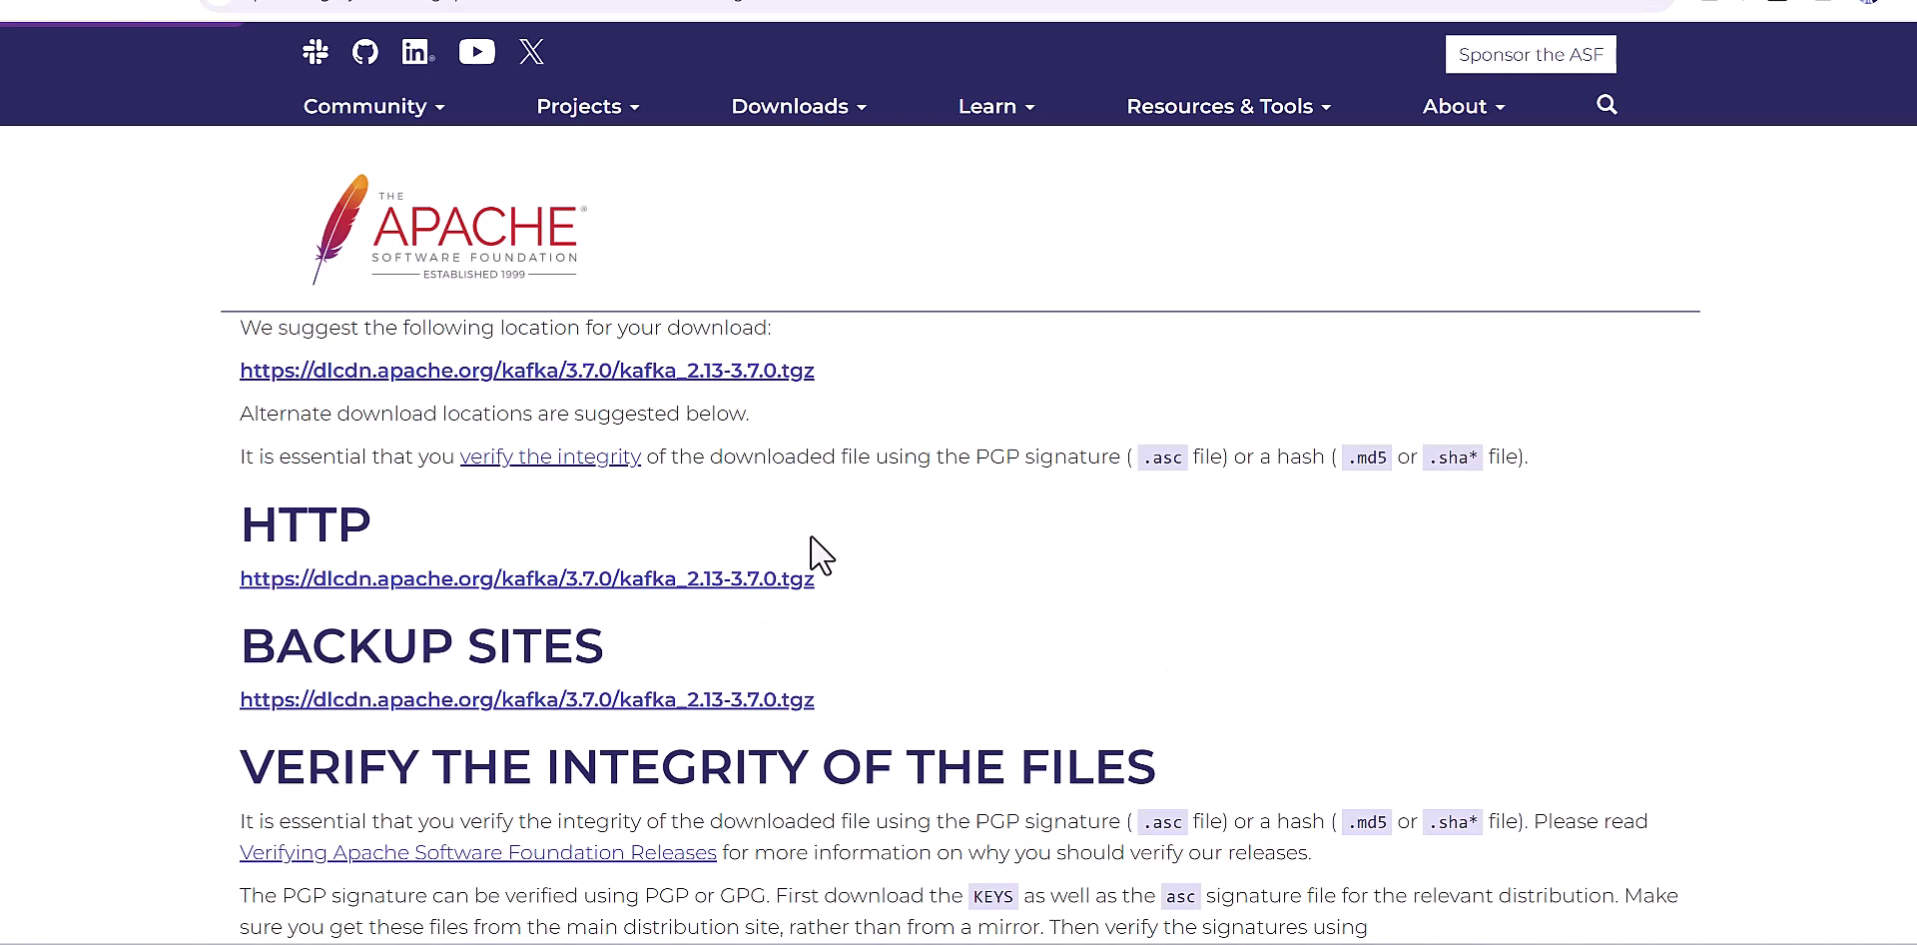
mouse_move(841, 397)
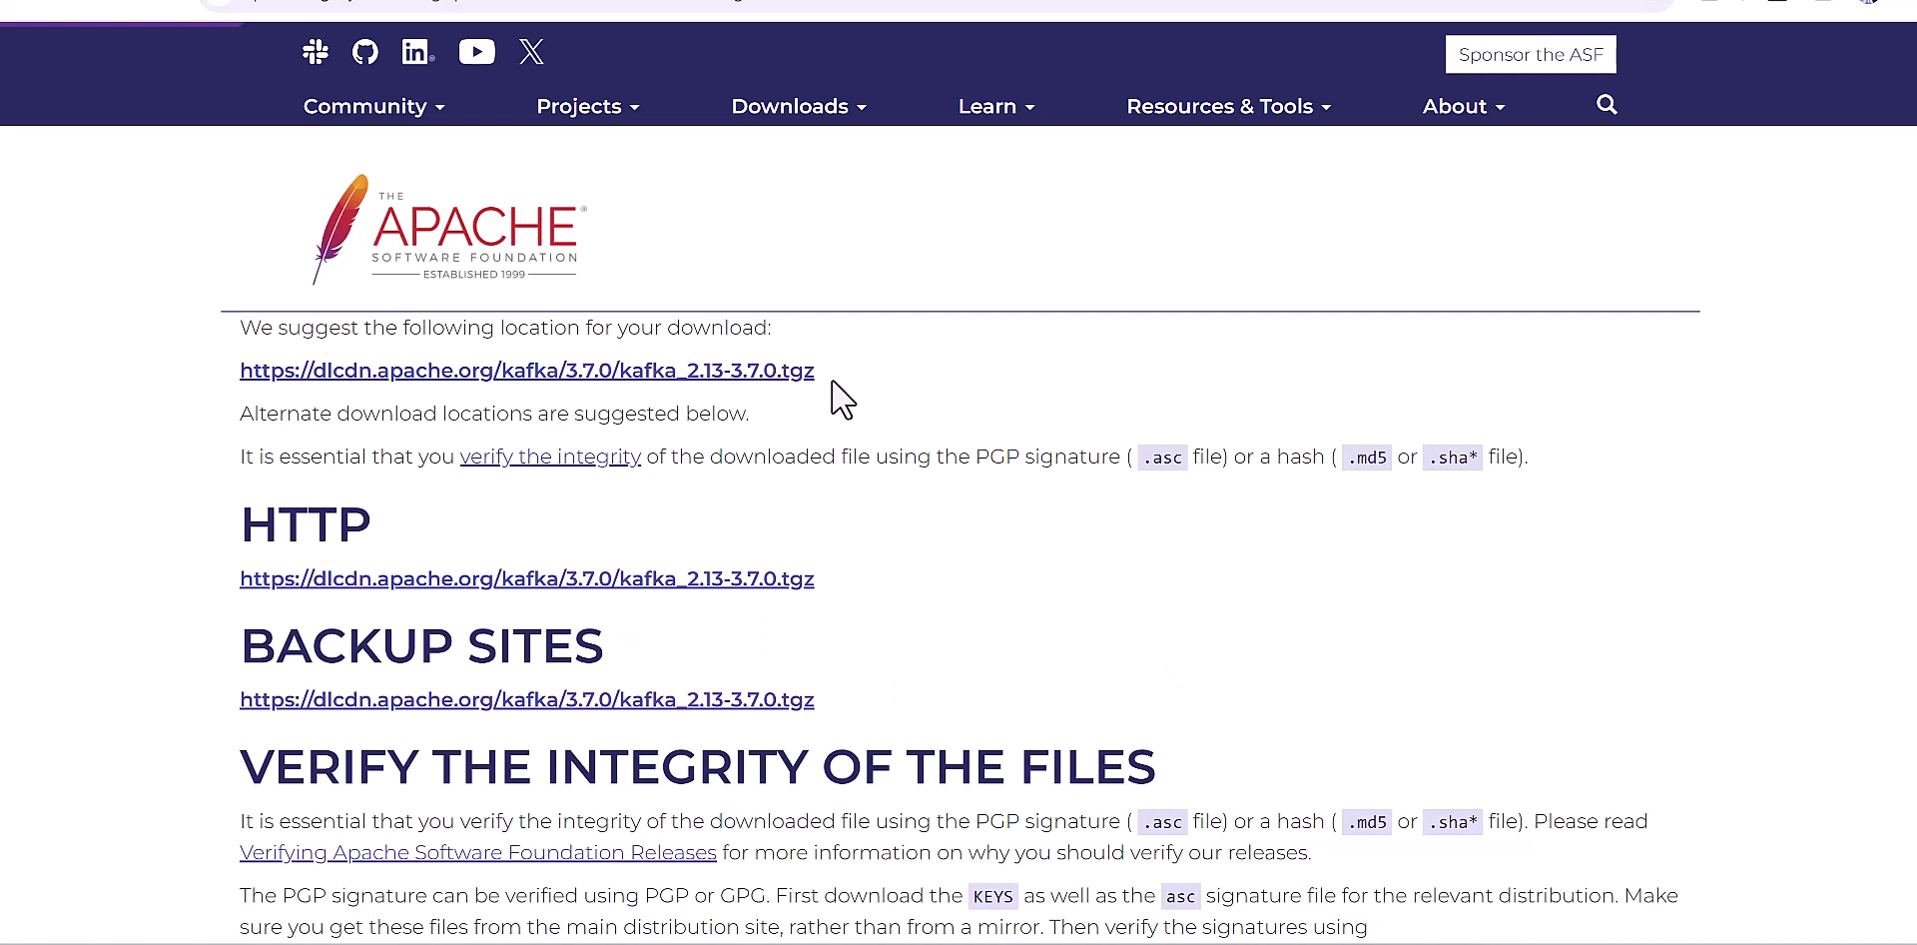
mouse_move(737, 392)
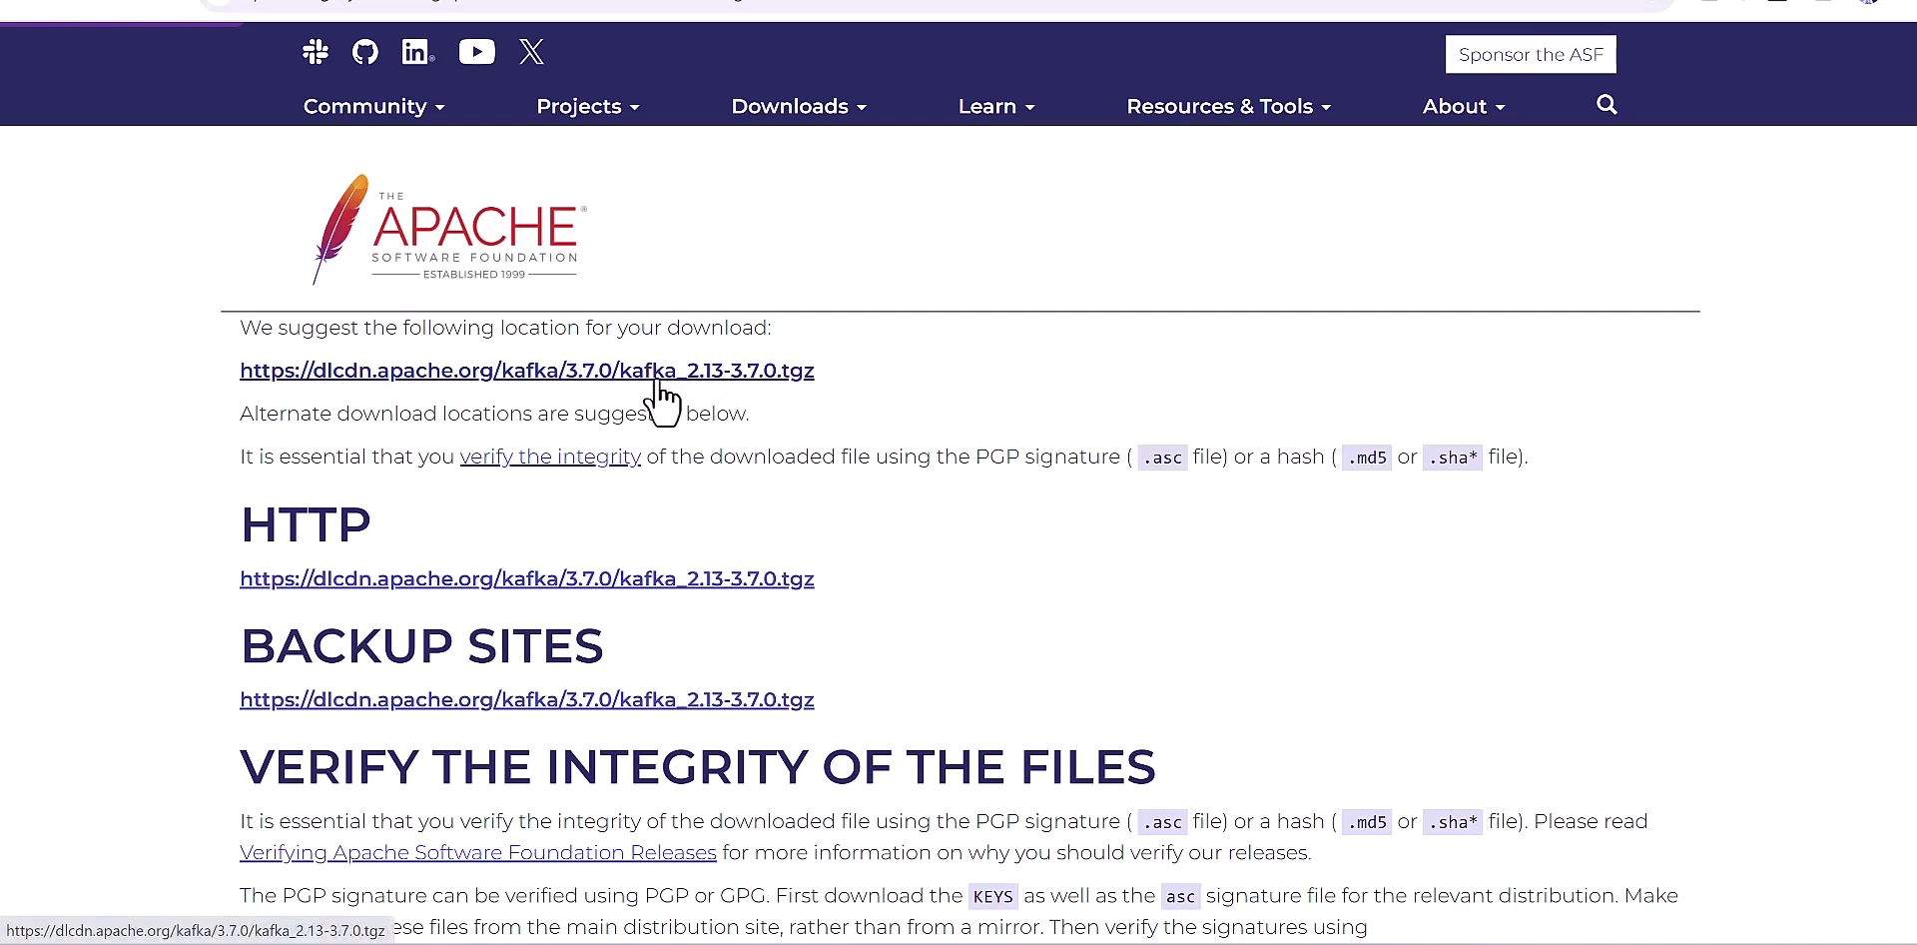
mouse_move(664, 400)
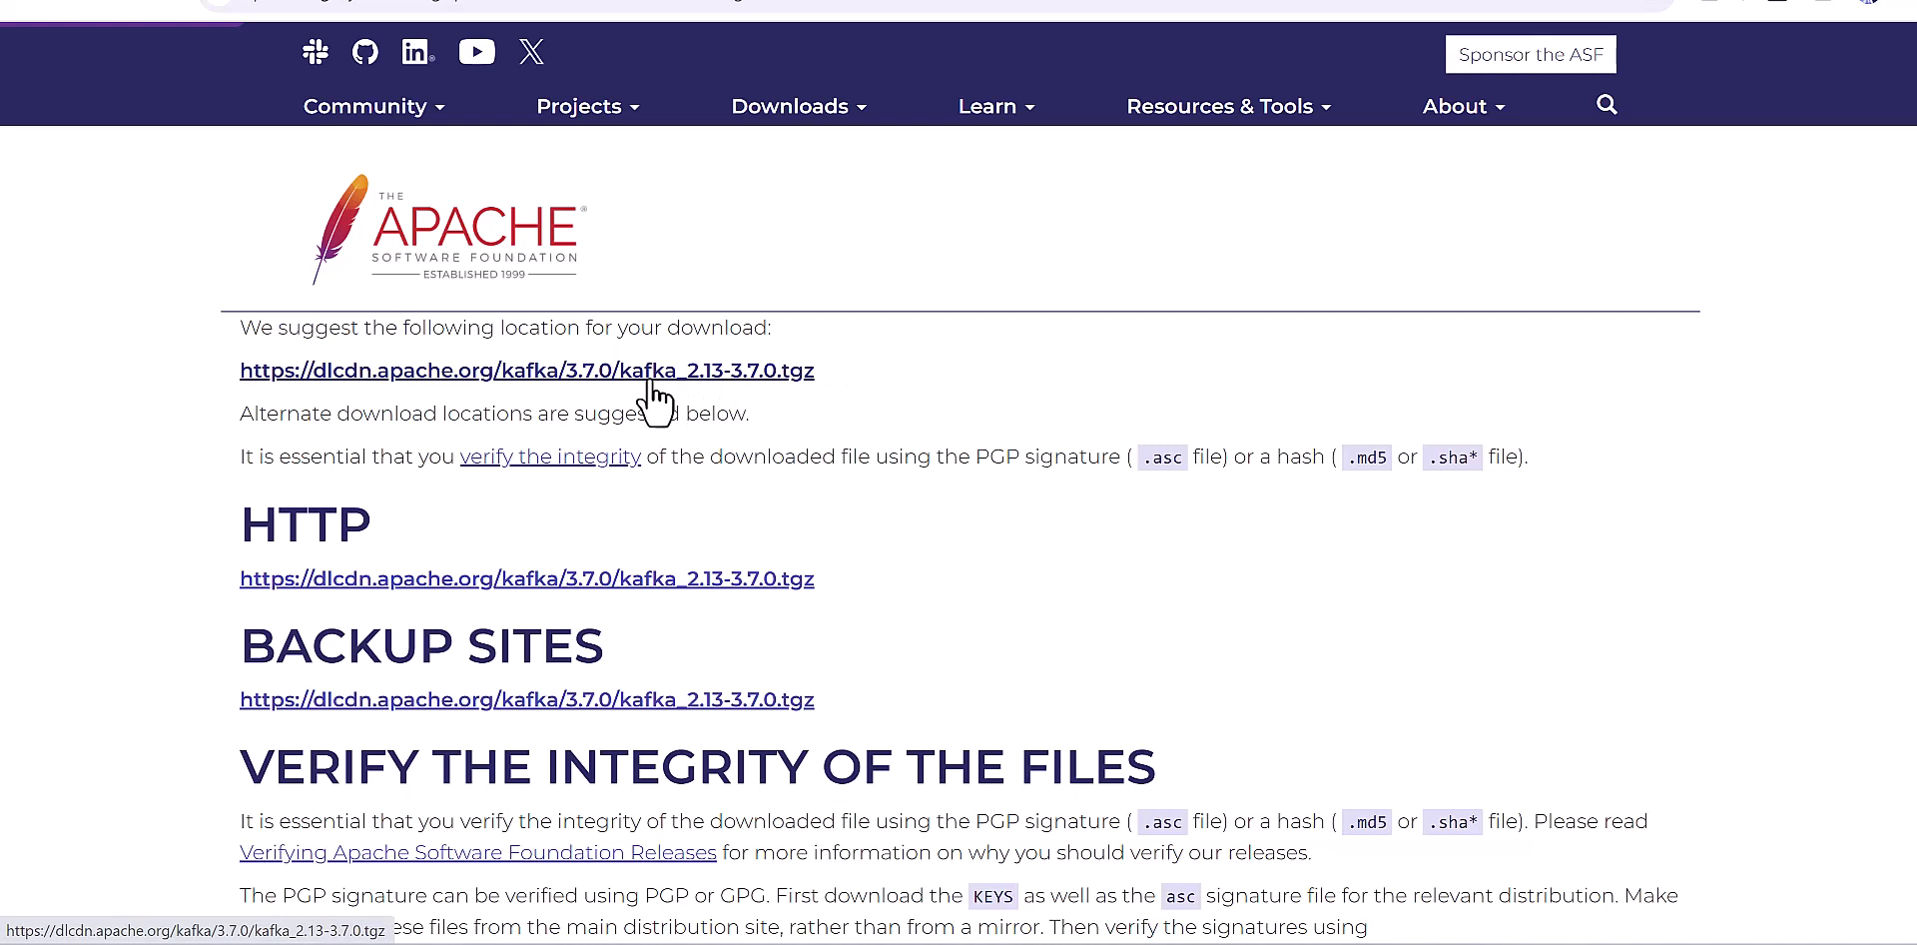
mouse_move(630, 389)
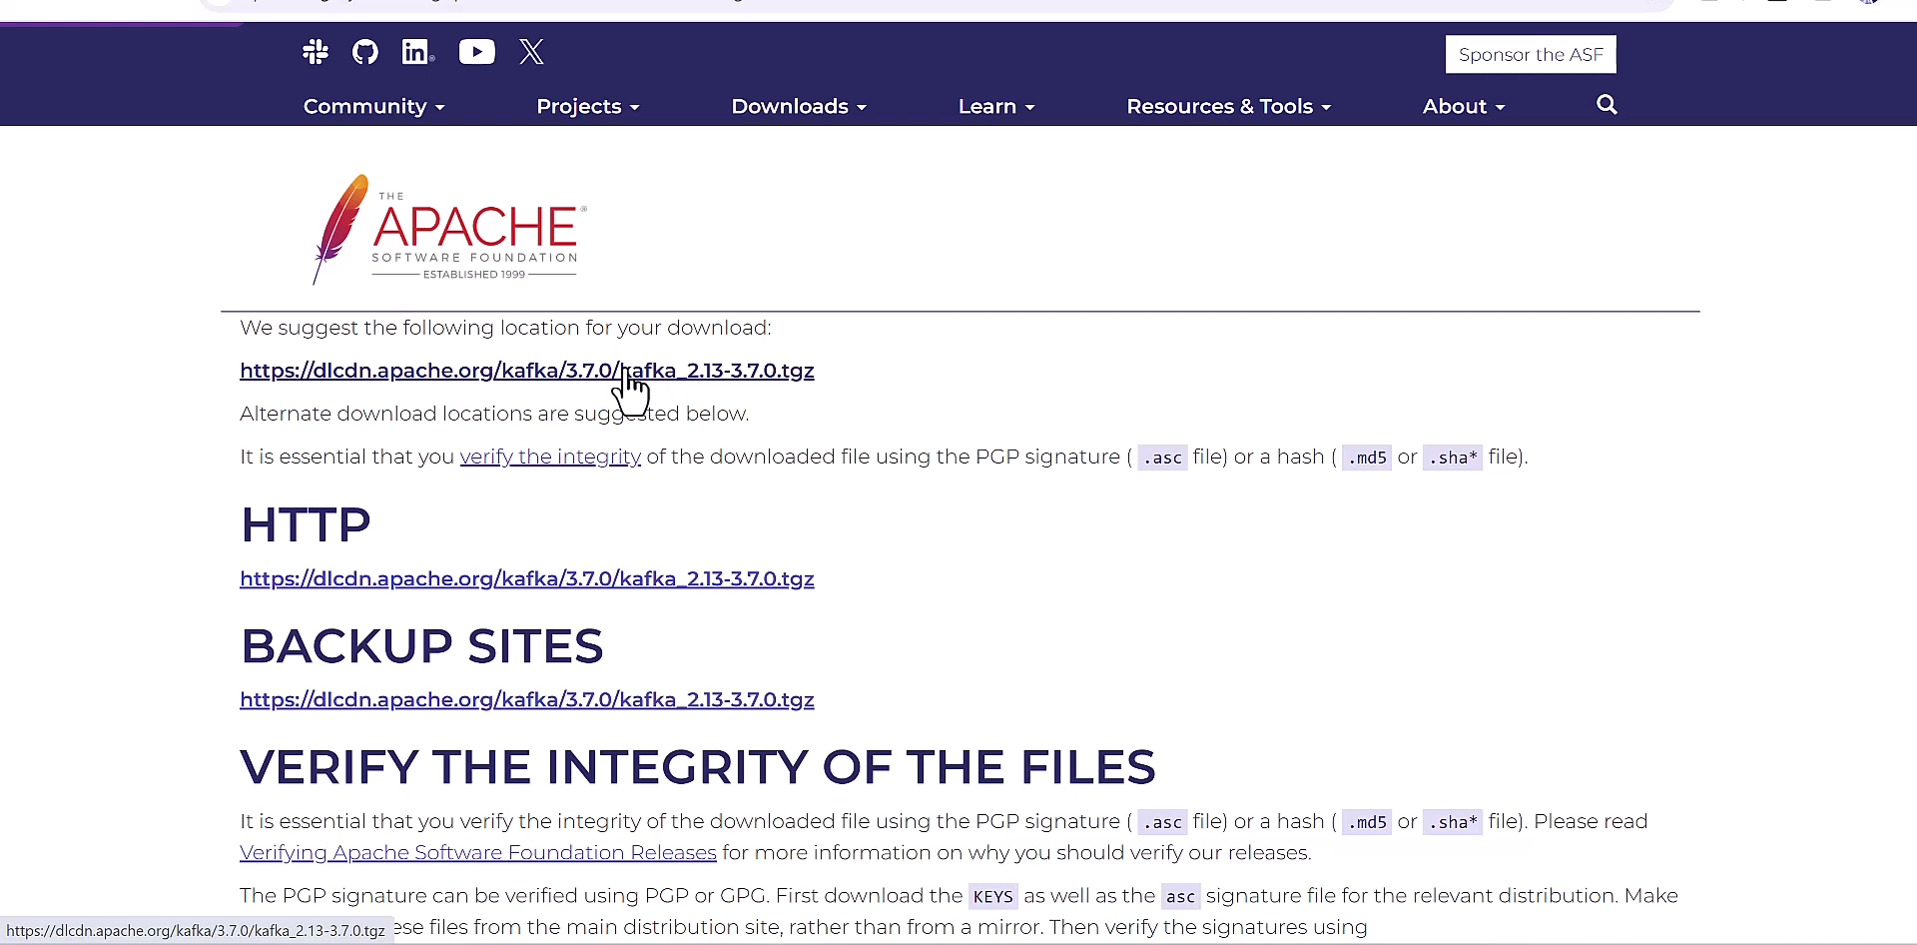
mouse_move(1285, 599)
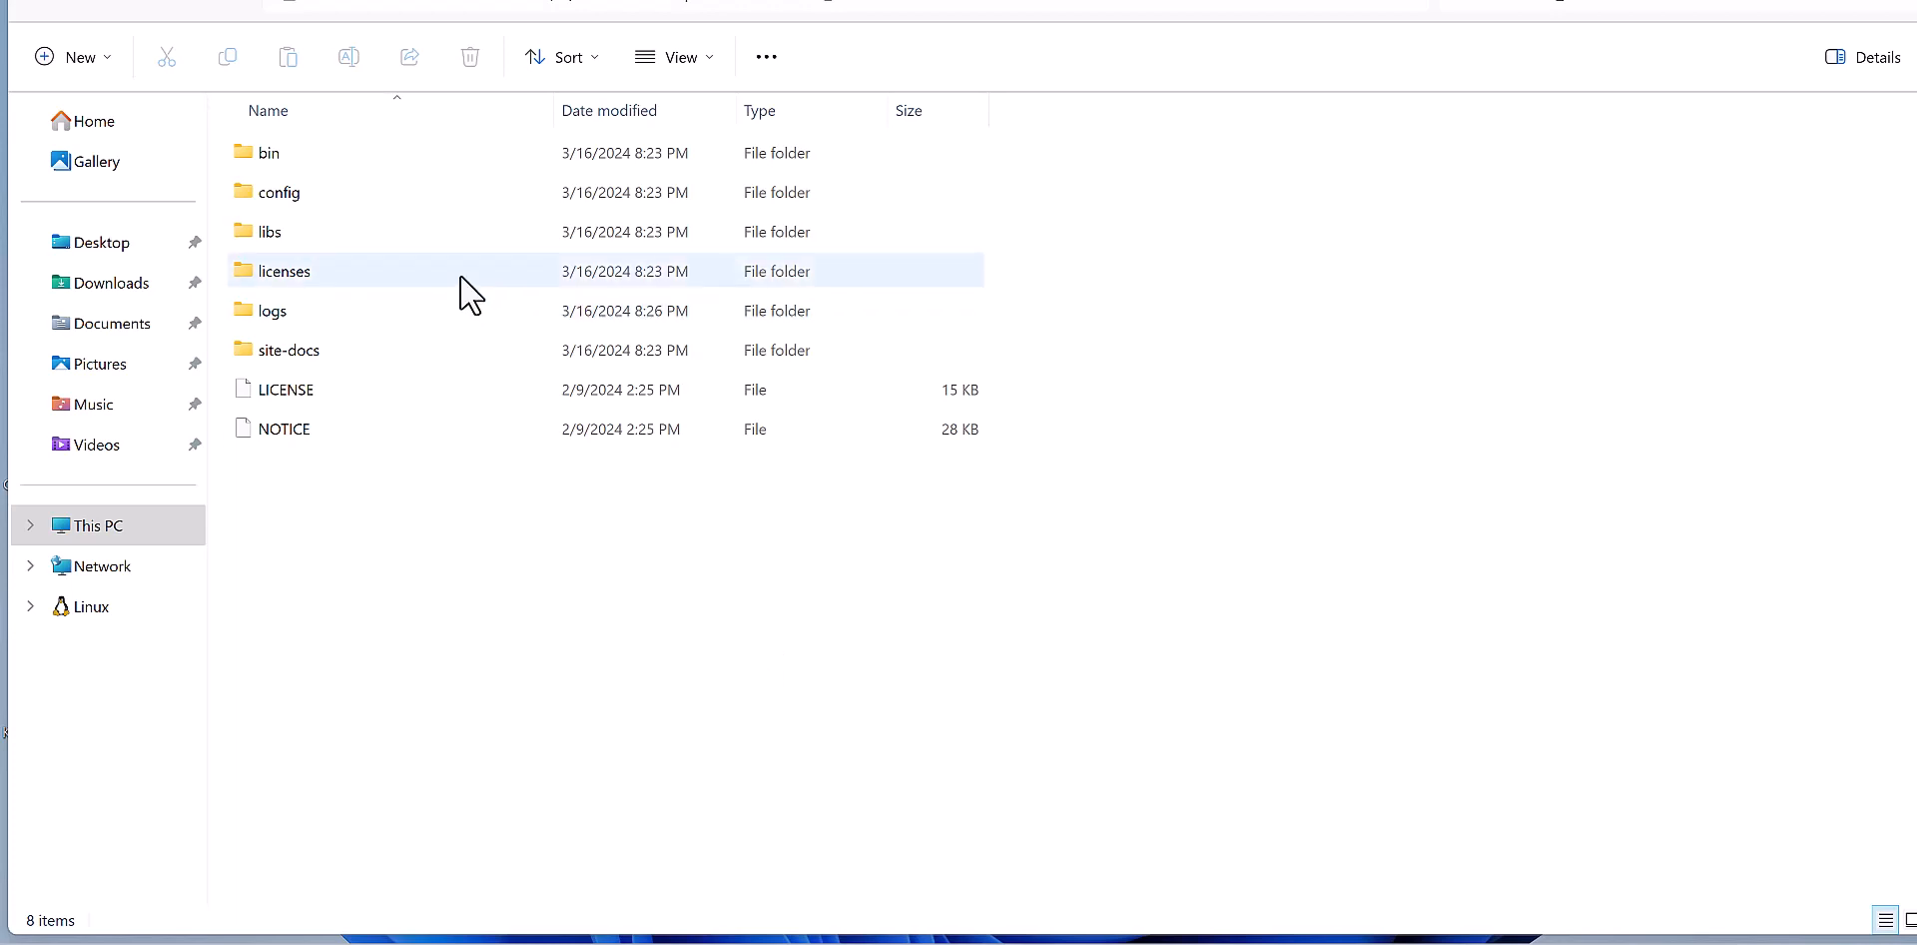
Enter the Kafka bin\windows scripts folder in File Explorer
double_click(277, 269)
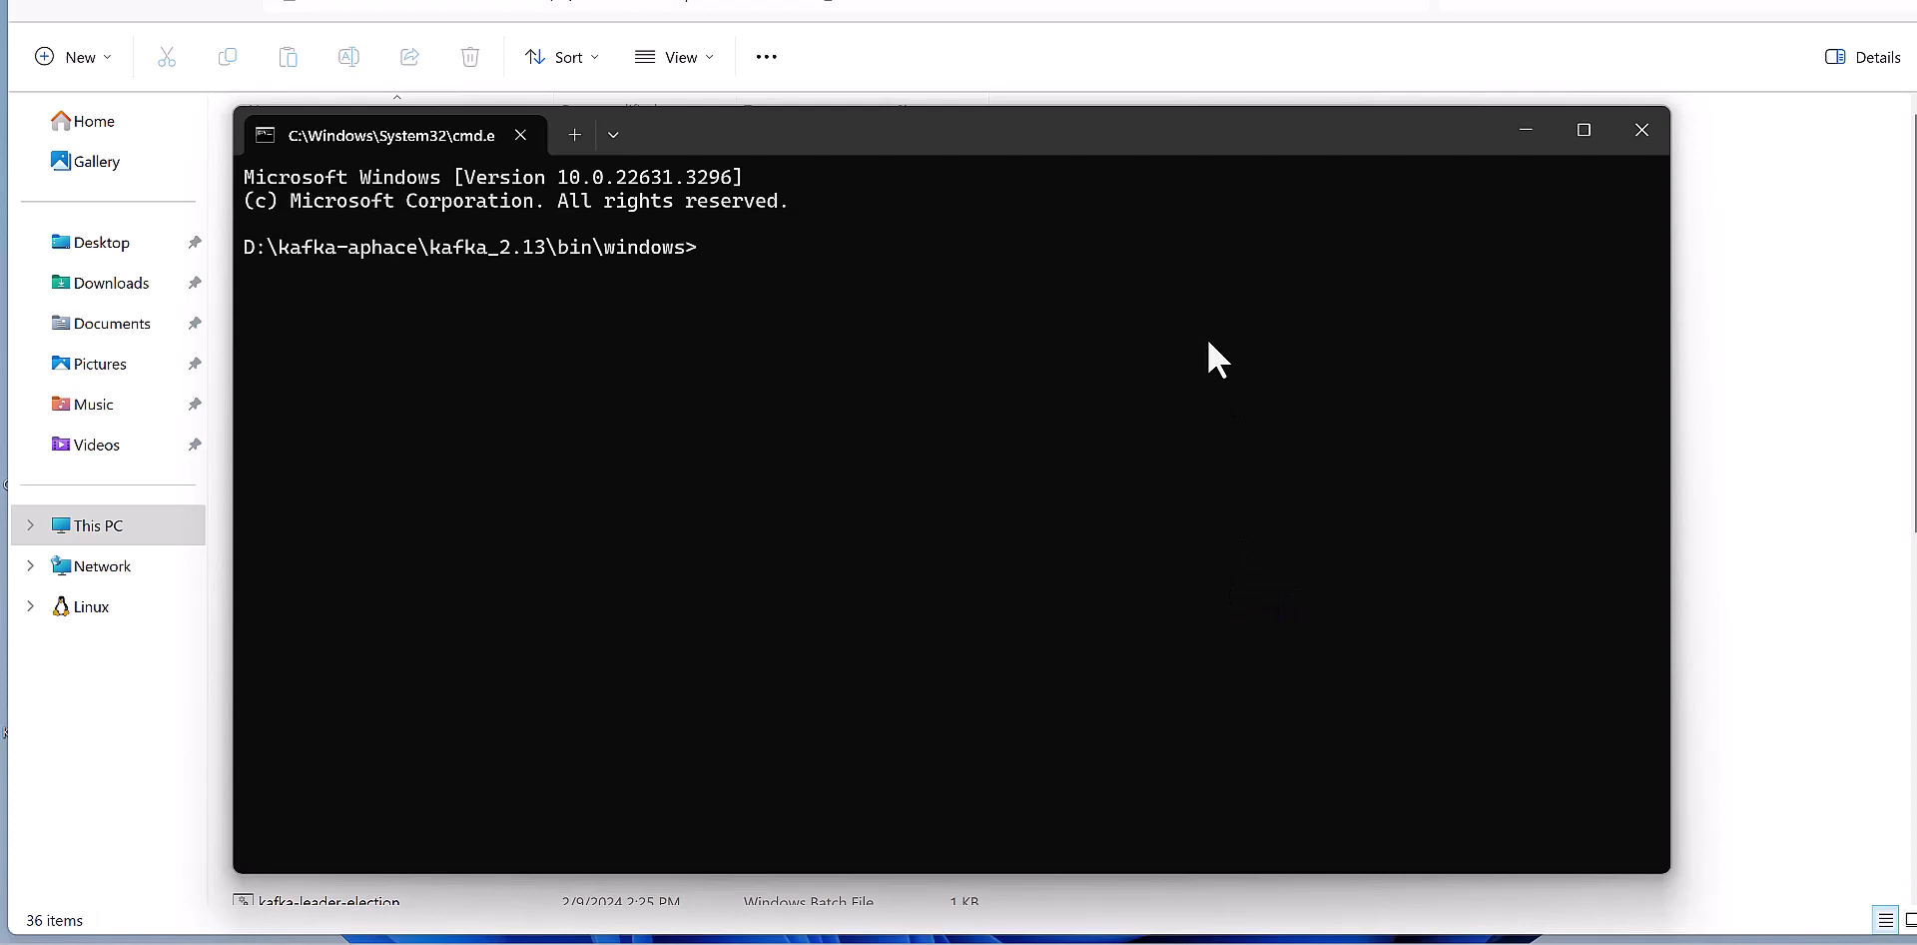
mouse_move(841, 149)
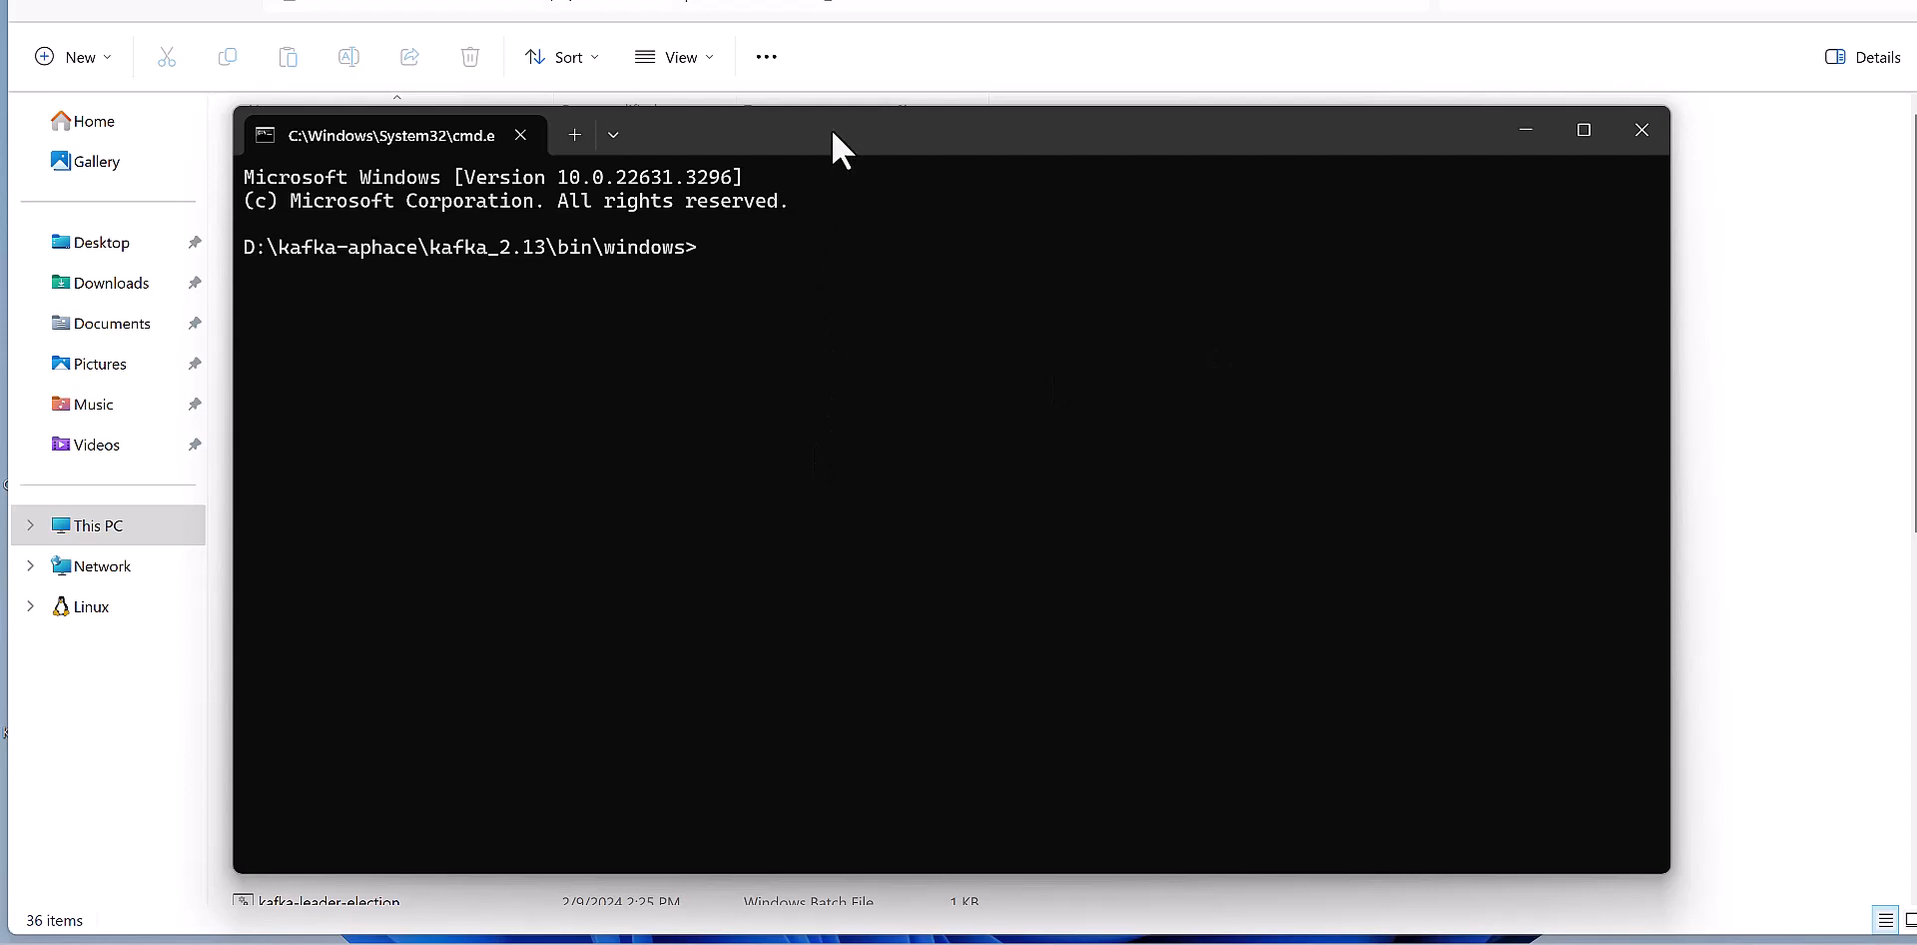
mouse_move(834, 261)
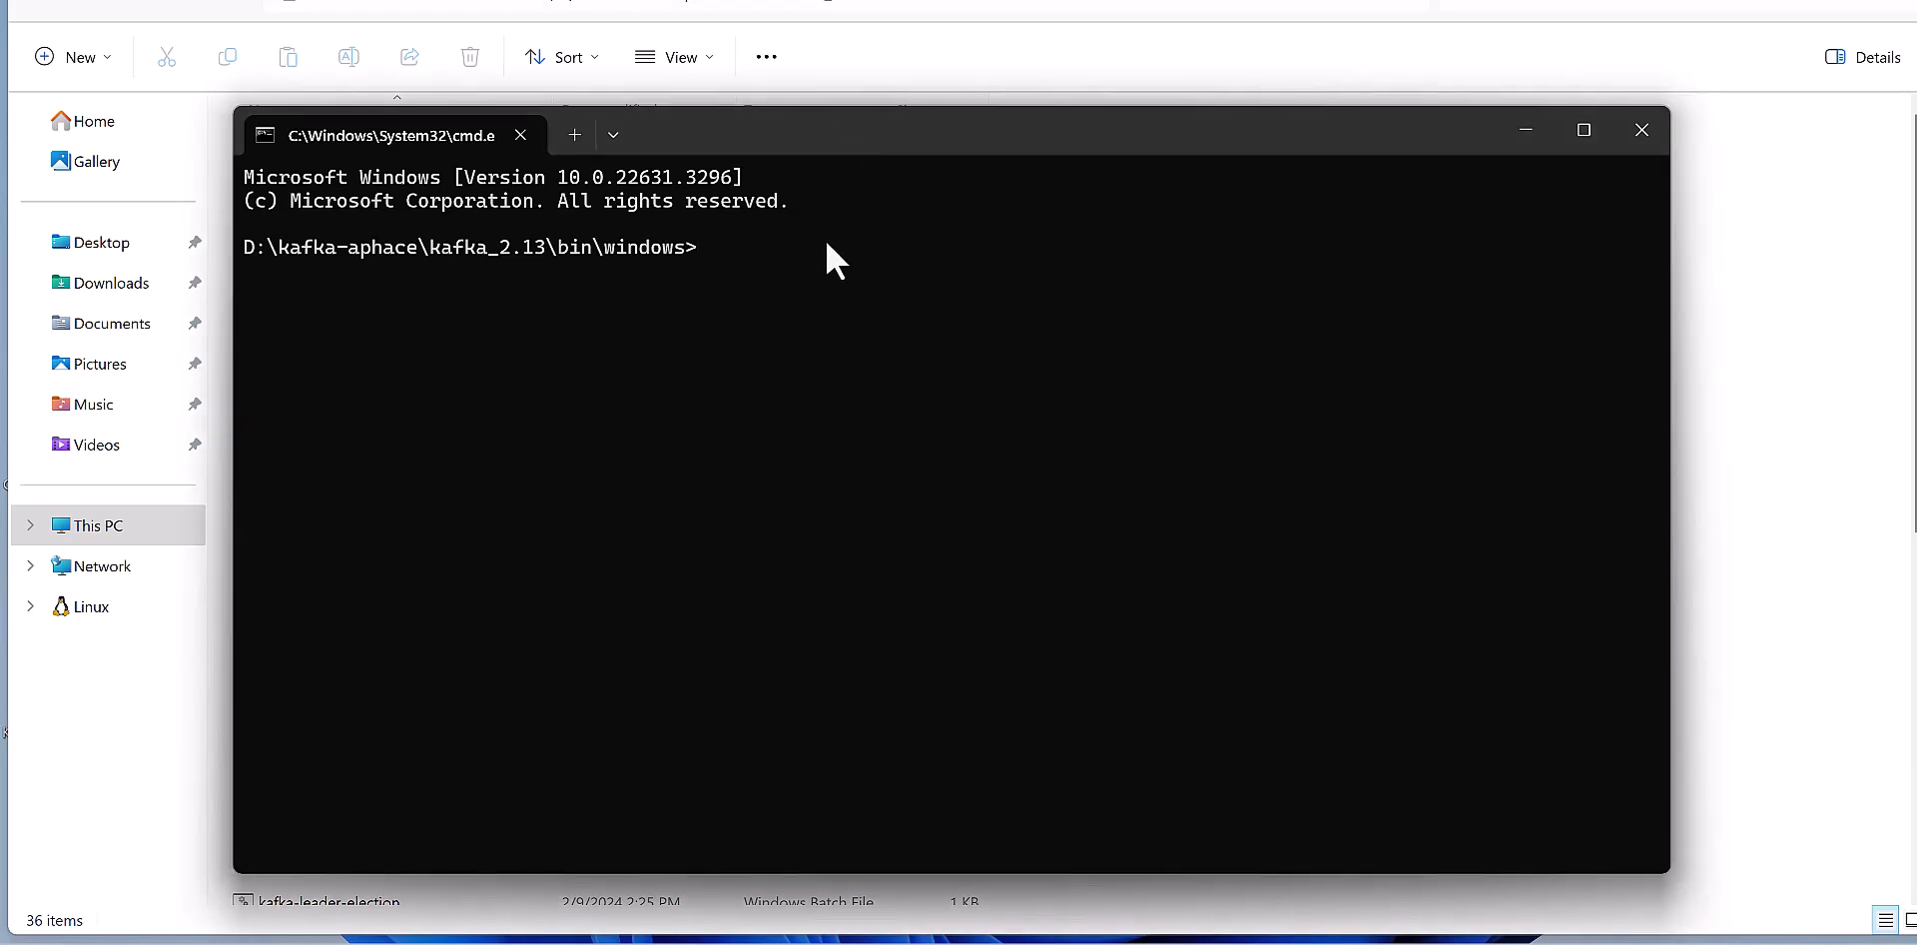
Run .\zookeeper-server-start.bat with ..\..\config\zookeeper.properties and check the startup log
type(".\\zookeeper-server-start.bat ..\\..\\config\\zookeeper.properties")
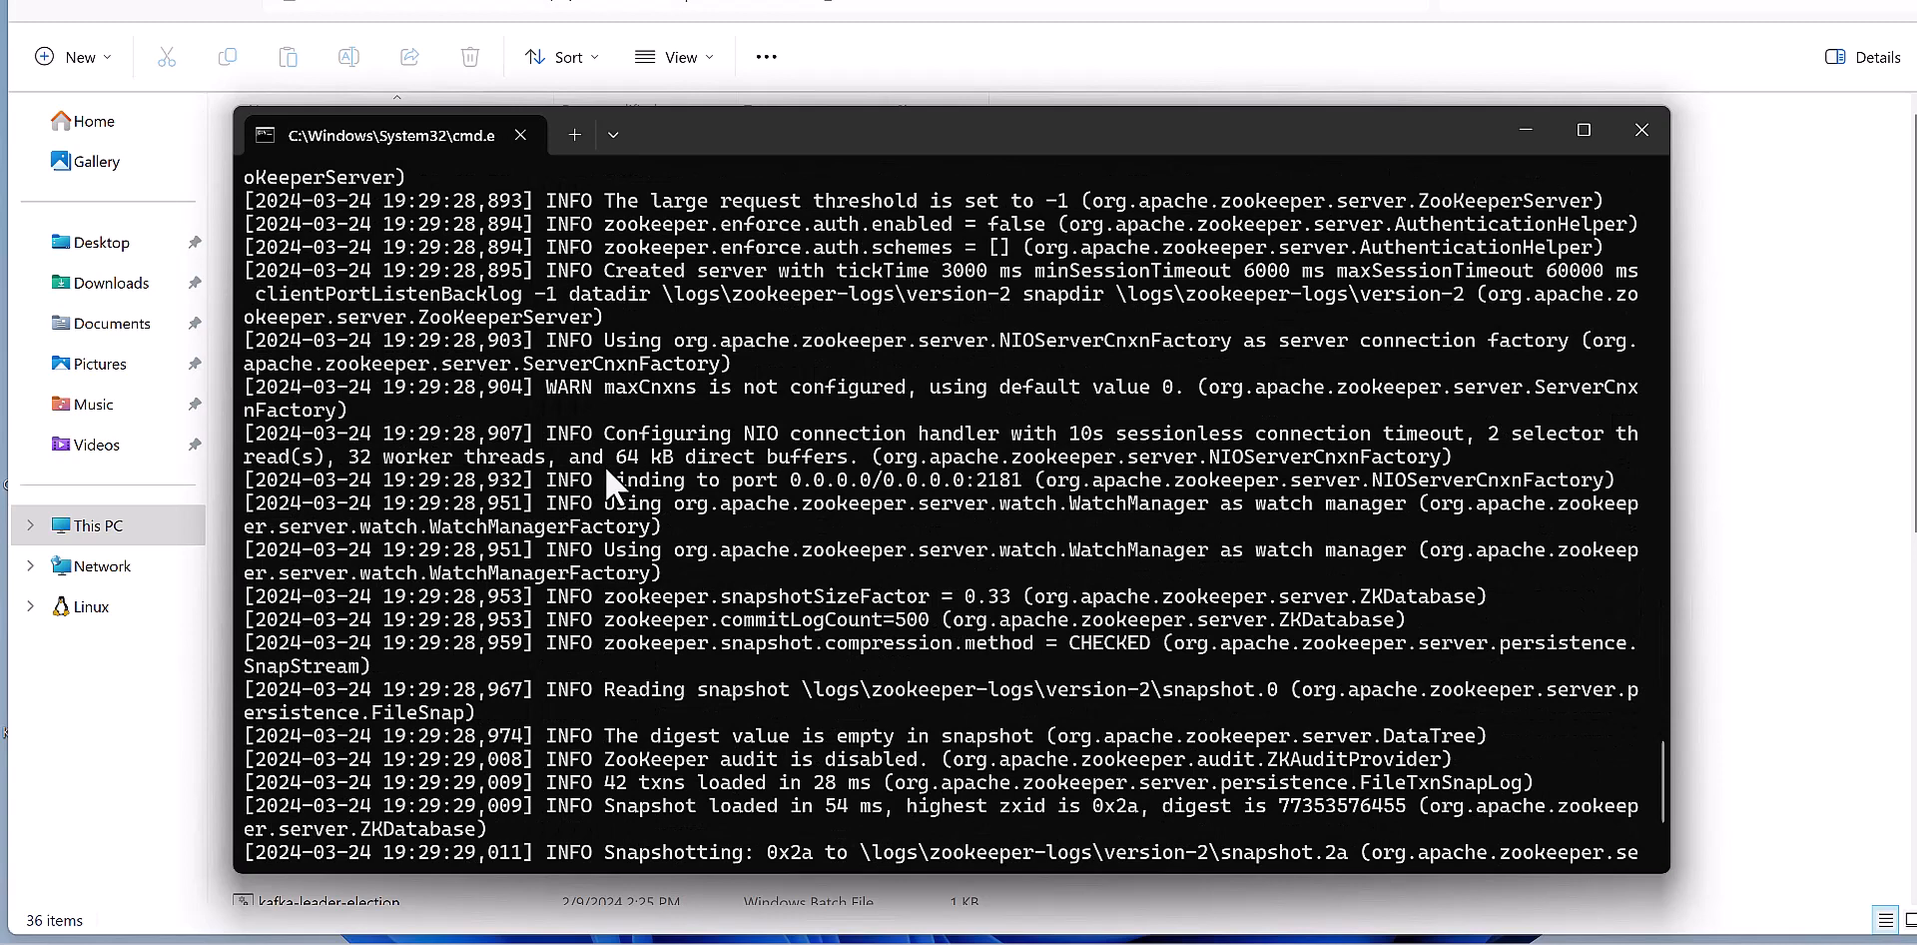
scroll("down", 3)
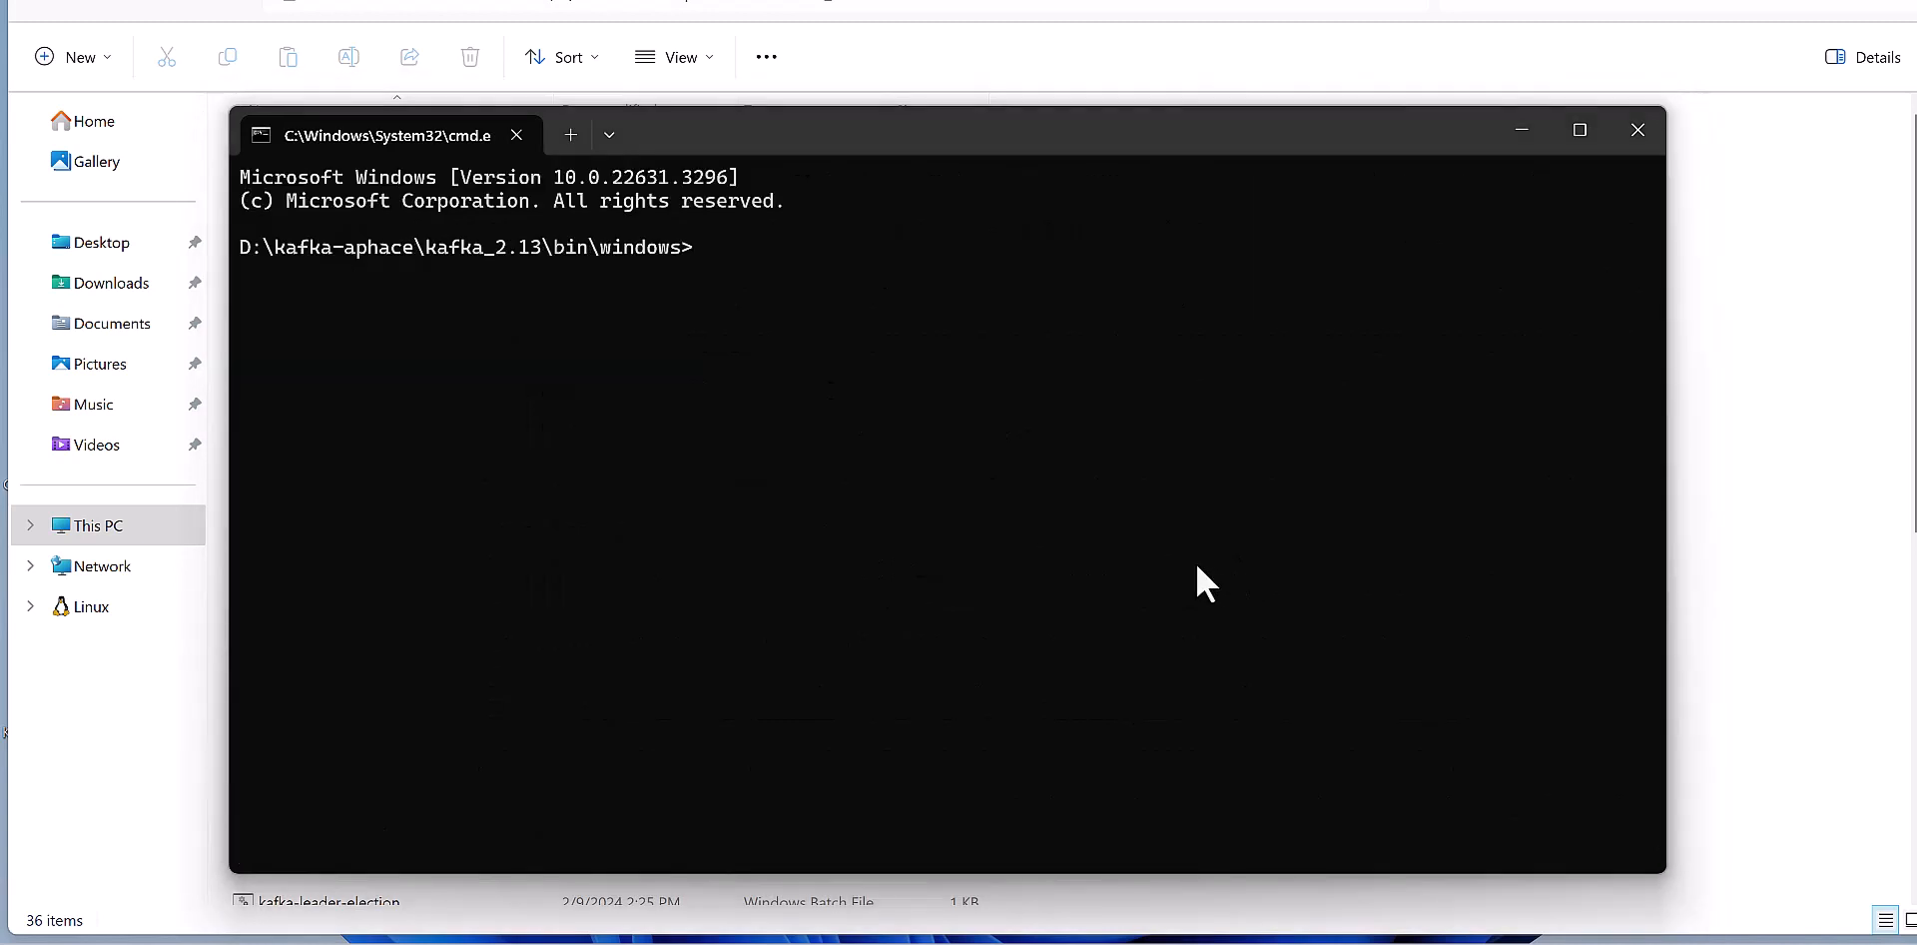
mouse_move(715, 294)
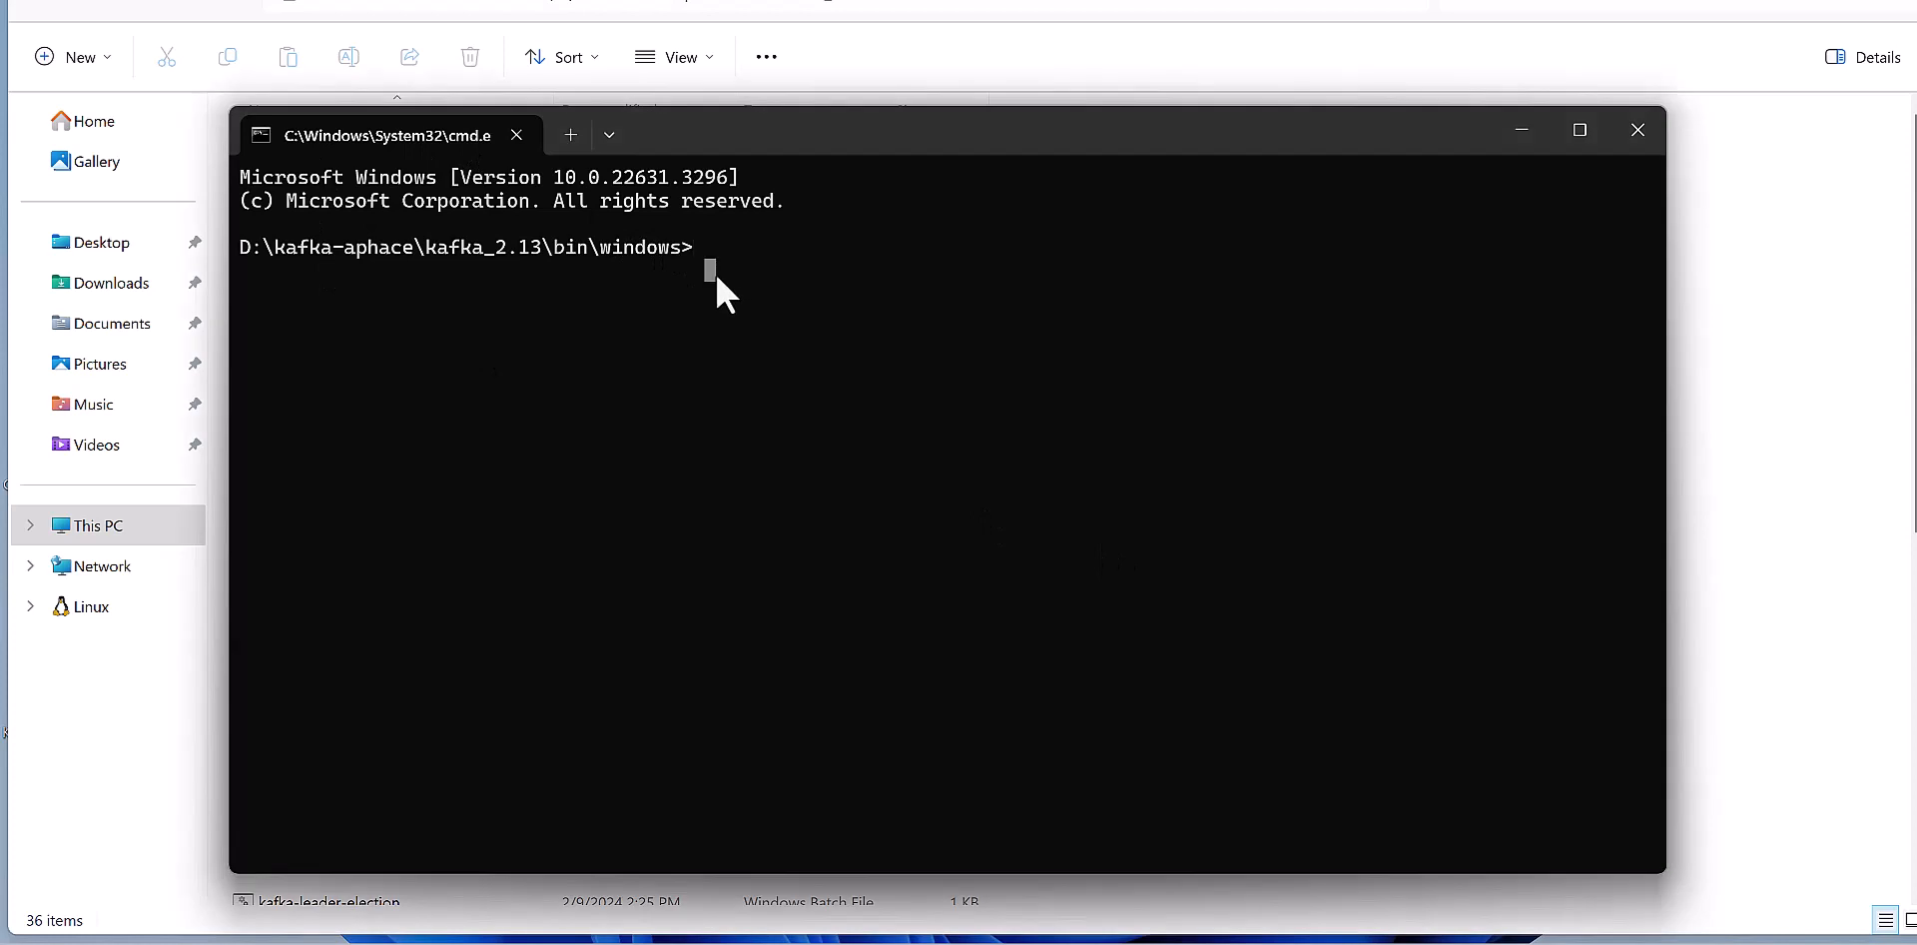
Run .\kafka-server-start.bat with ..\..\config\server.properties in a second window
type(".\\kafka-server-start.bat ..\\..\\config\\server.properties")
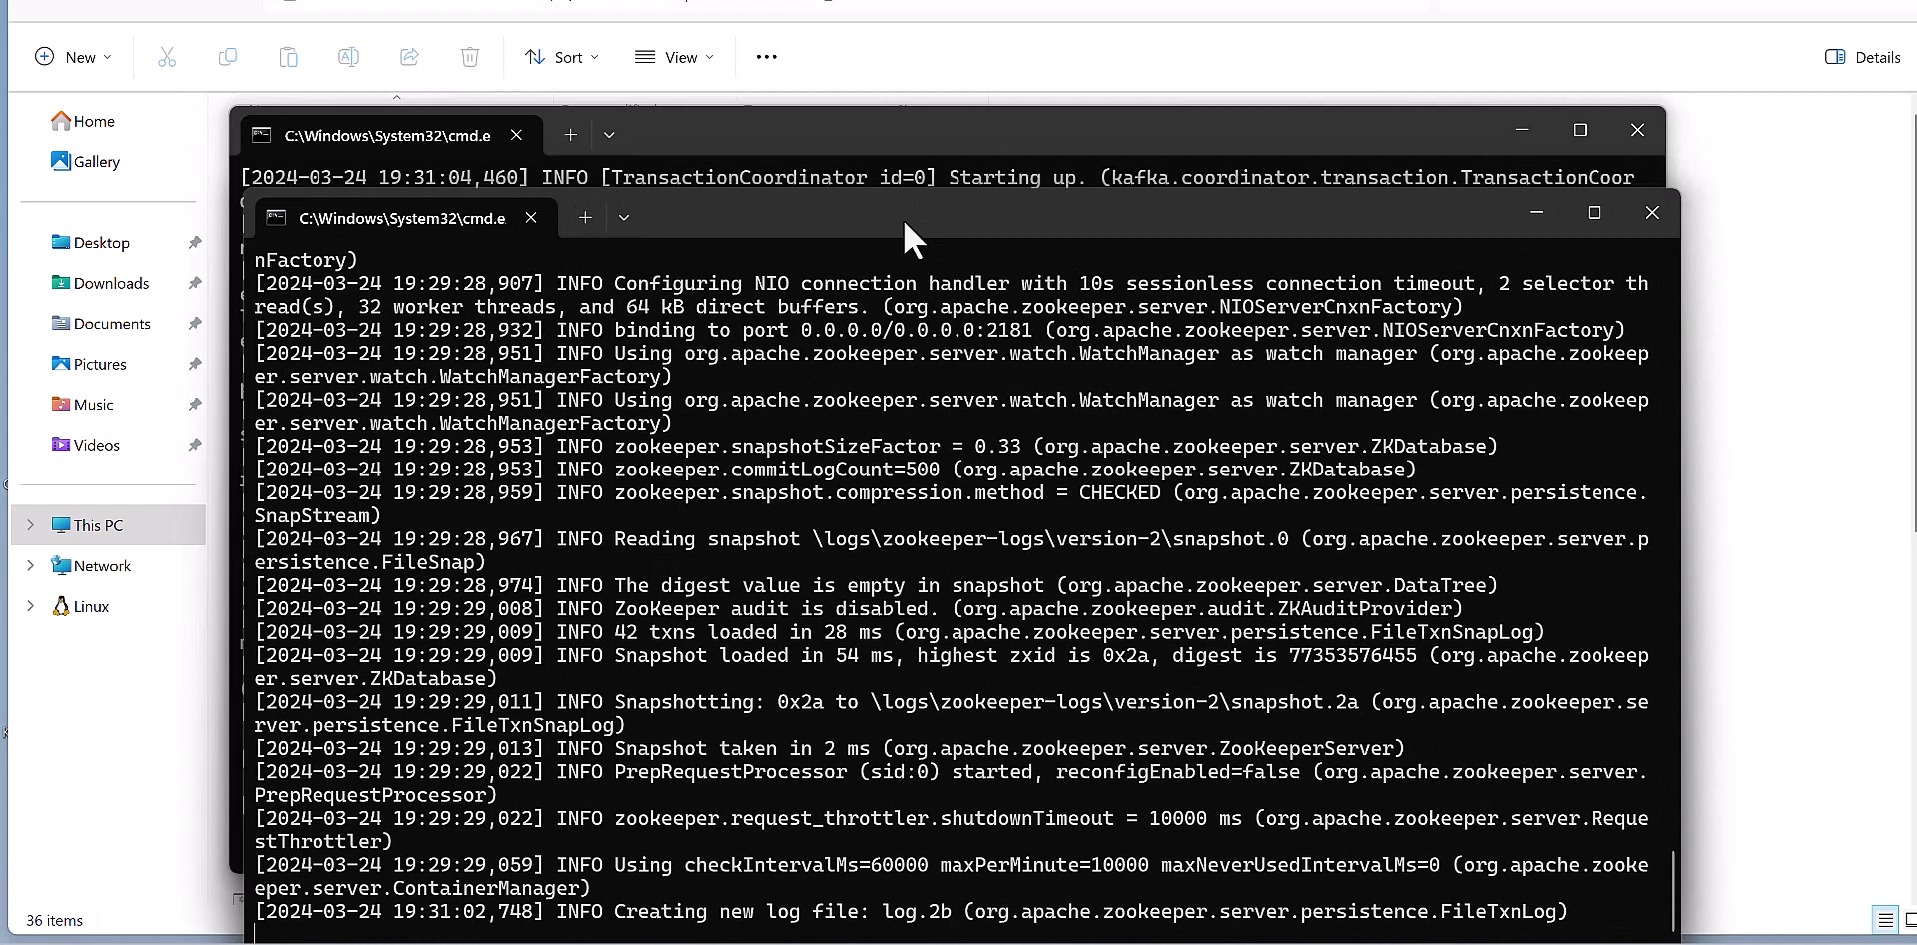
mouse_move(899, 196)
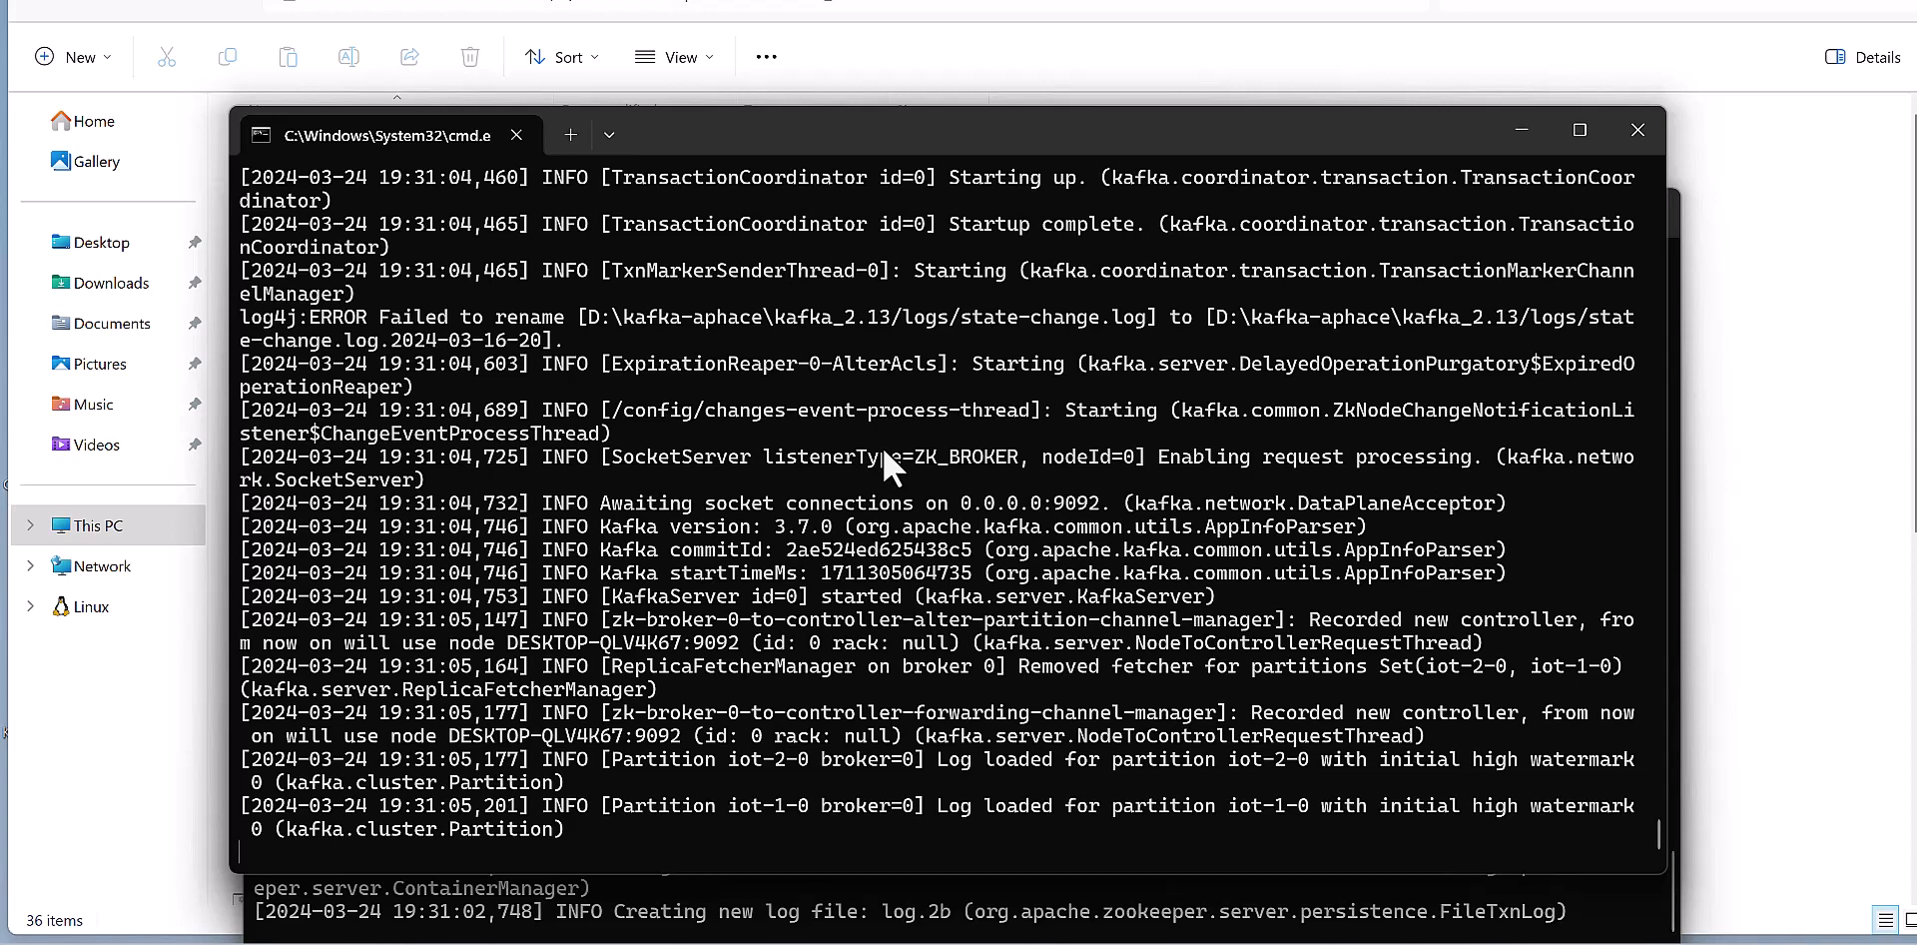
mouse_move(1758, 846)
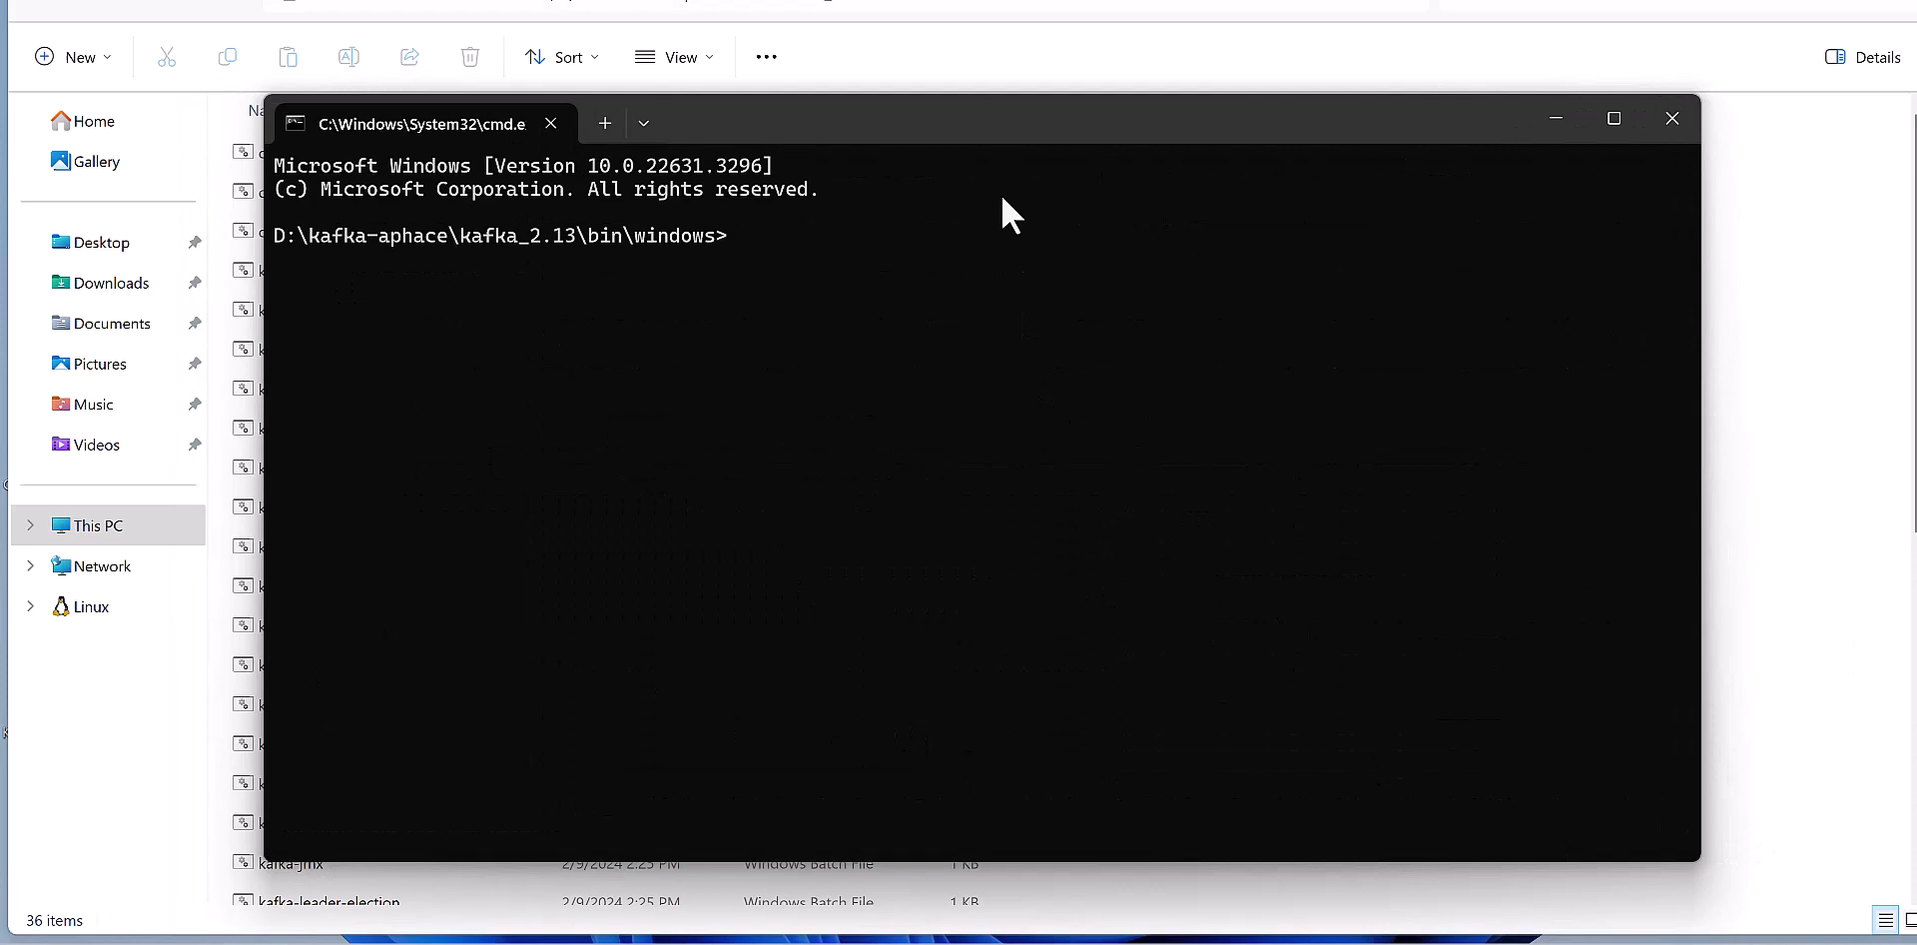
mouse_move(834, 270)
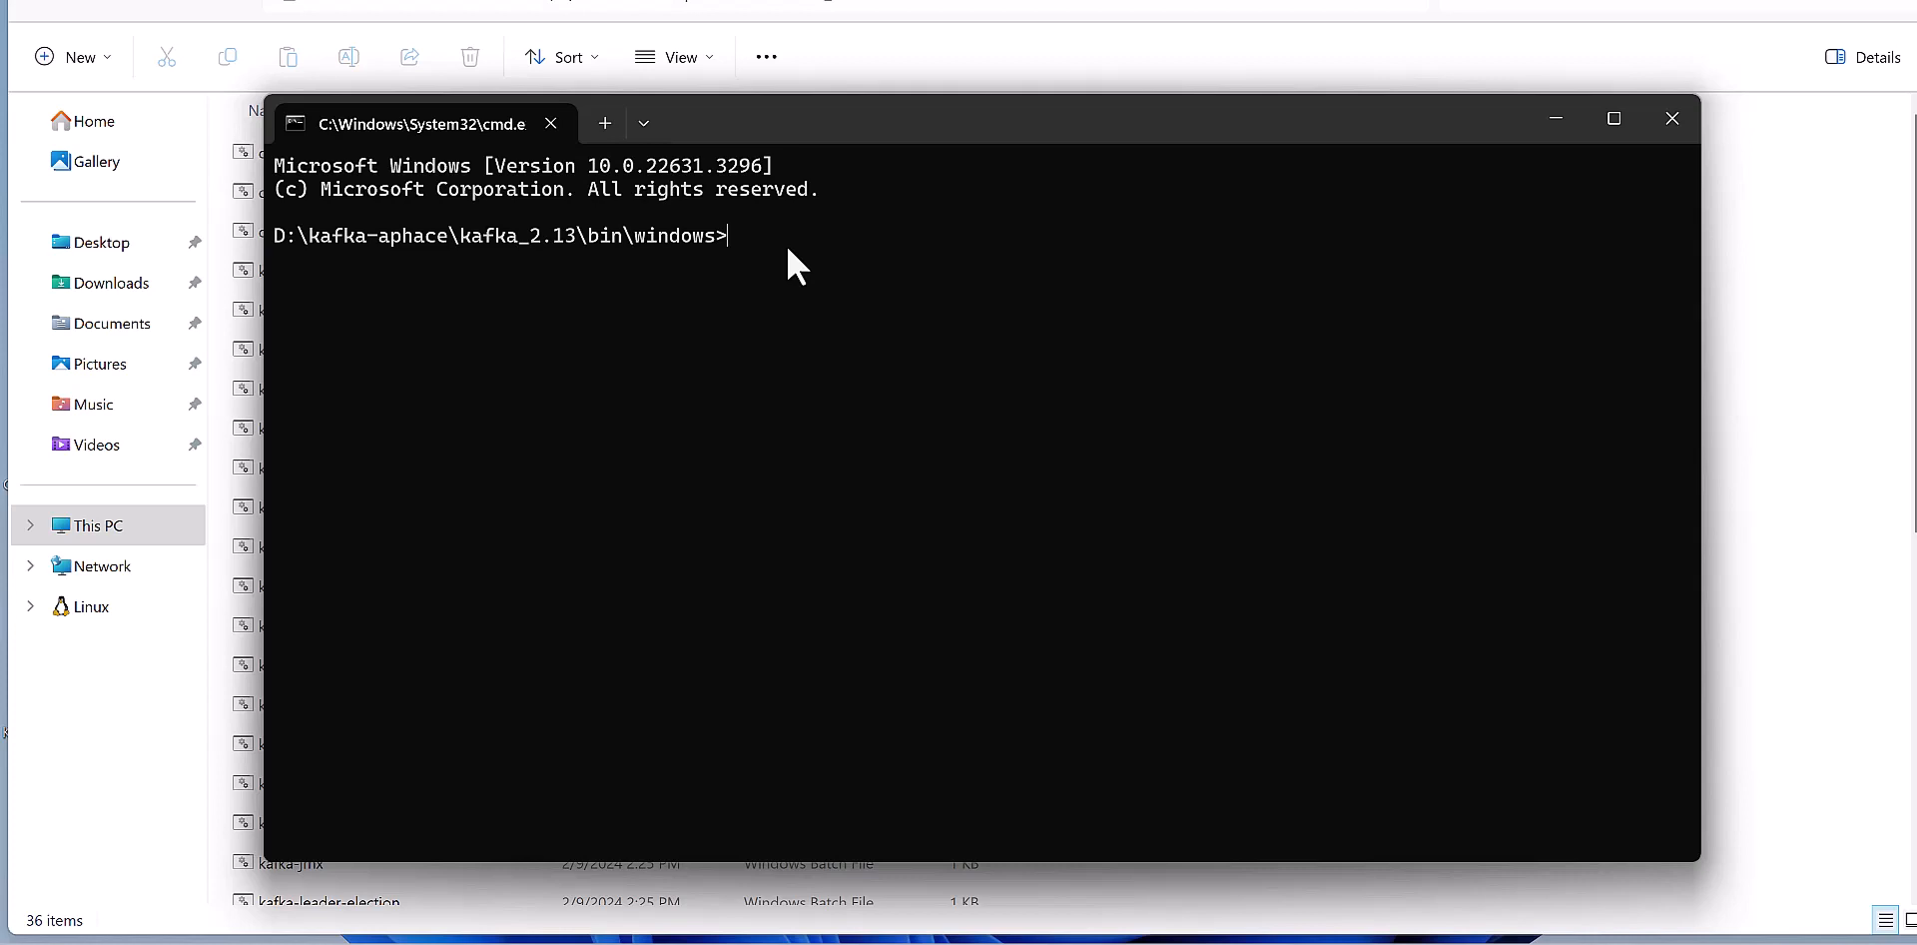
Type the kafka-topics.bat create command for localhost:9092, replication factor 1, one partition
type("Kafka-topics.bat --create --bootstrap-server localhost:9092 --replication-factor 1 --partitions 1 --topic test")
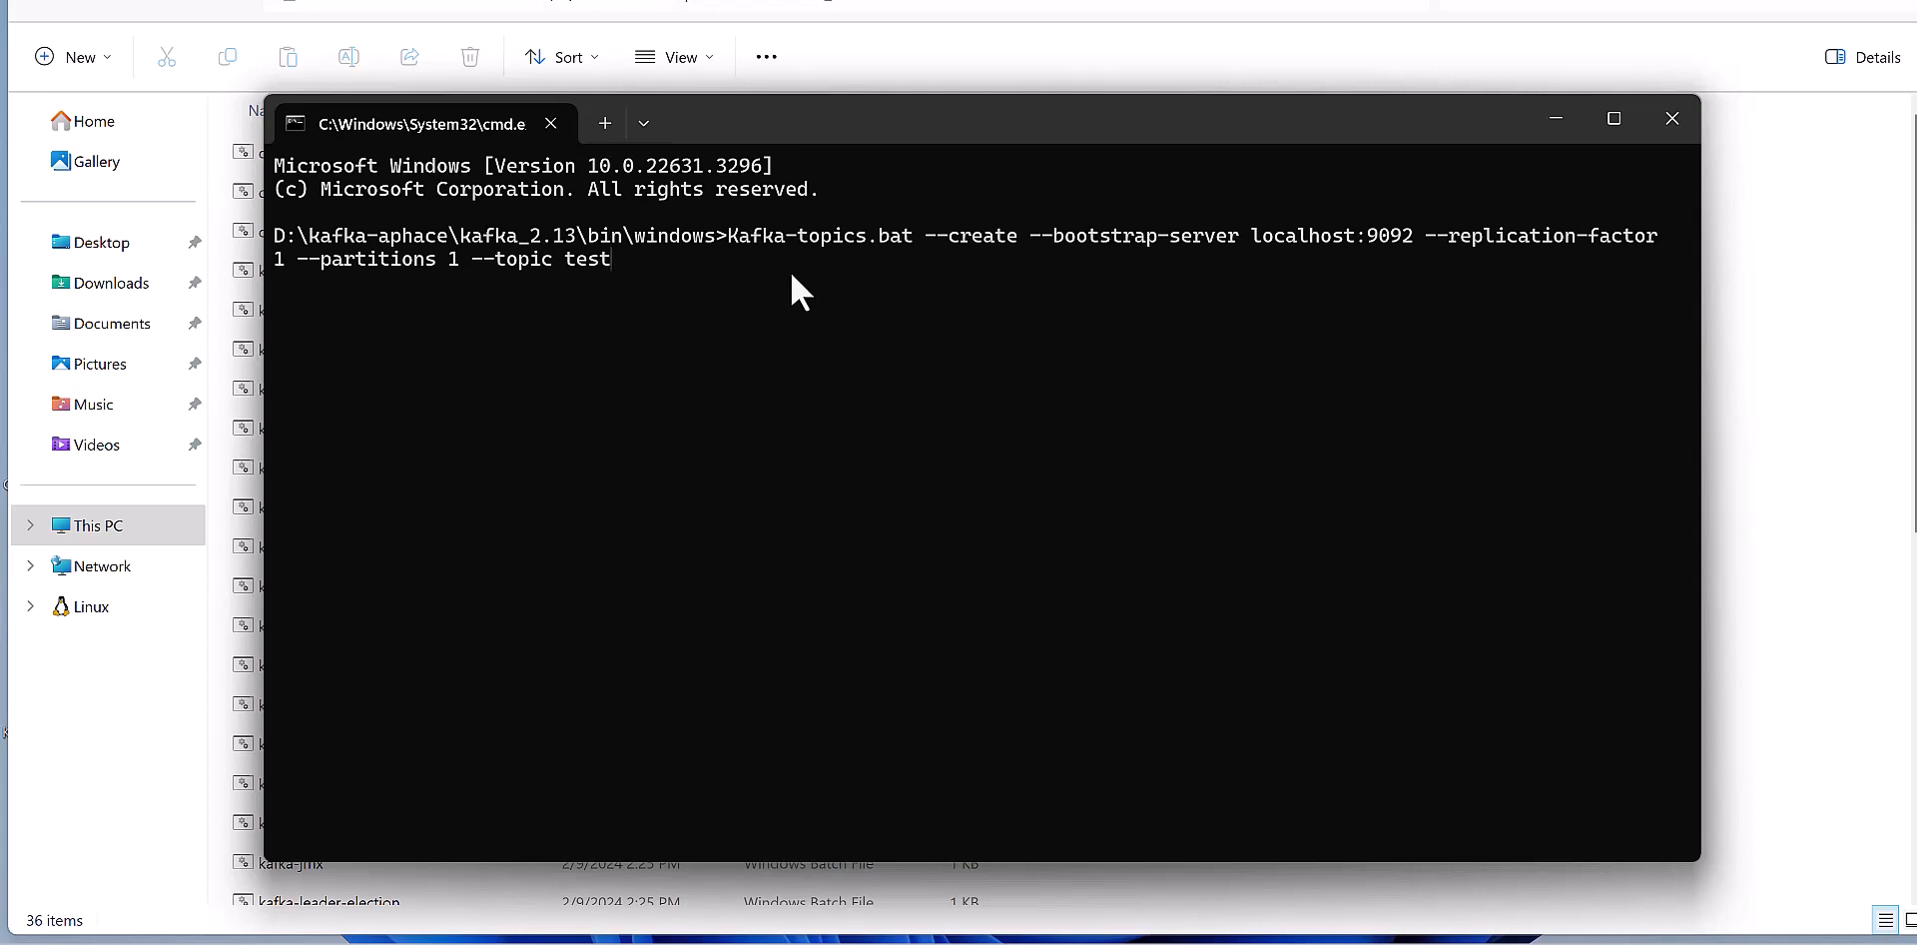
mouse_move(734, 257)
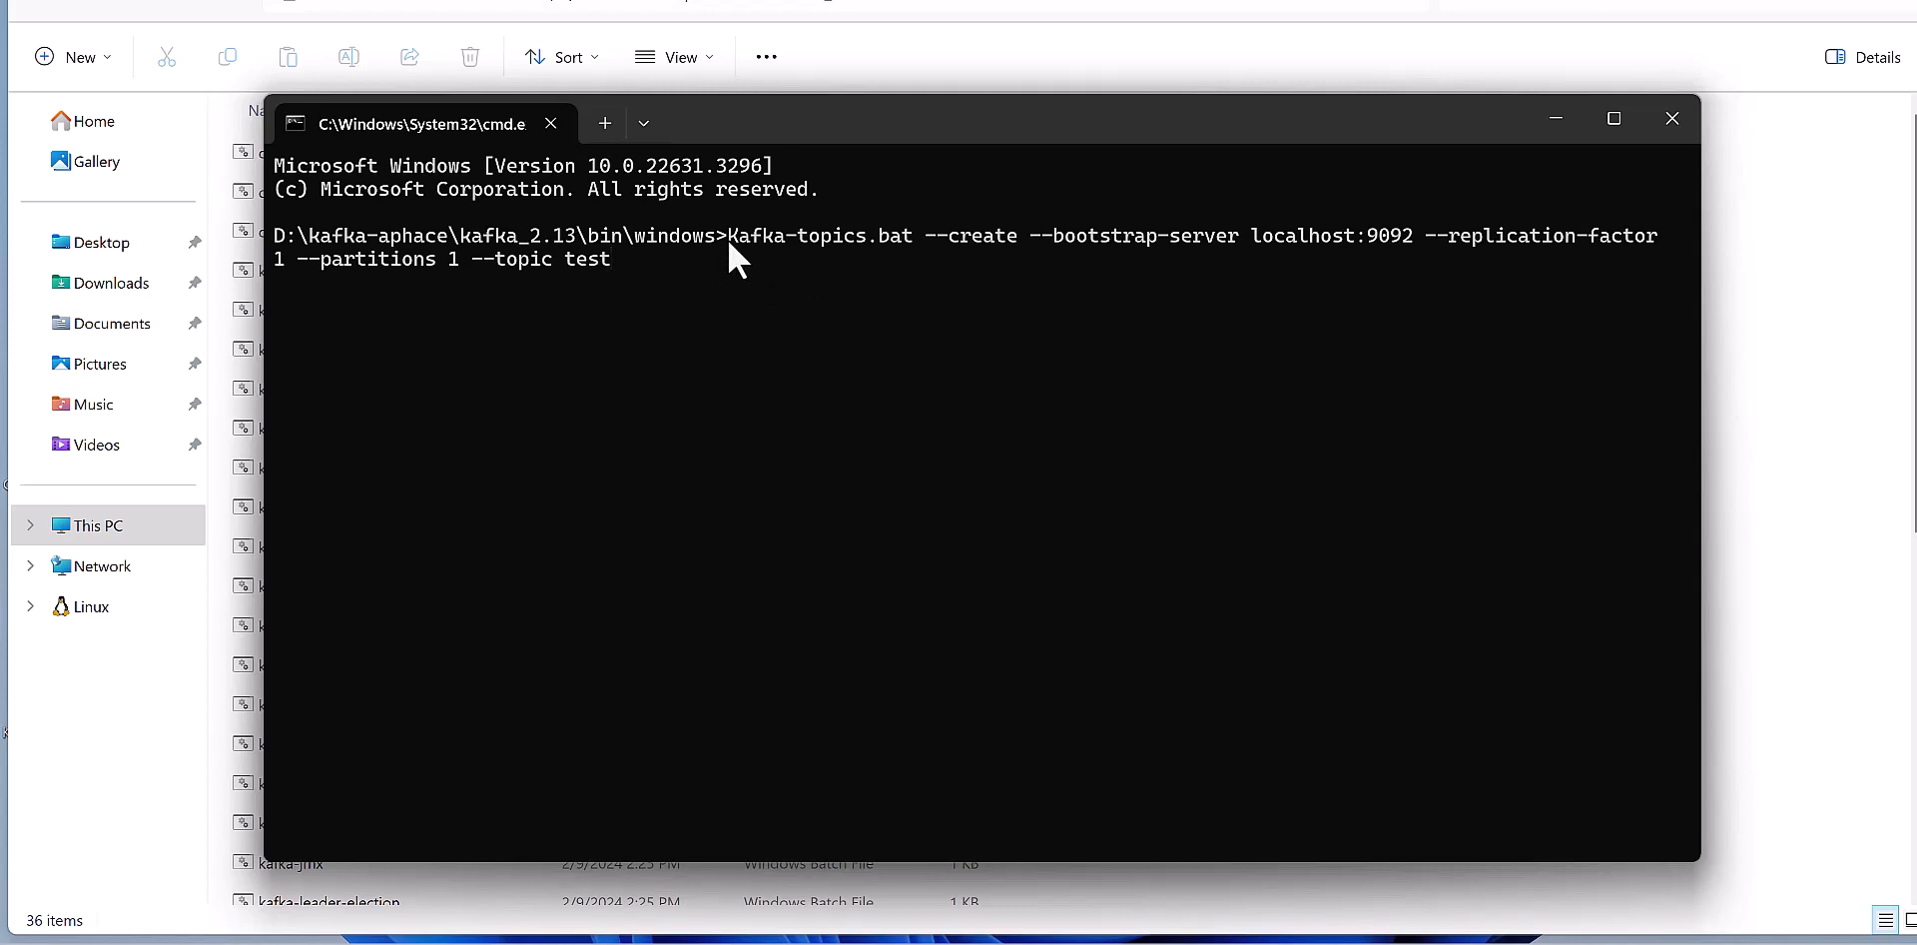
double_click(818, 235)
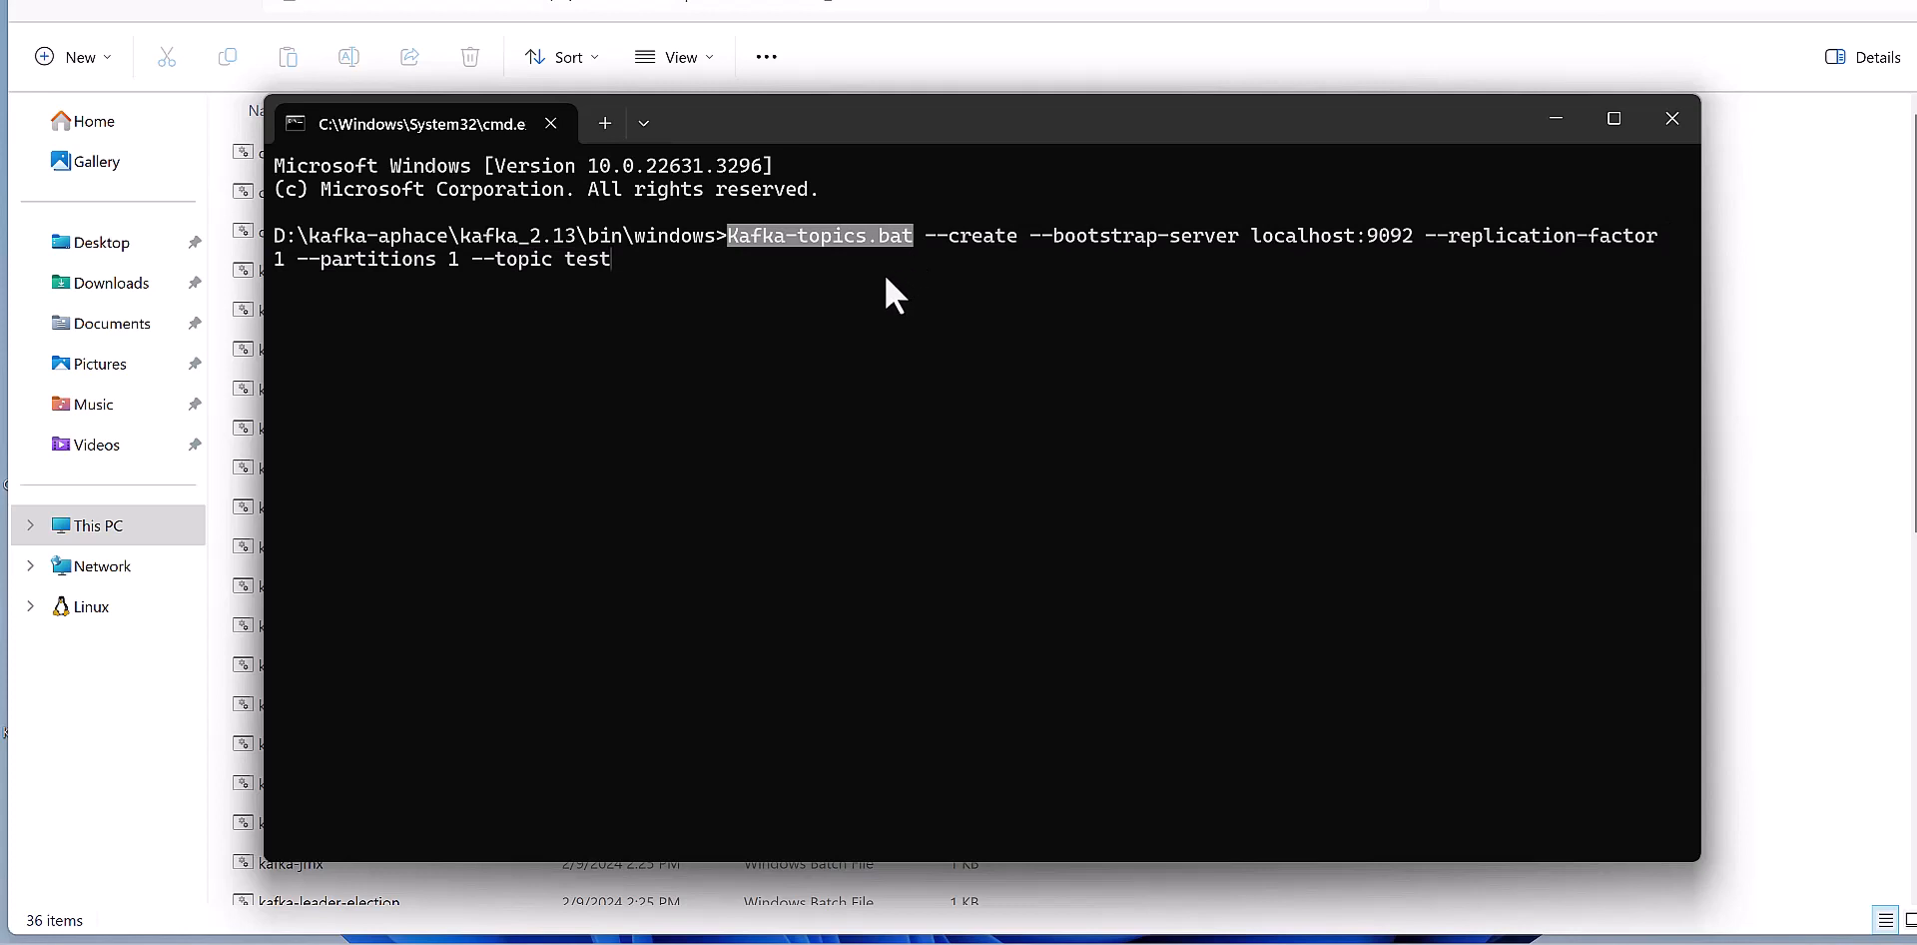
mouse_move(965, 265)
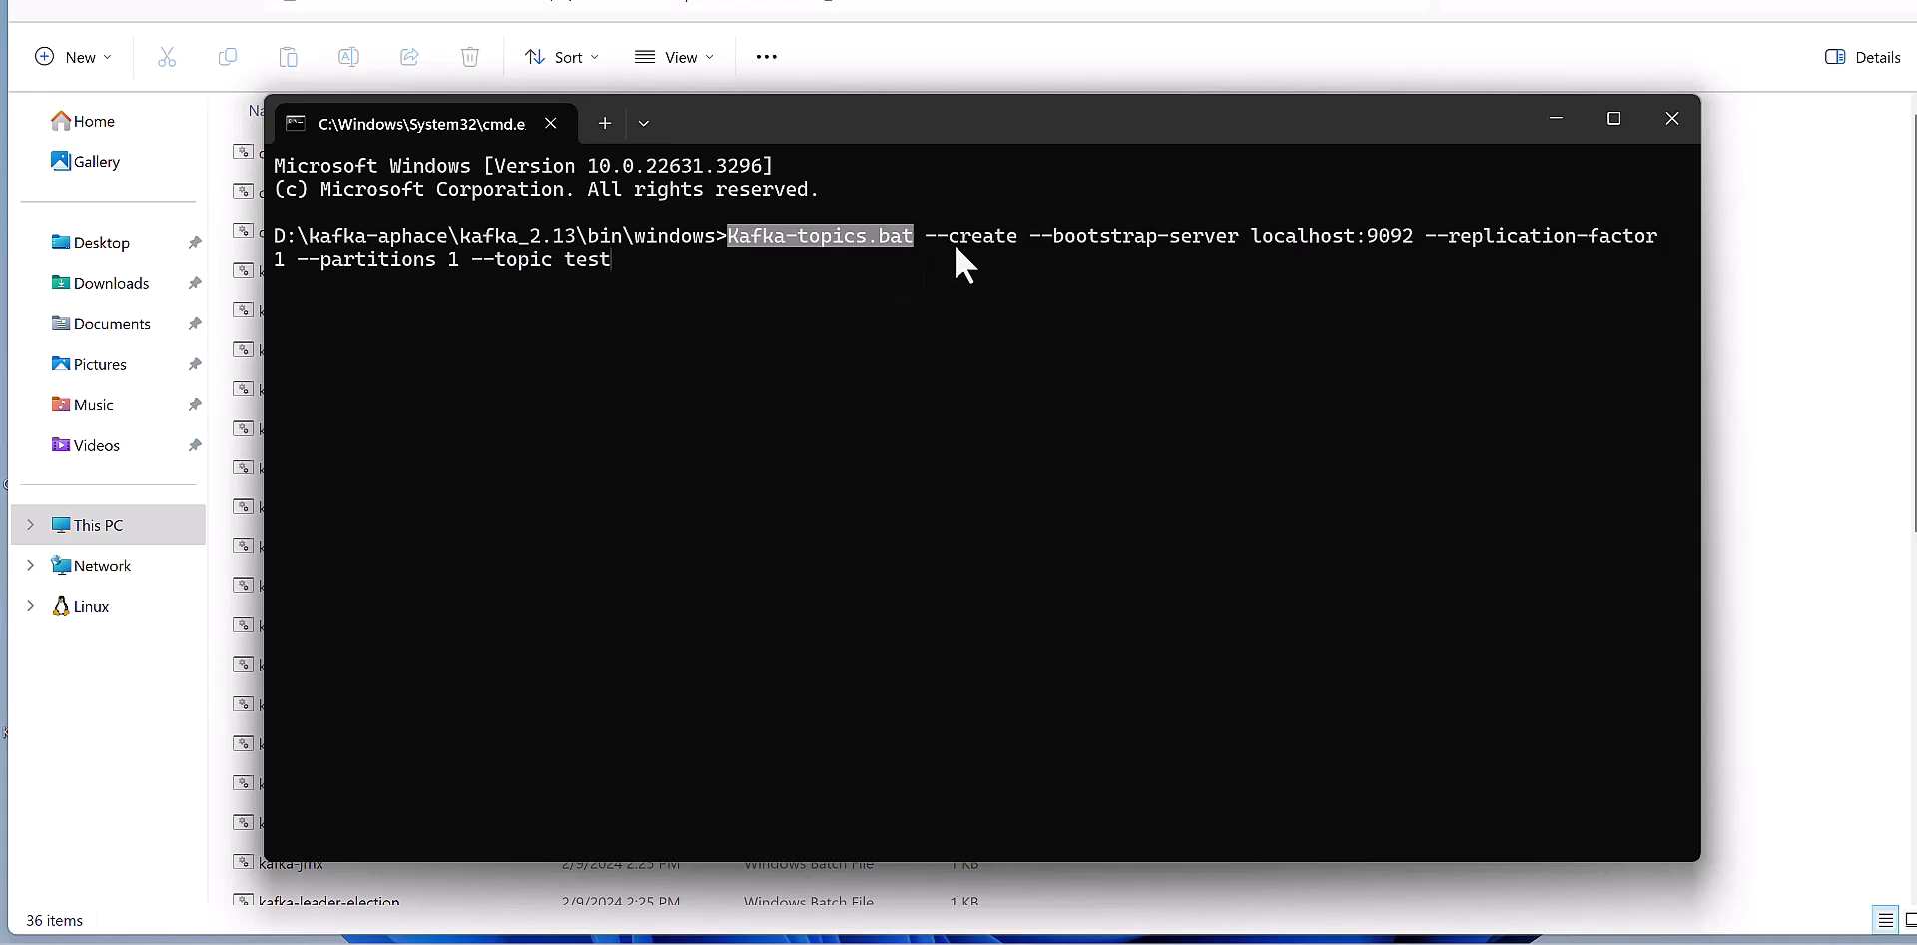
mouse_move(936, 262)
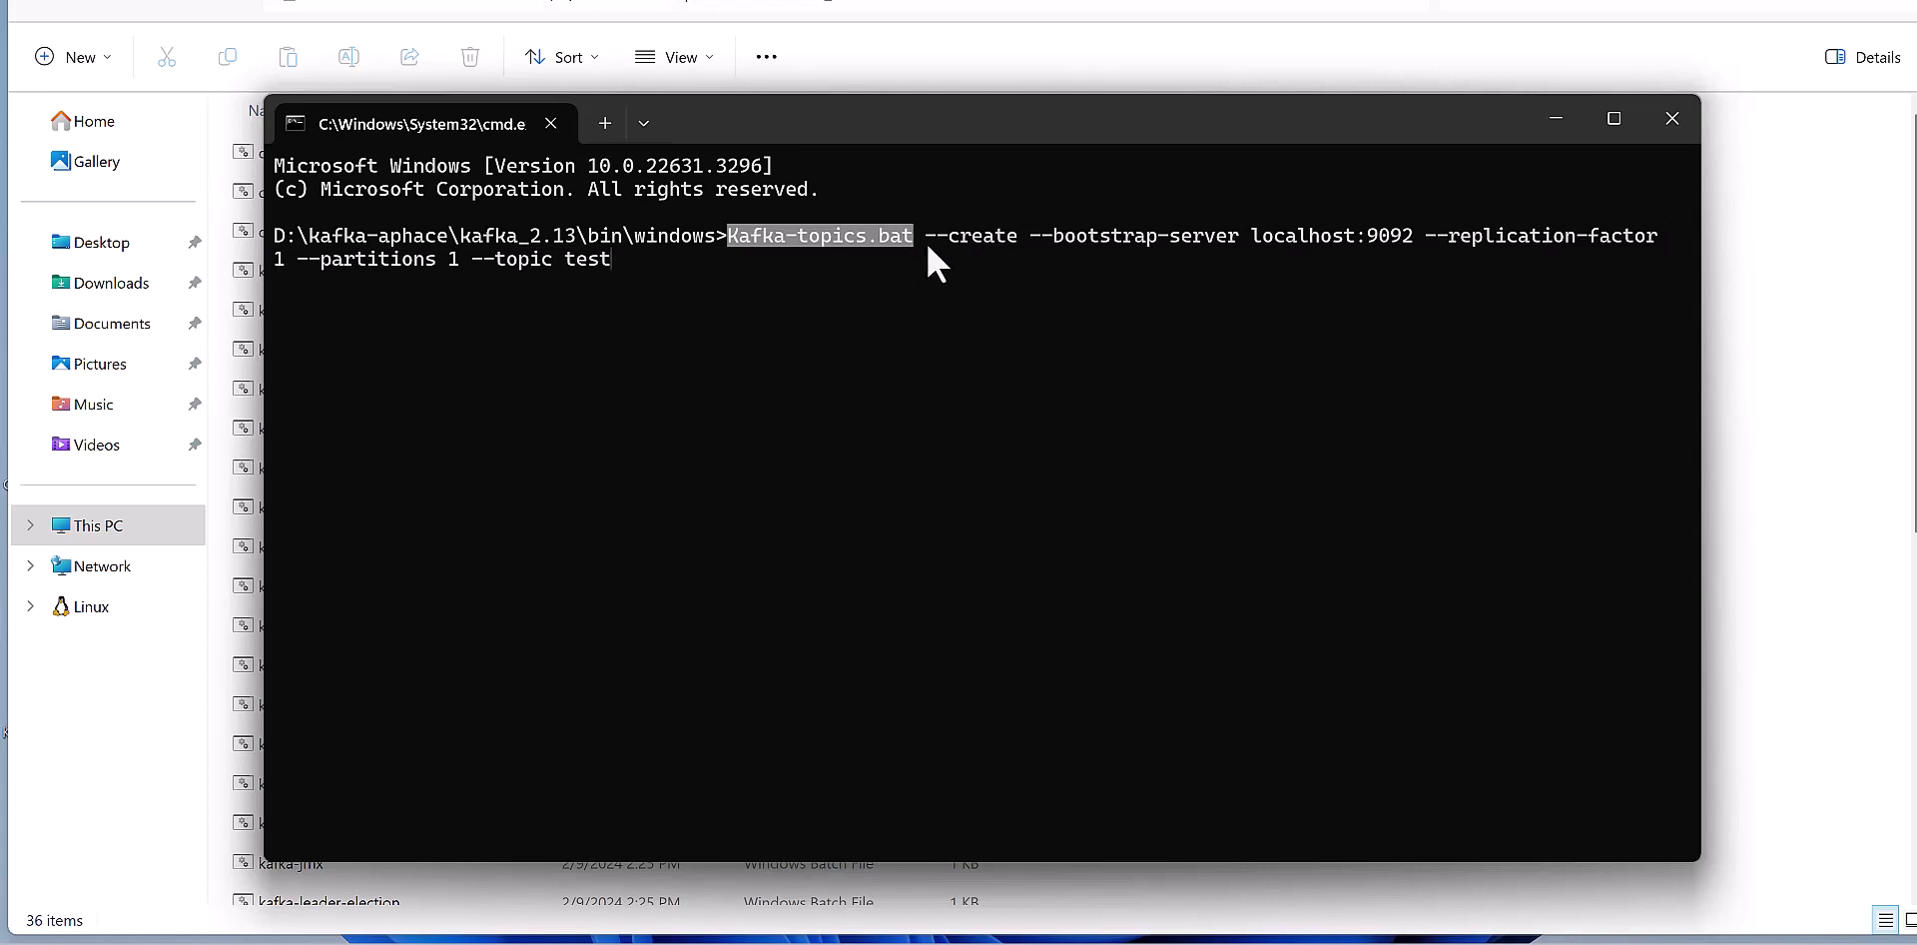
mouse_move(1040, 291)
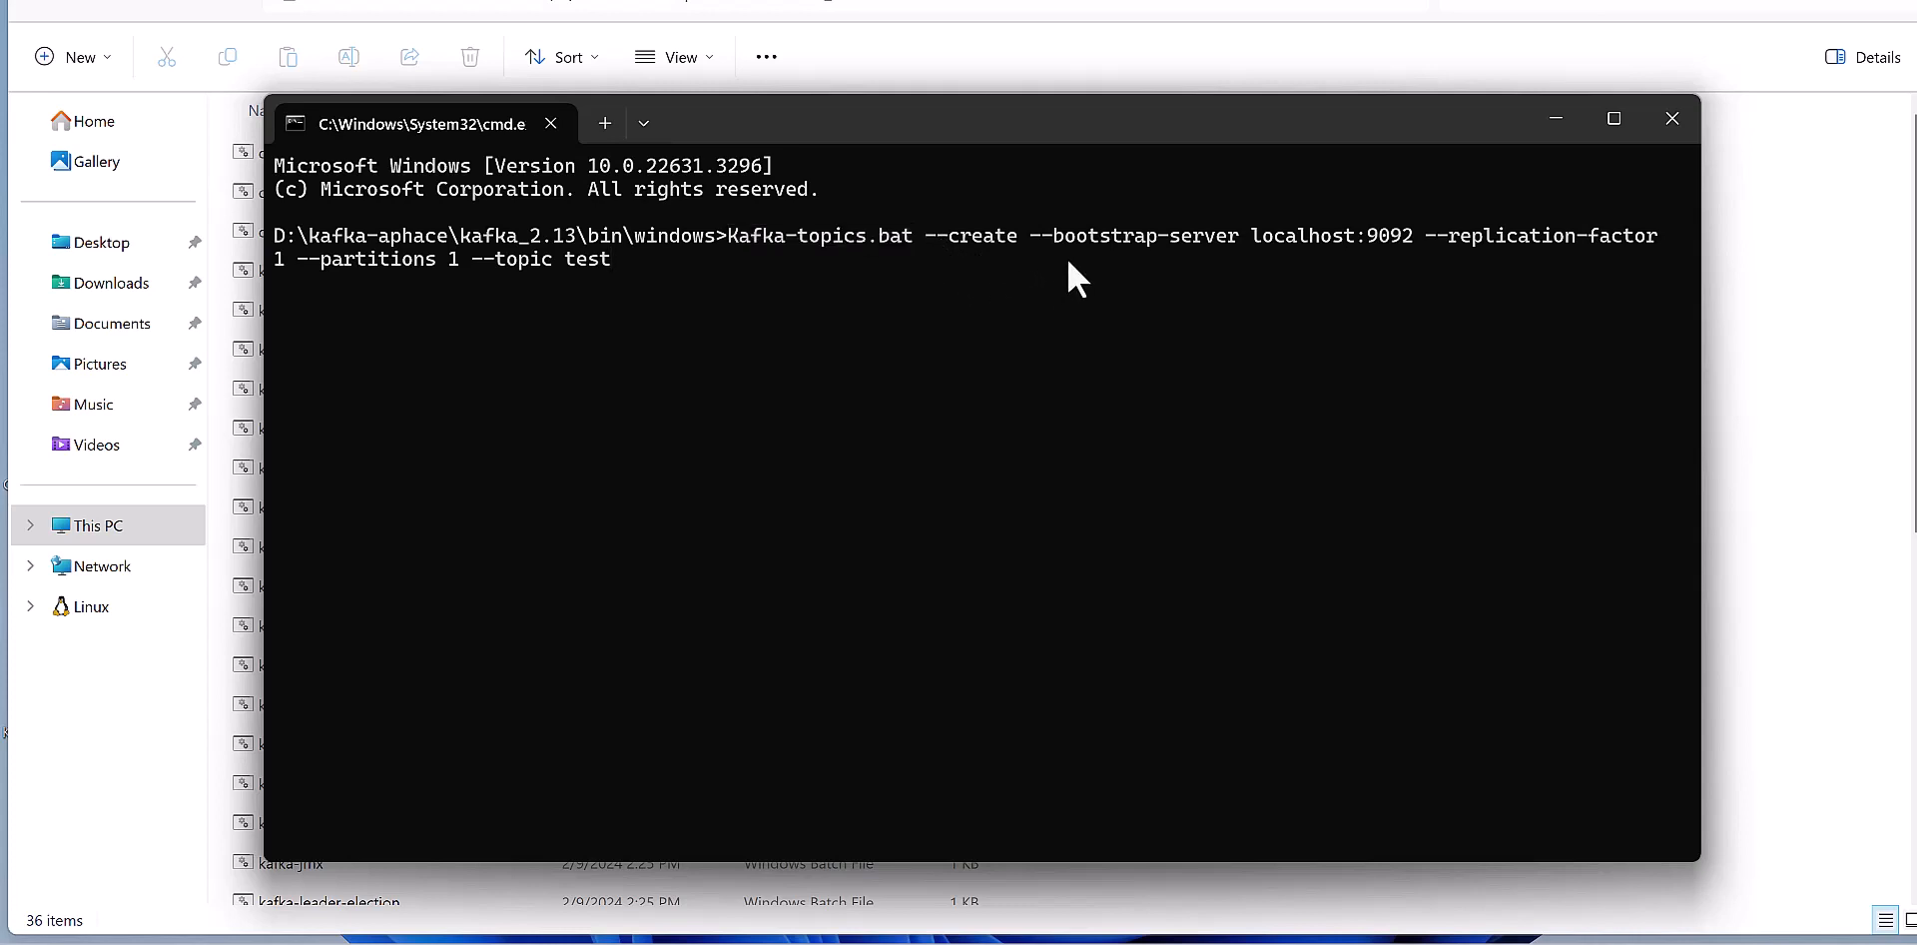
mouse_move(1045, 264)
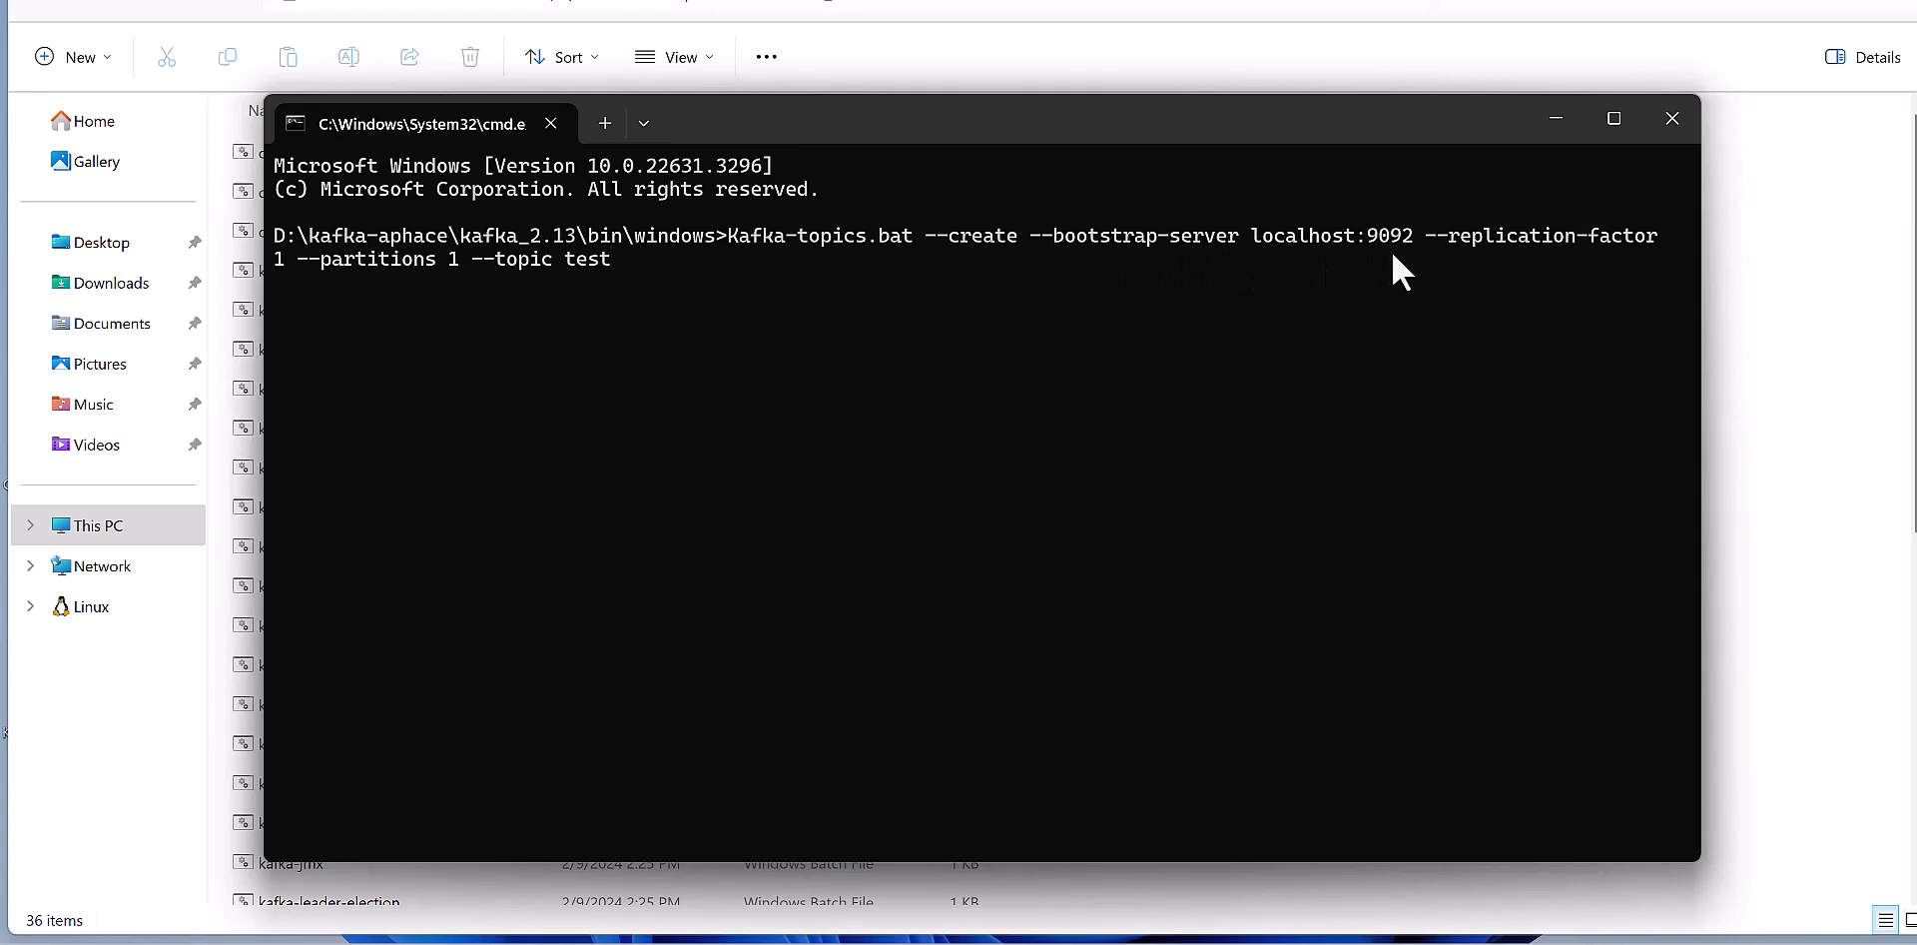
mouse_move(1402, 273)
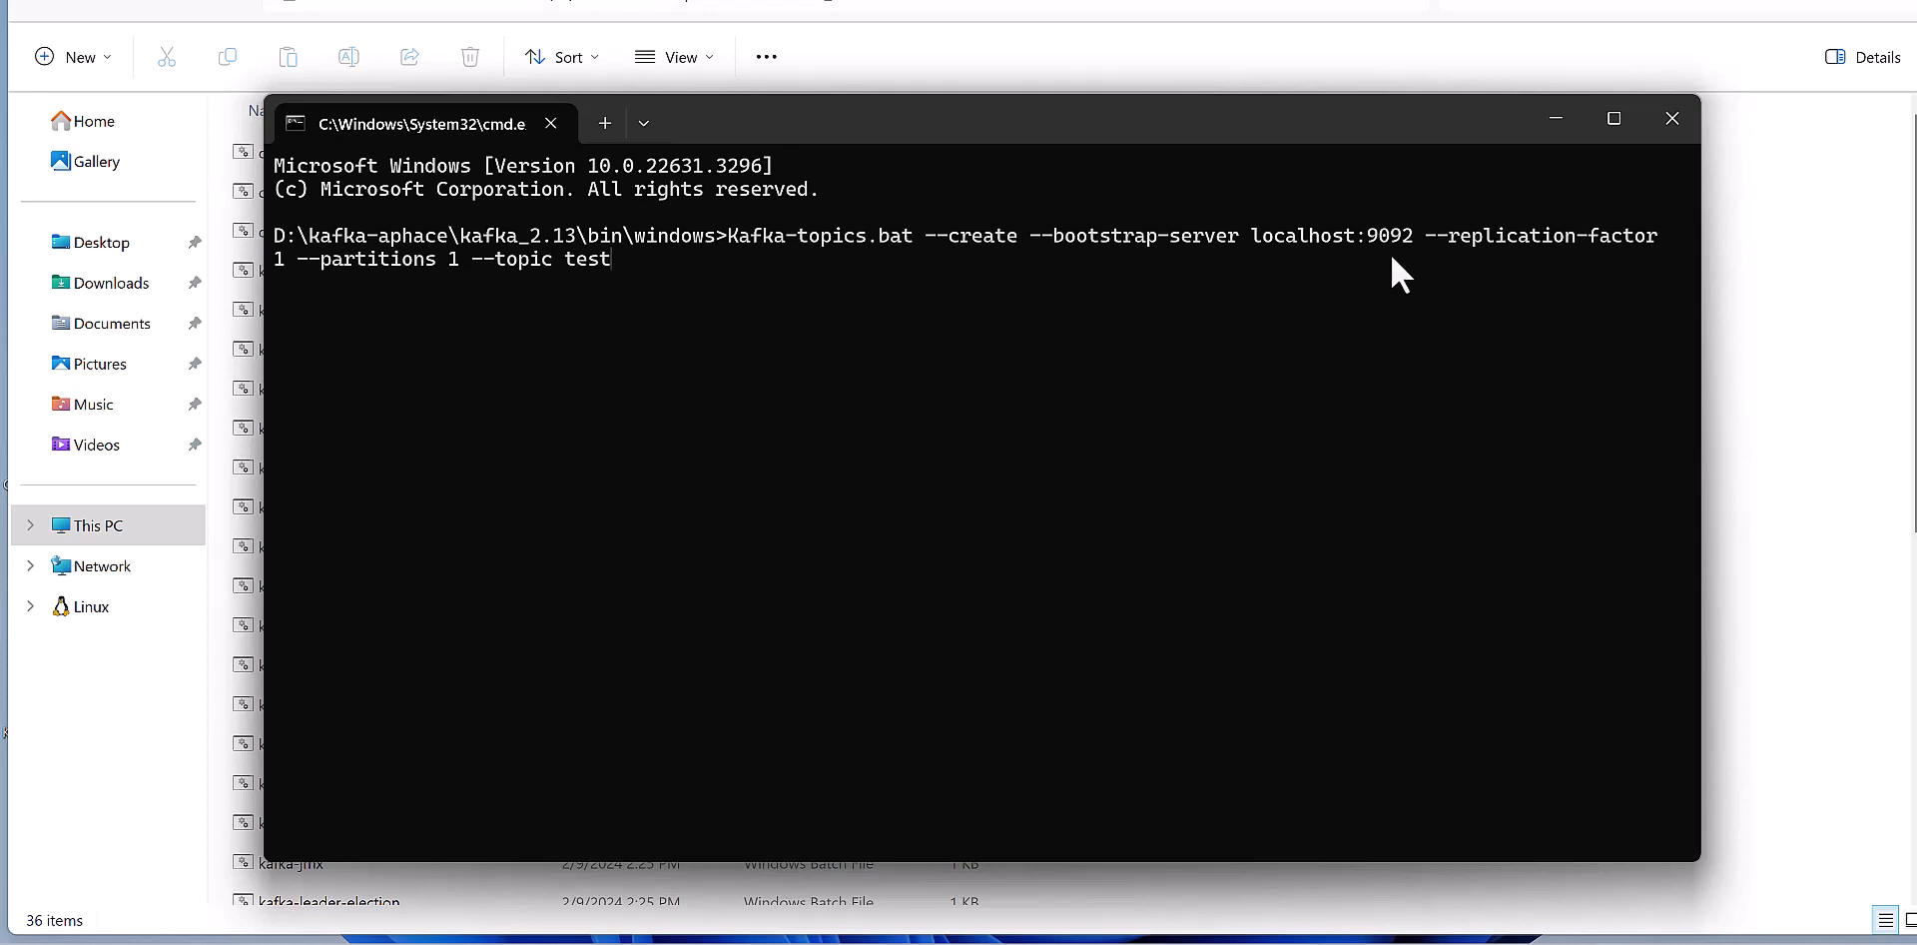
mouse_move(1466, 271)
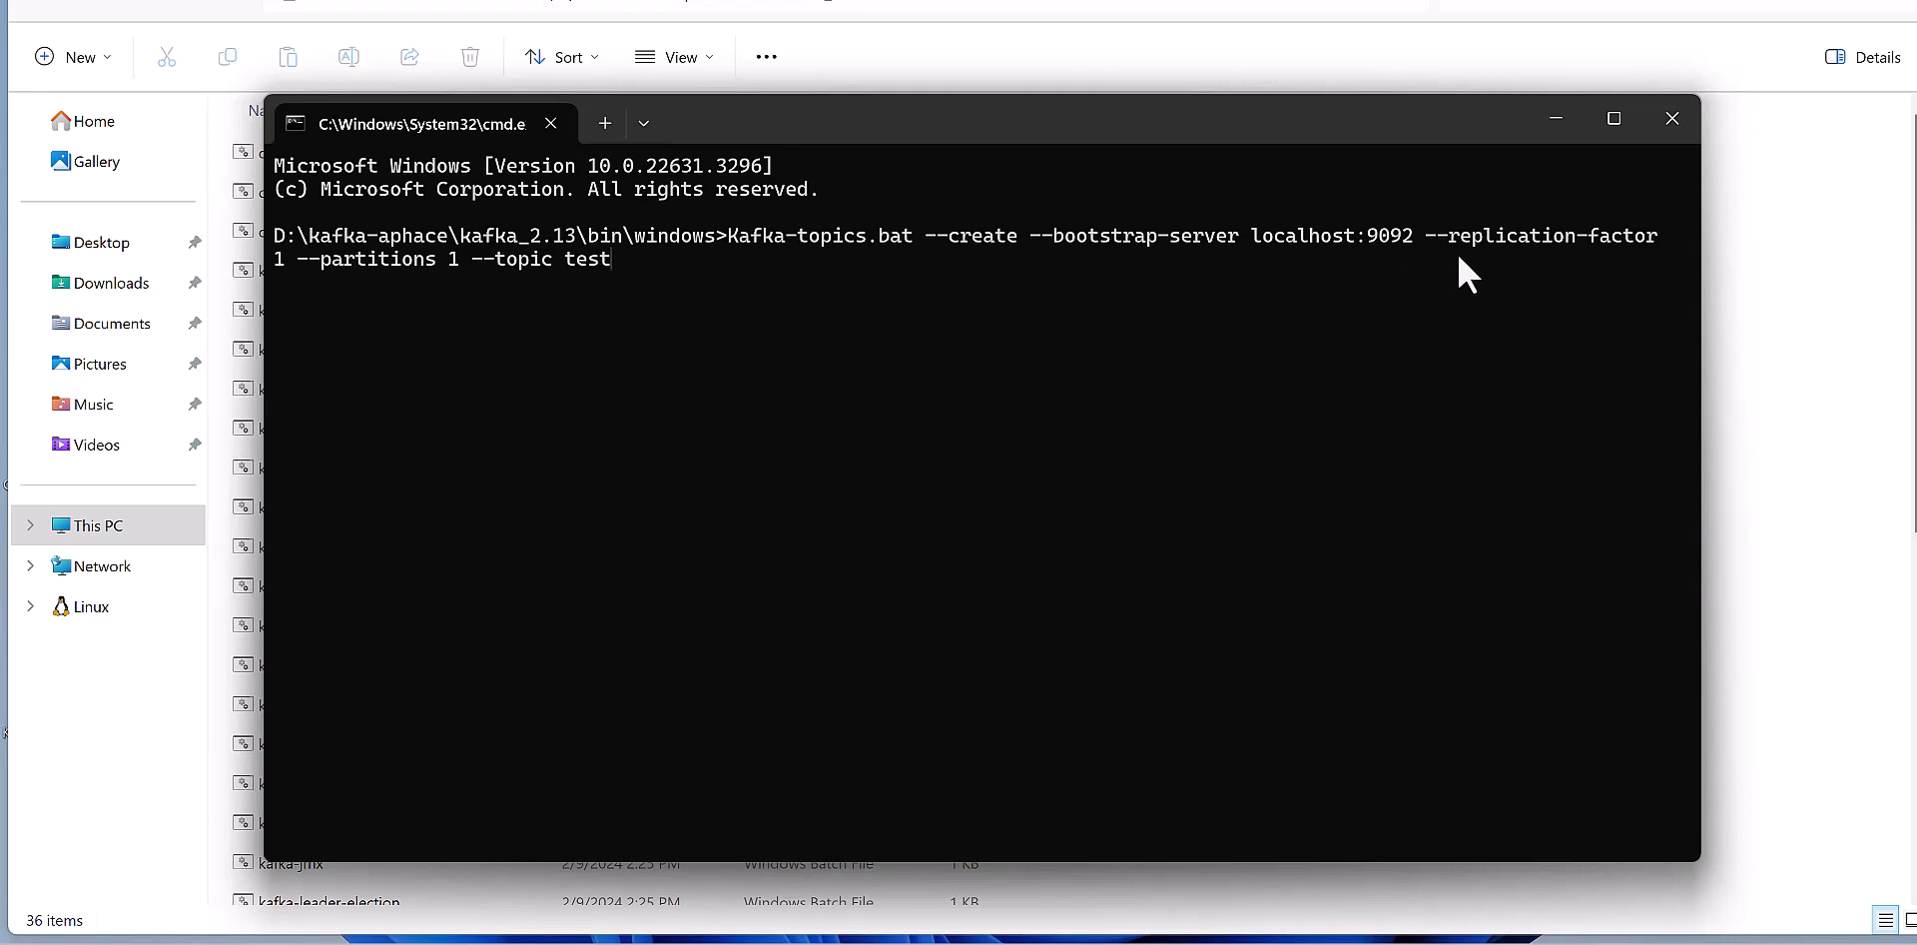
mouse_move(1660, 263)
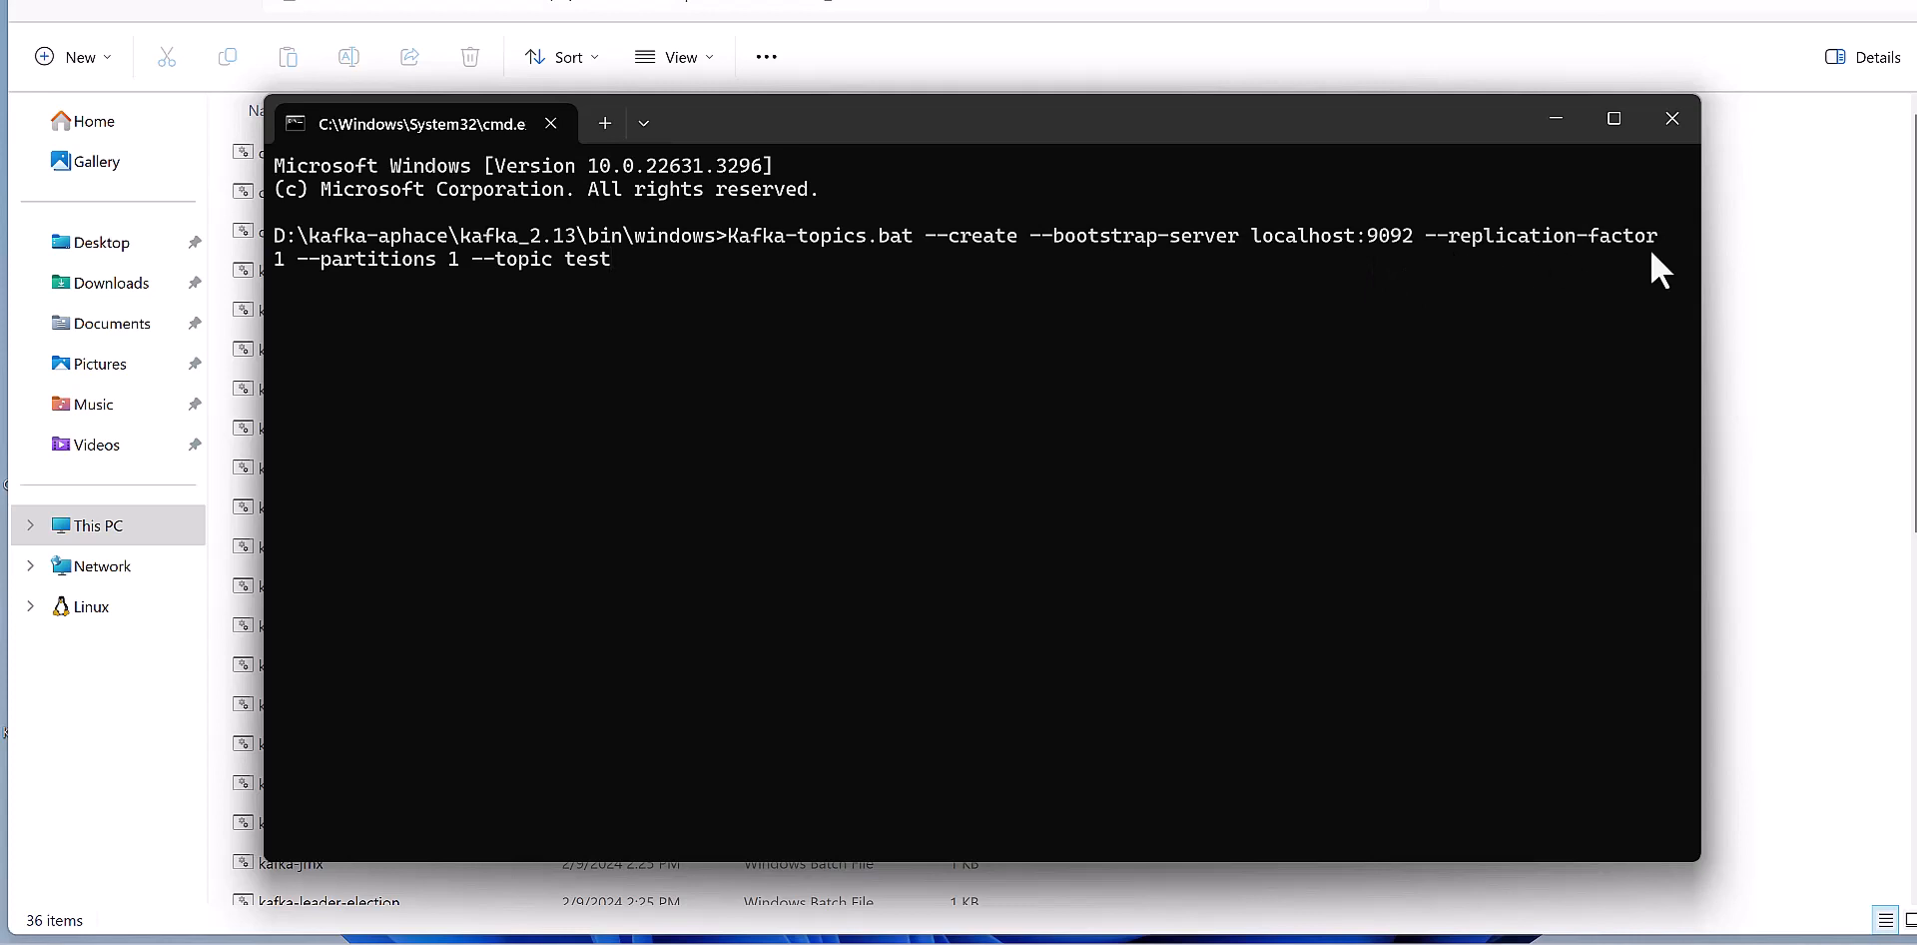
mouse_move(1415, 412)
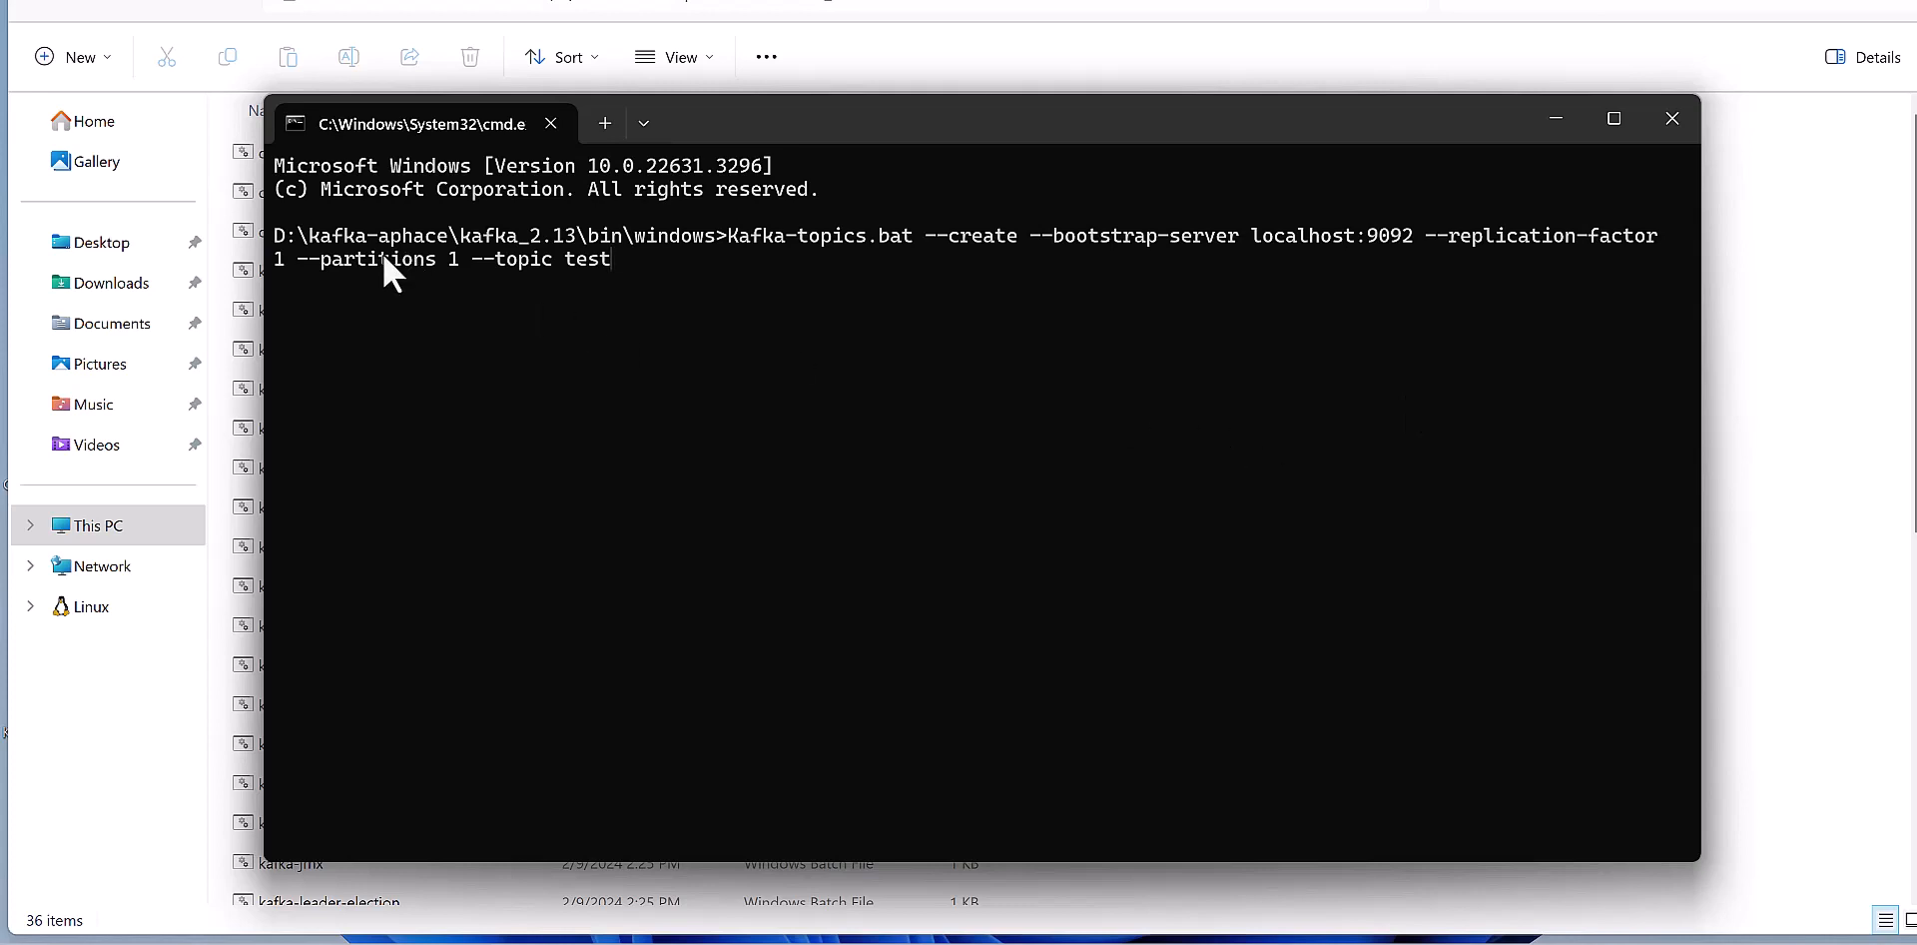
mouse_move(447, 291)
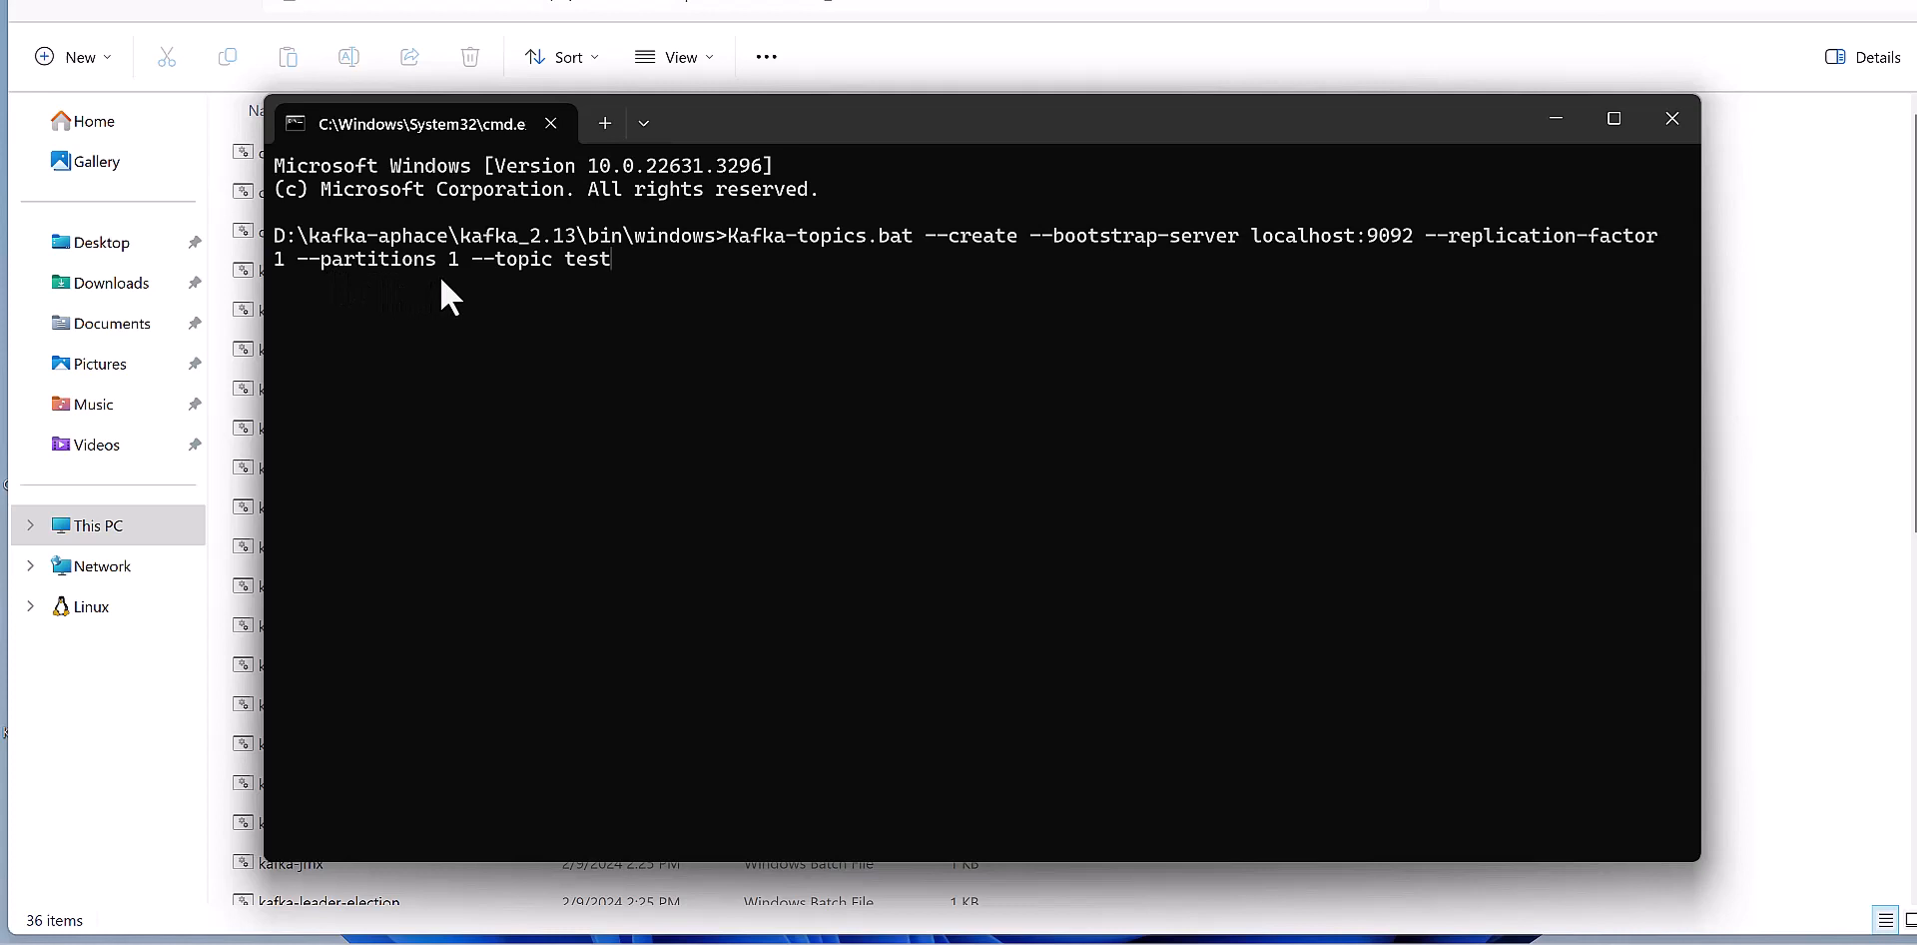
mouse_move(474, 274)
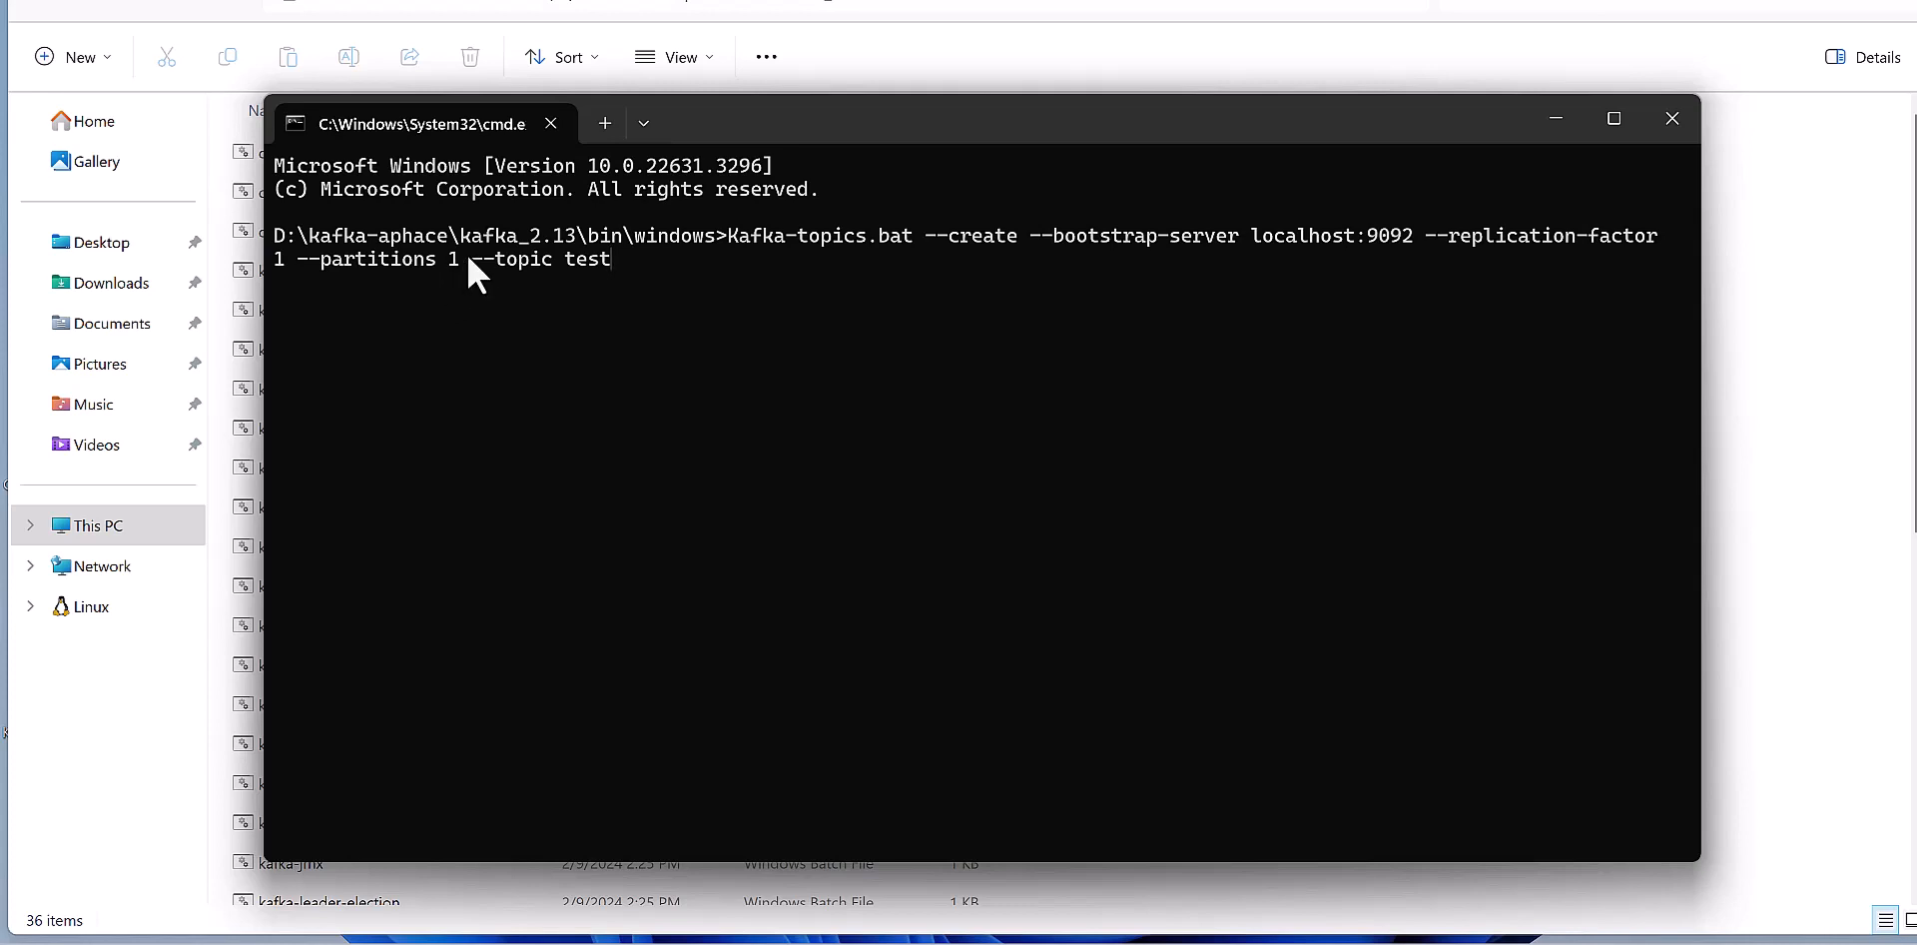
mouse_move(617, 301)
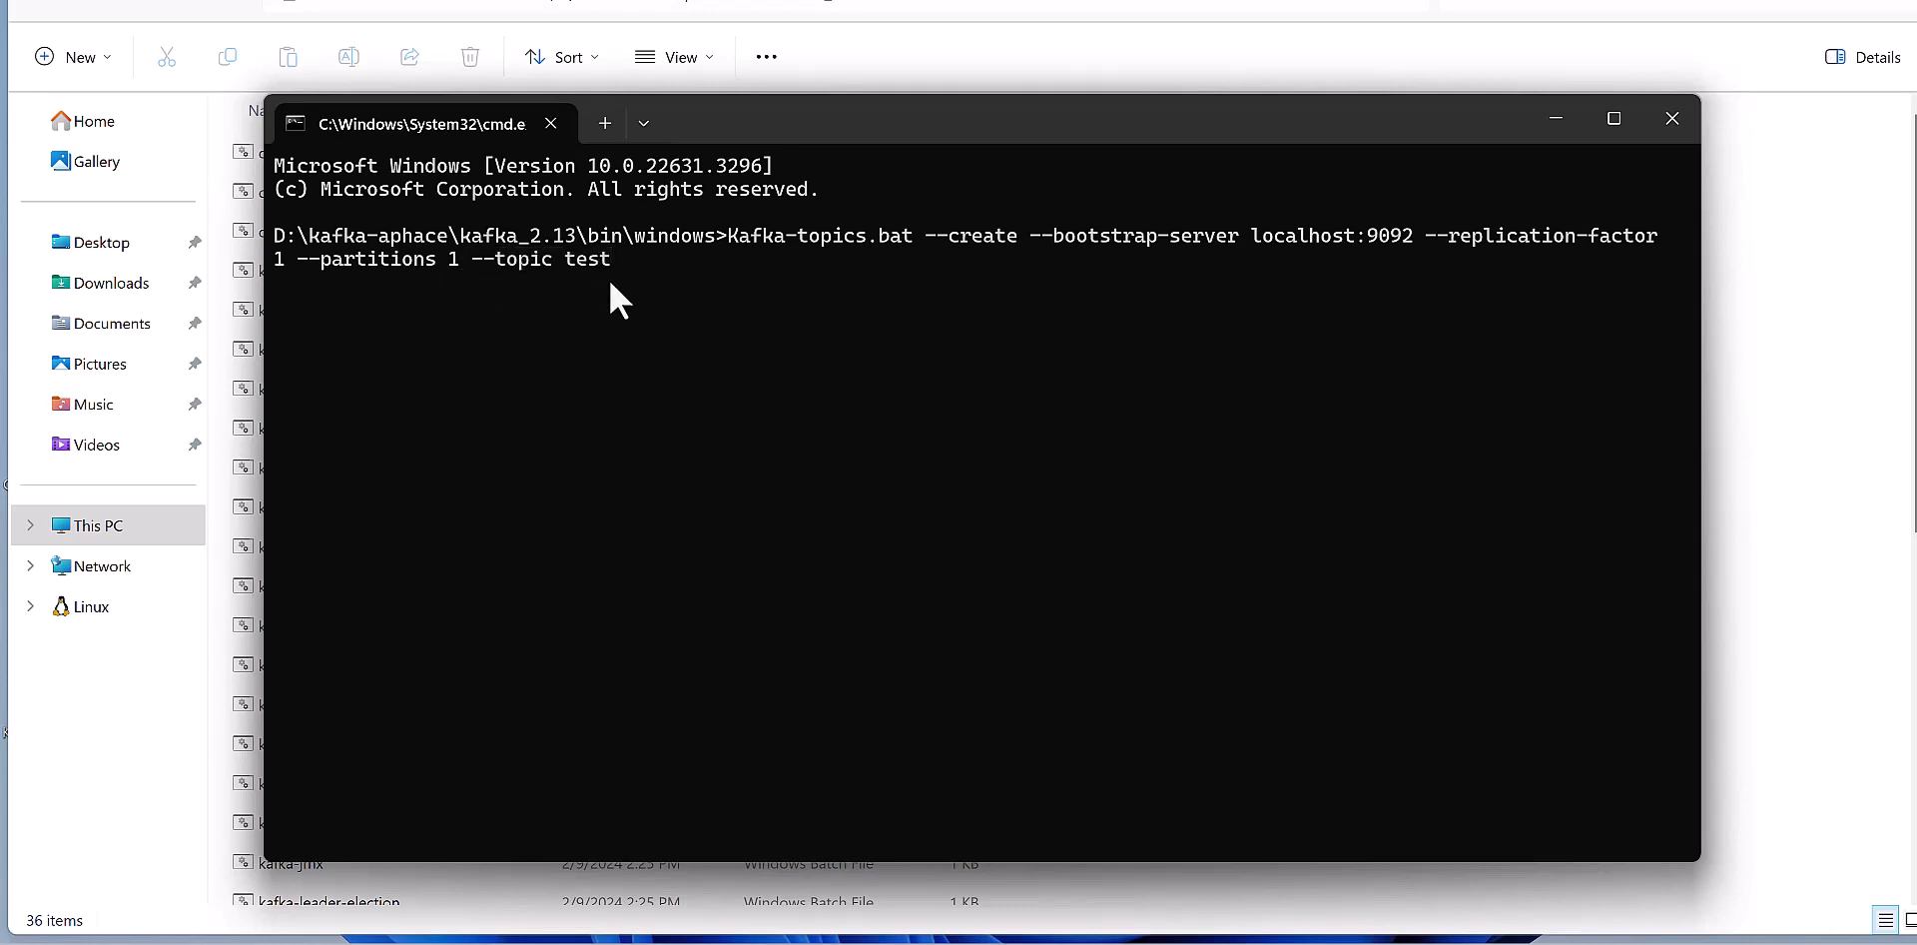
Append 65 to make the topic name test65
type("65")
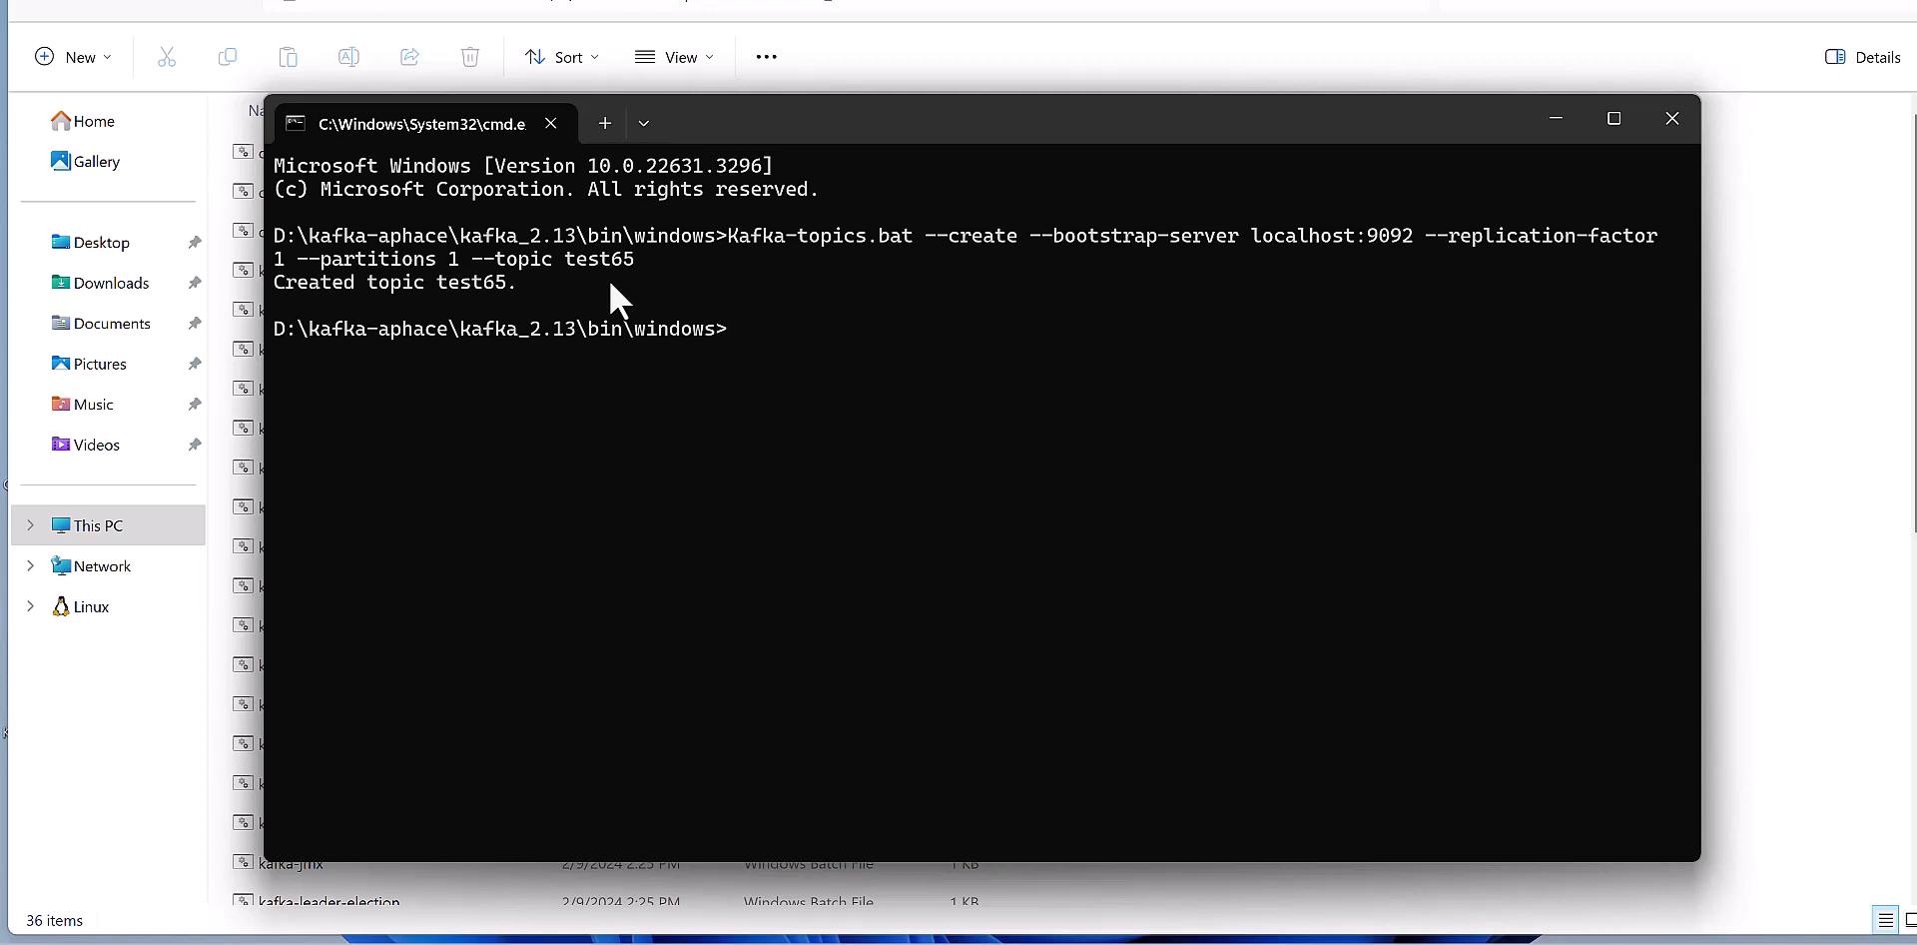
mouse_move(318, 318)
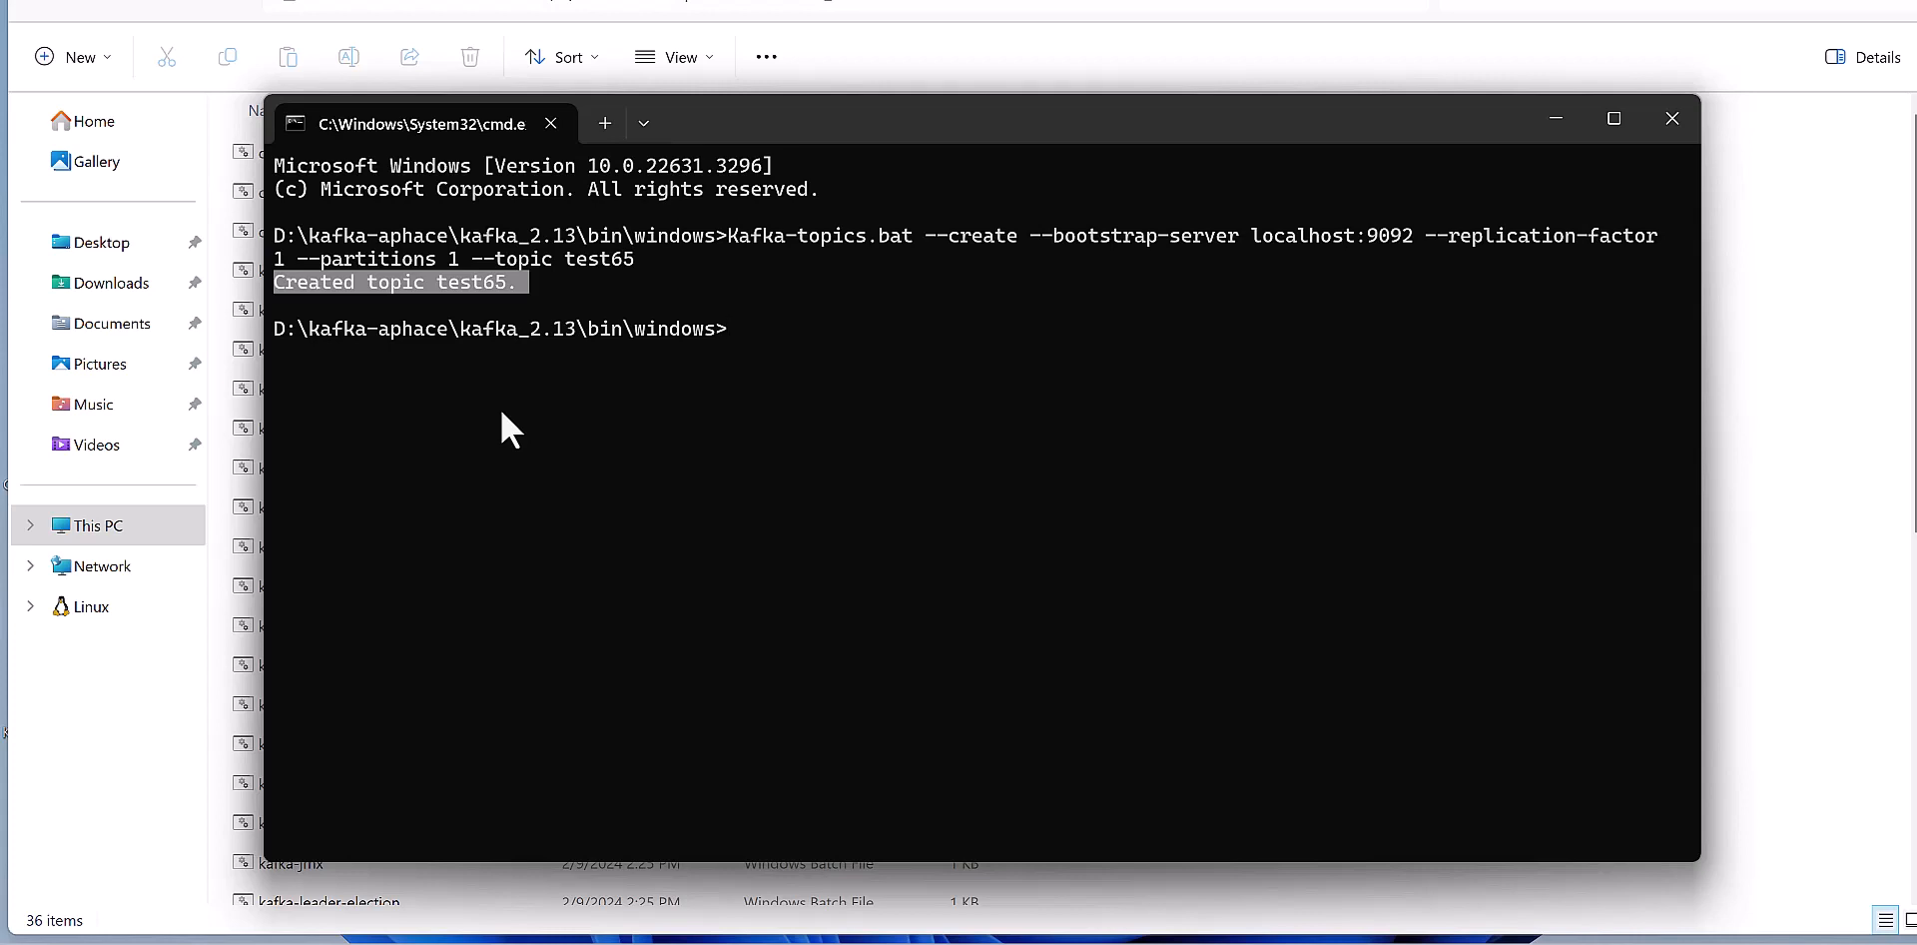
mouse_move(1901, 599)
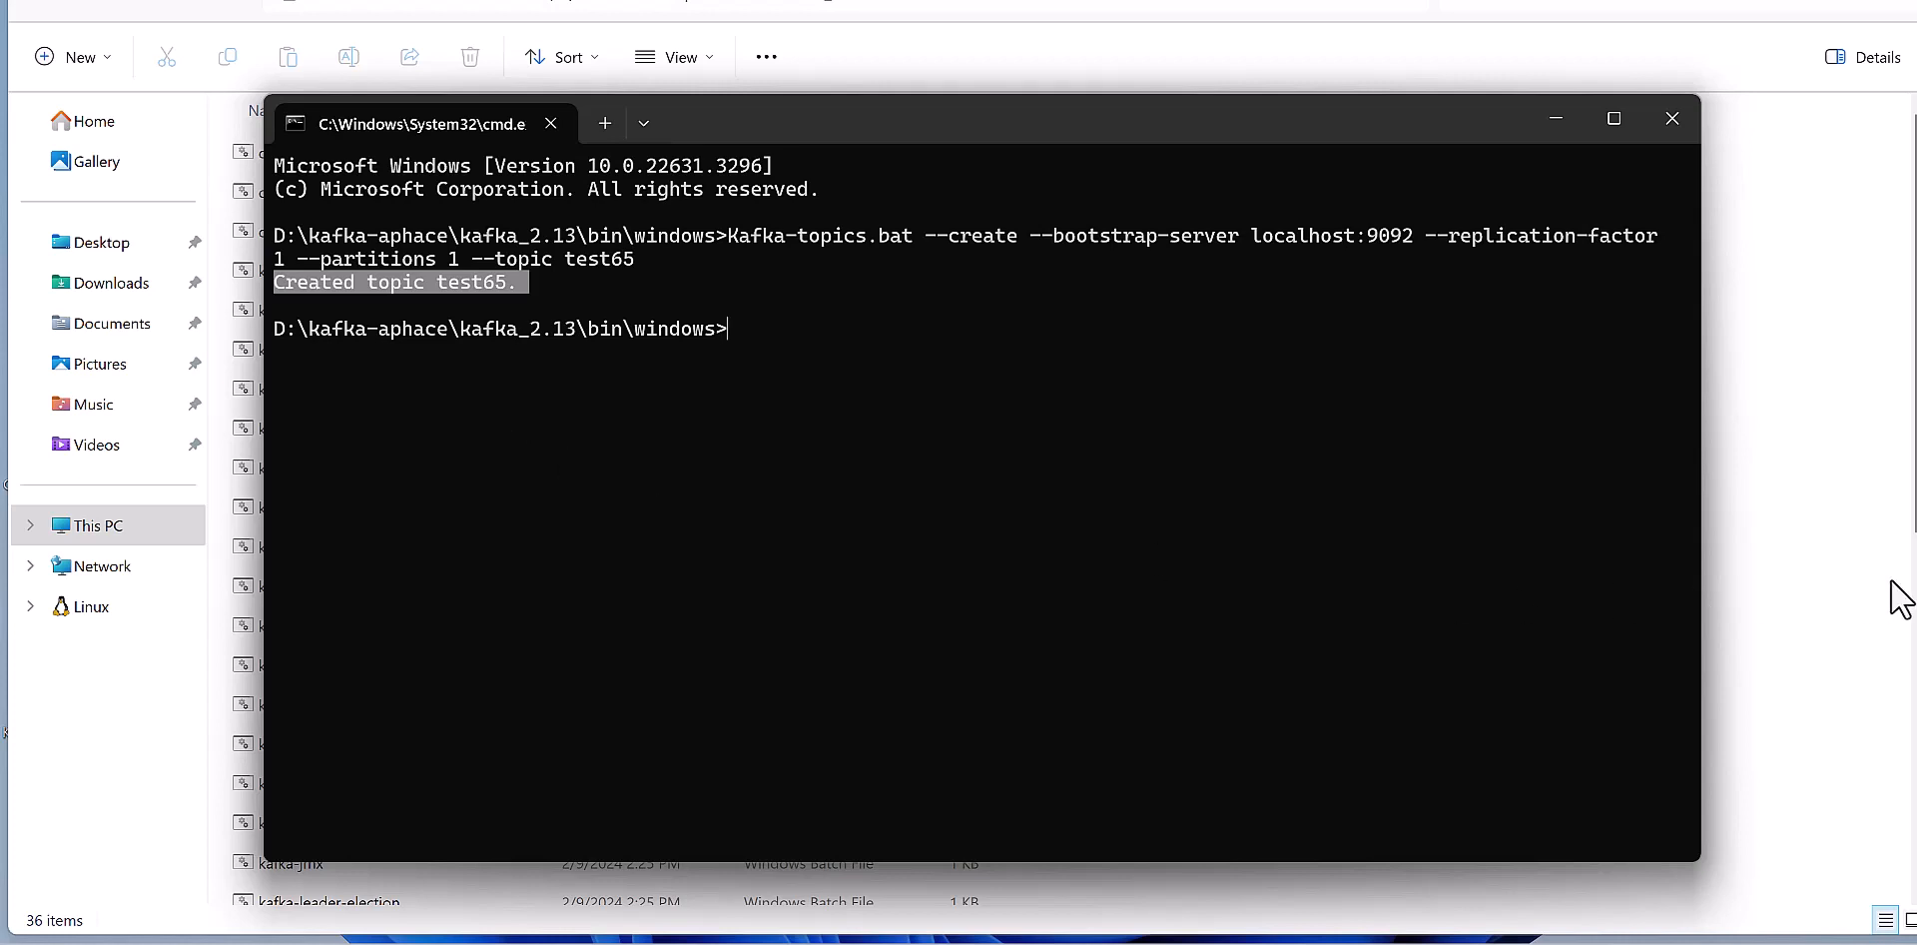
mouse_move(1806, 649)
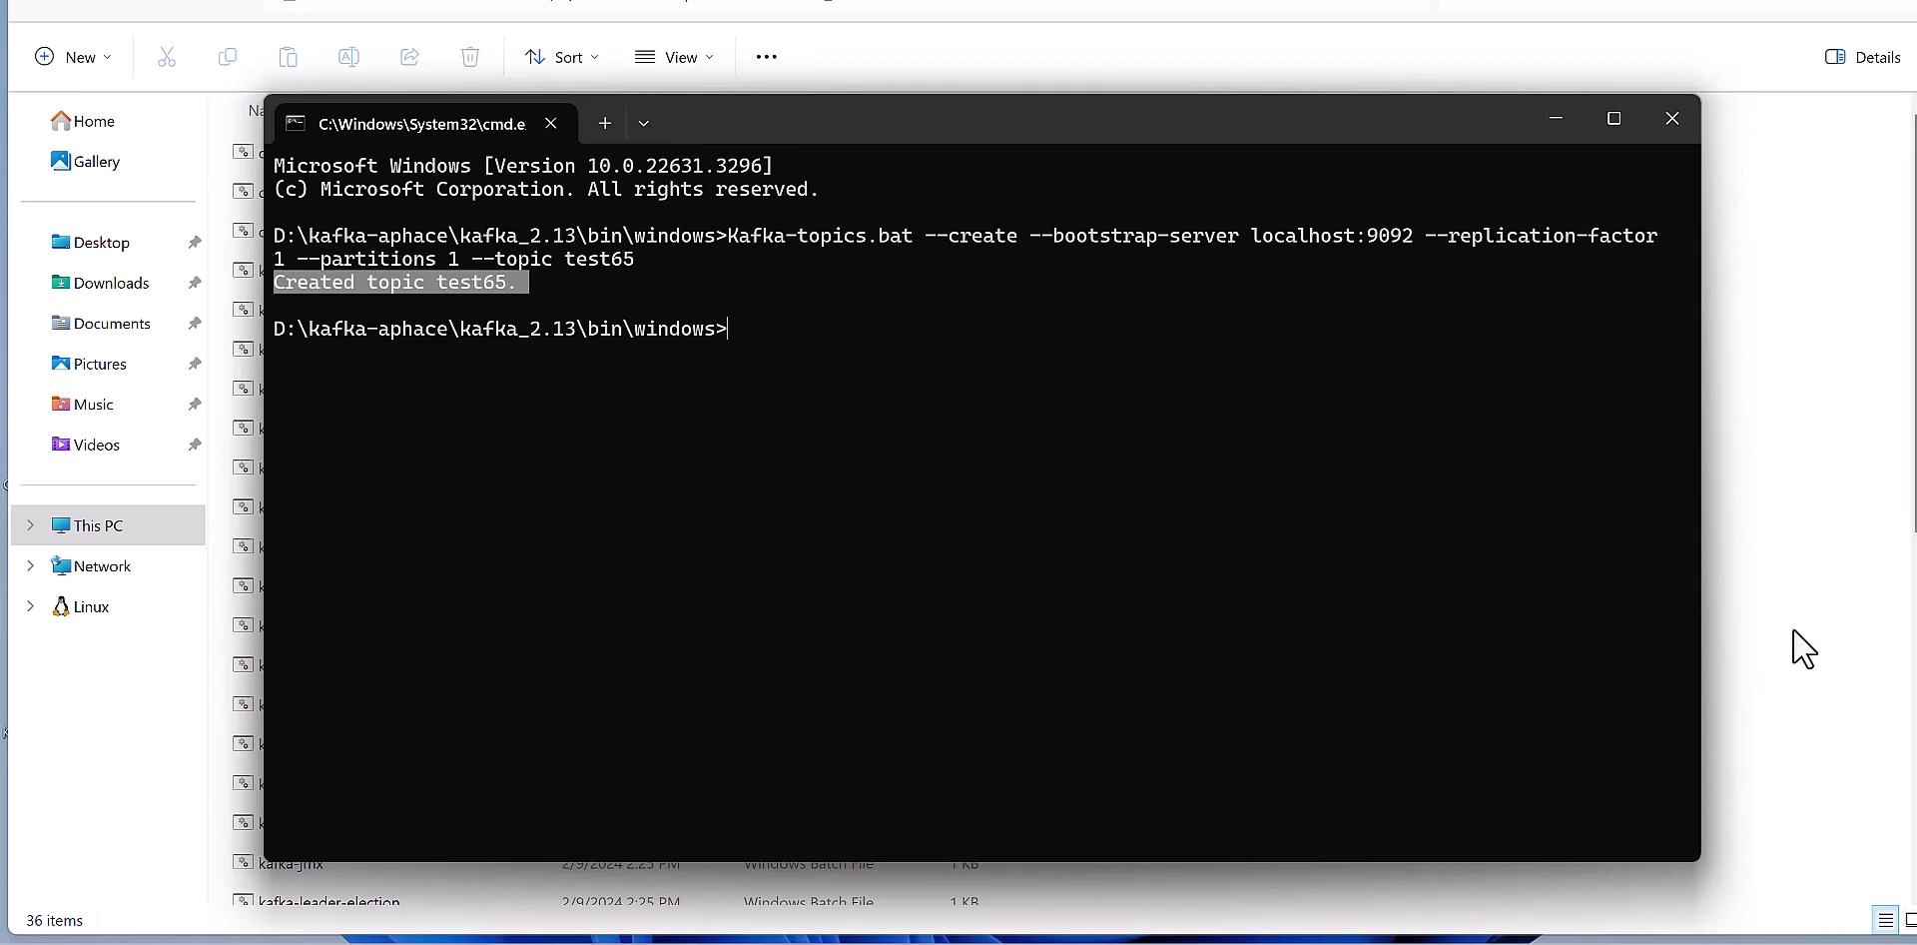
mouse_move(713, 547)
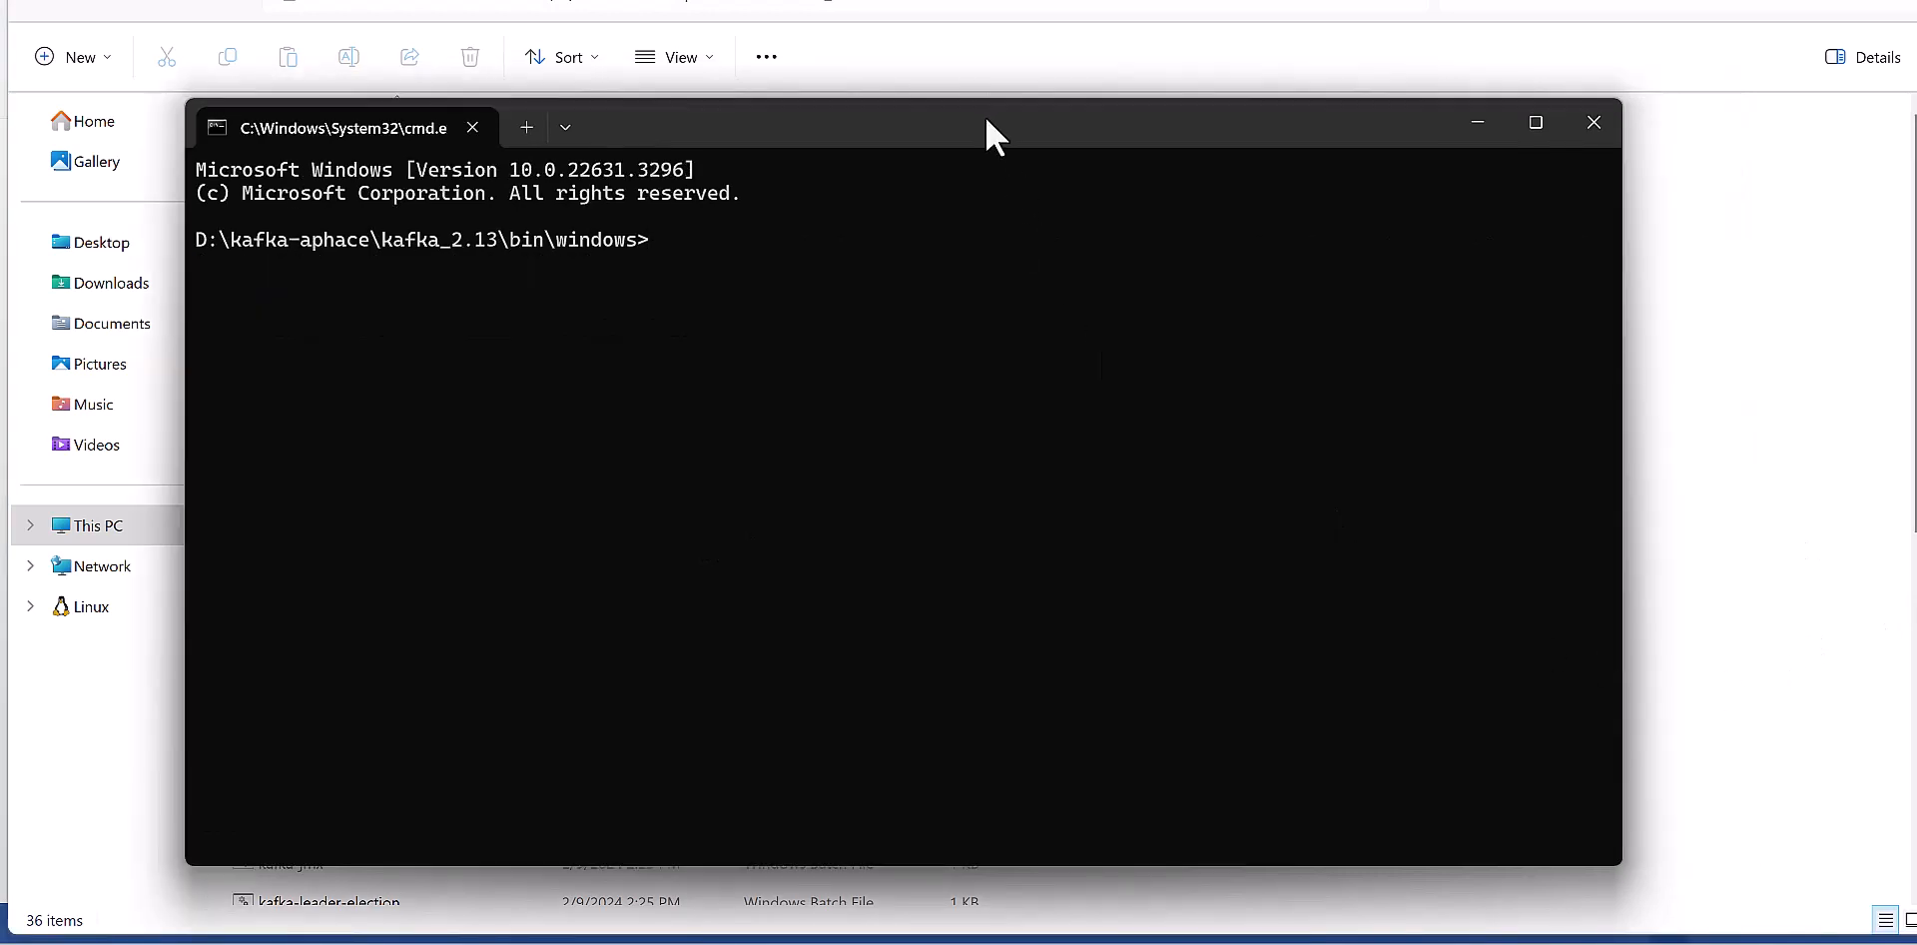
mouse_move(930, 302)
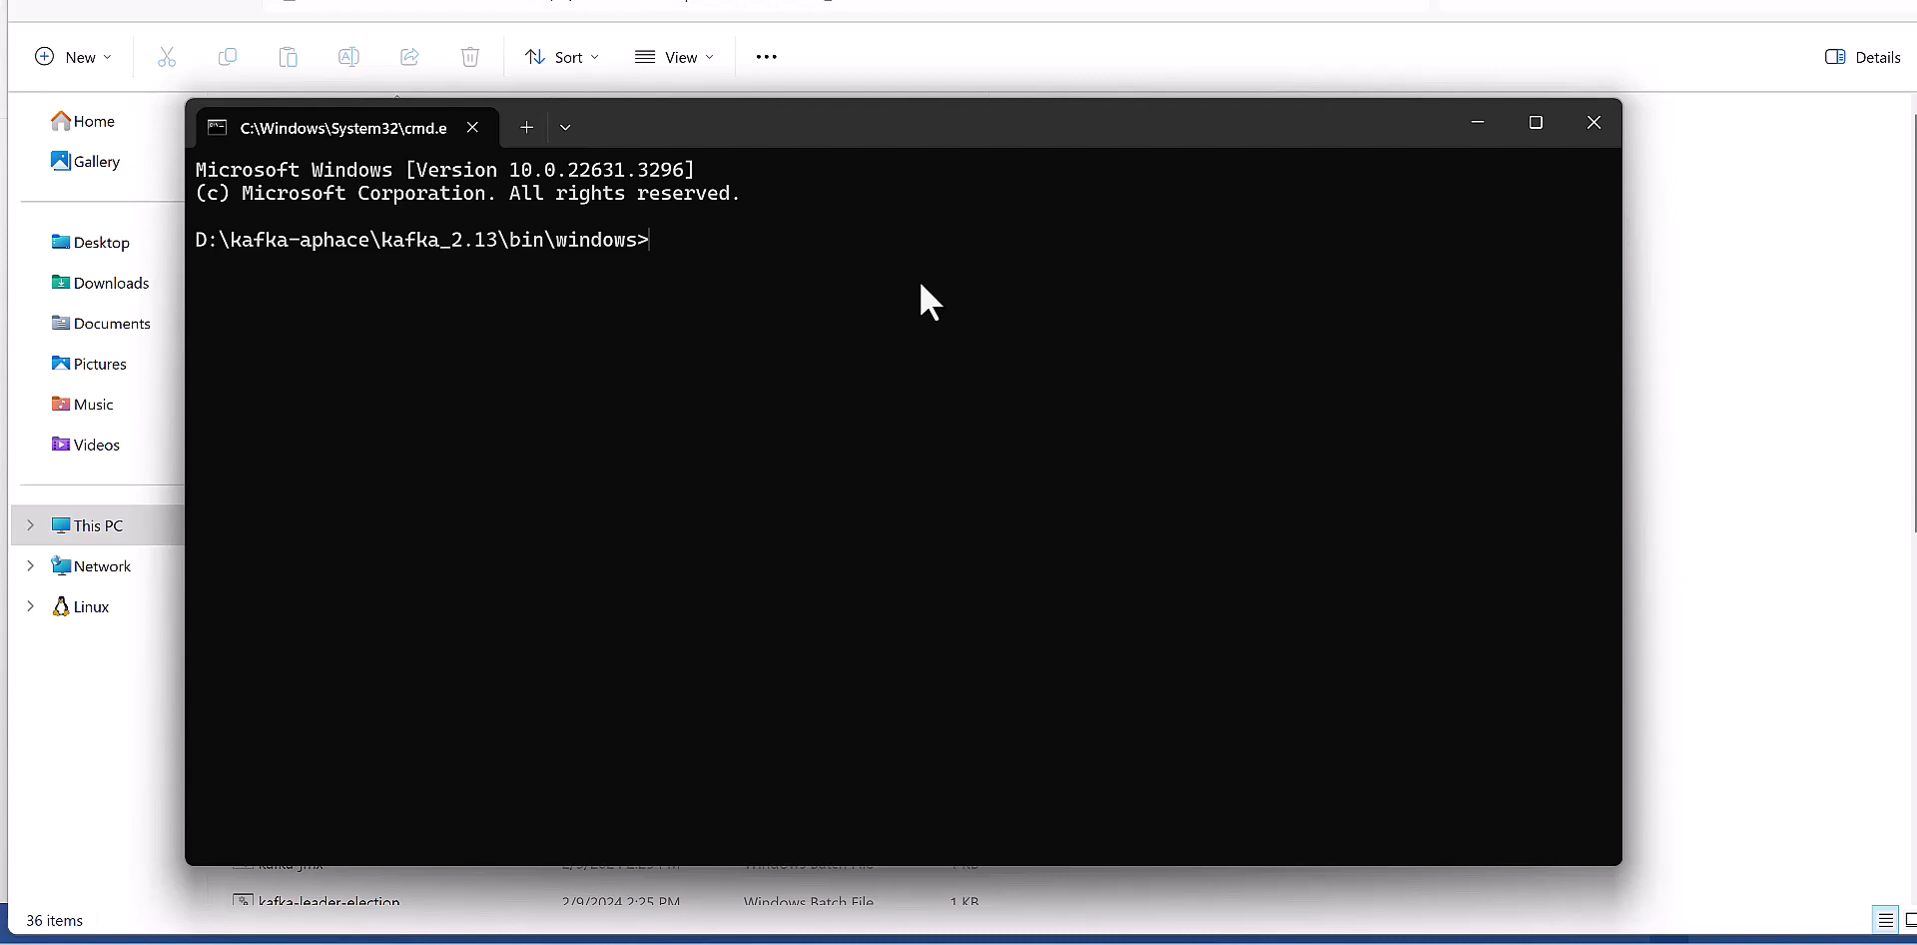
Type kafka-console-producer.bat --bootstrap-server localhost:9092 --topic test65
type("Kafka-console-producer.bat --bootstrap-server localhost:9092 --topic test65")
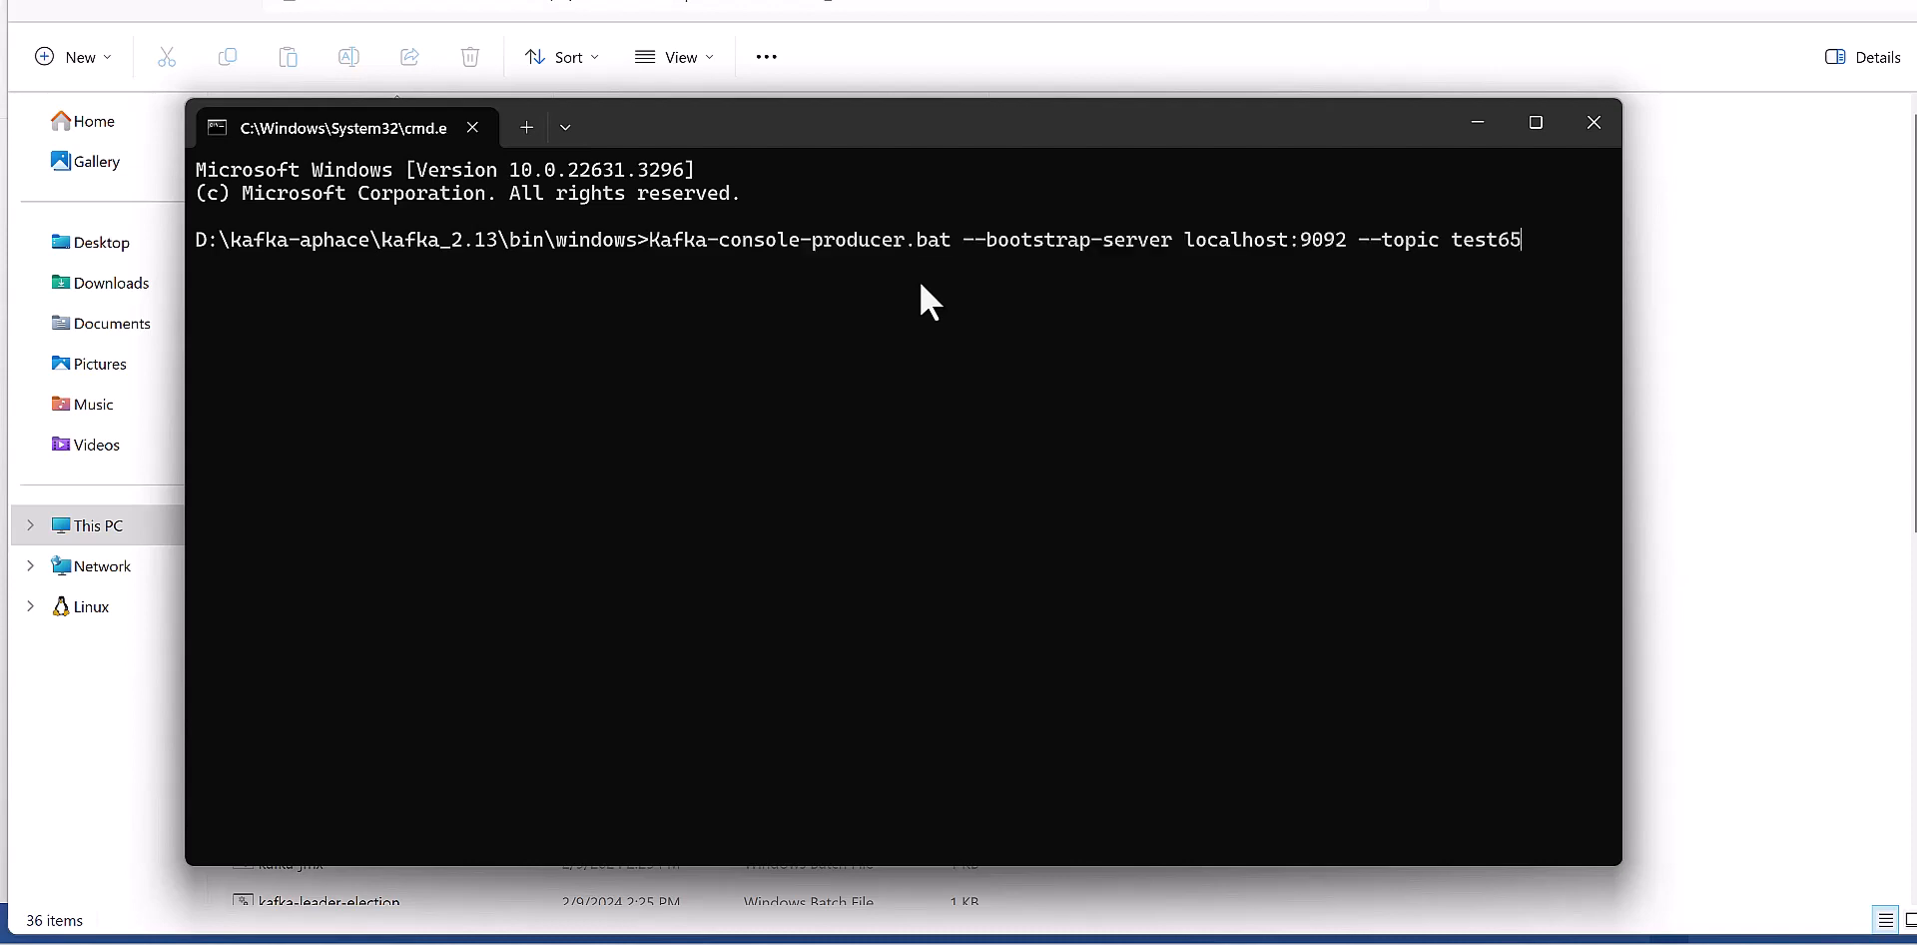
mouse_move(672, 275)
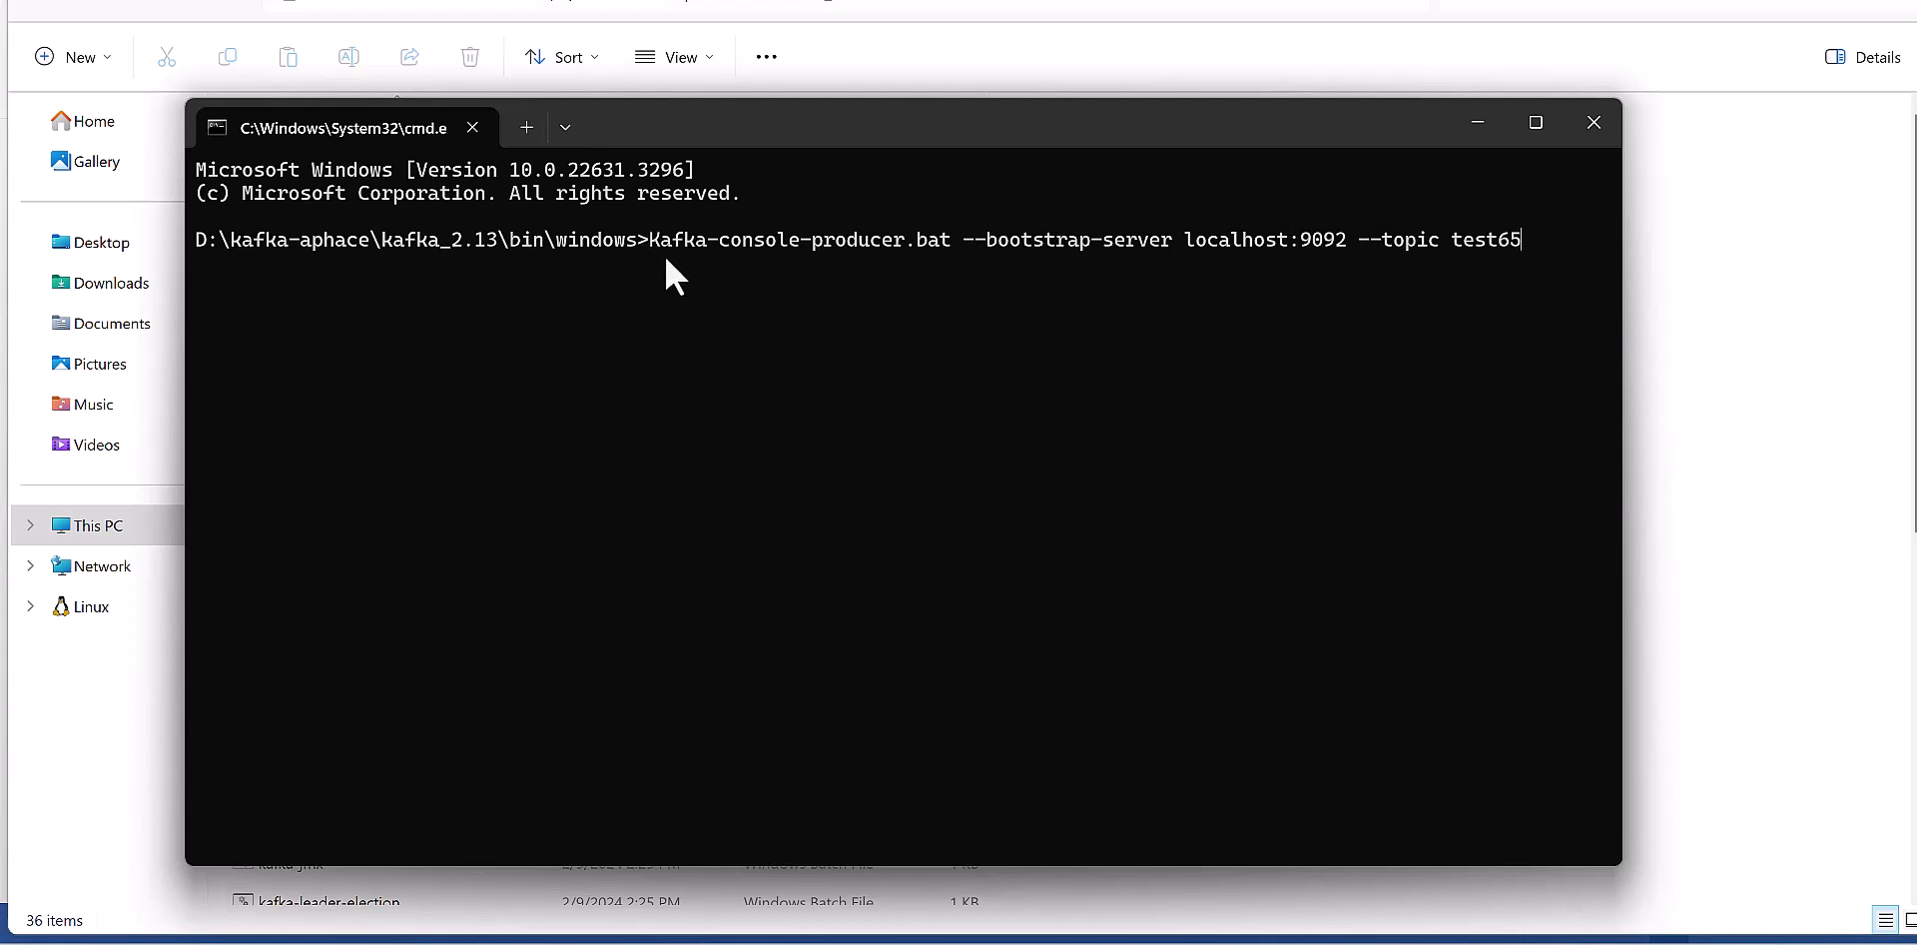
mouse_move(826, 272)
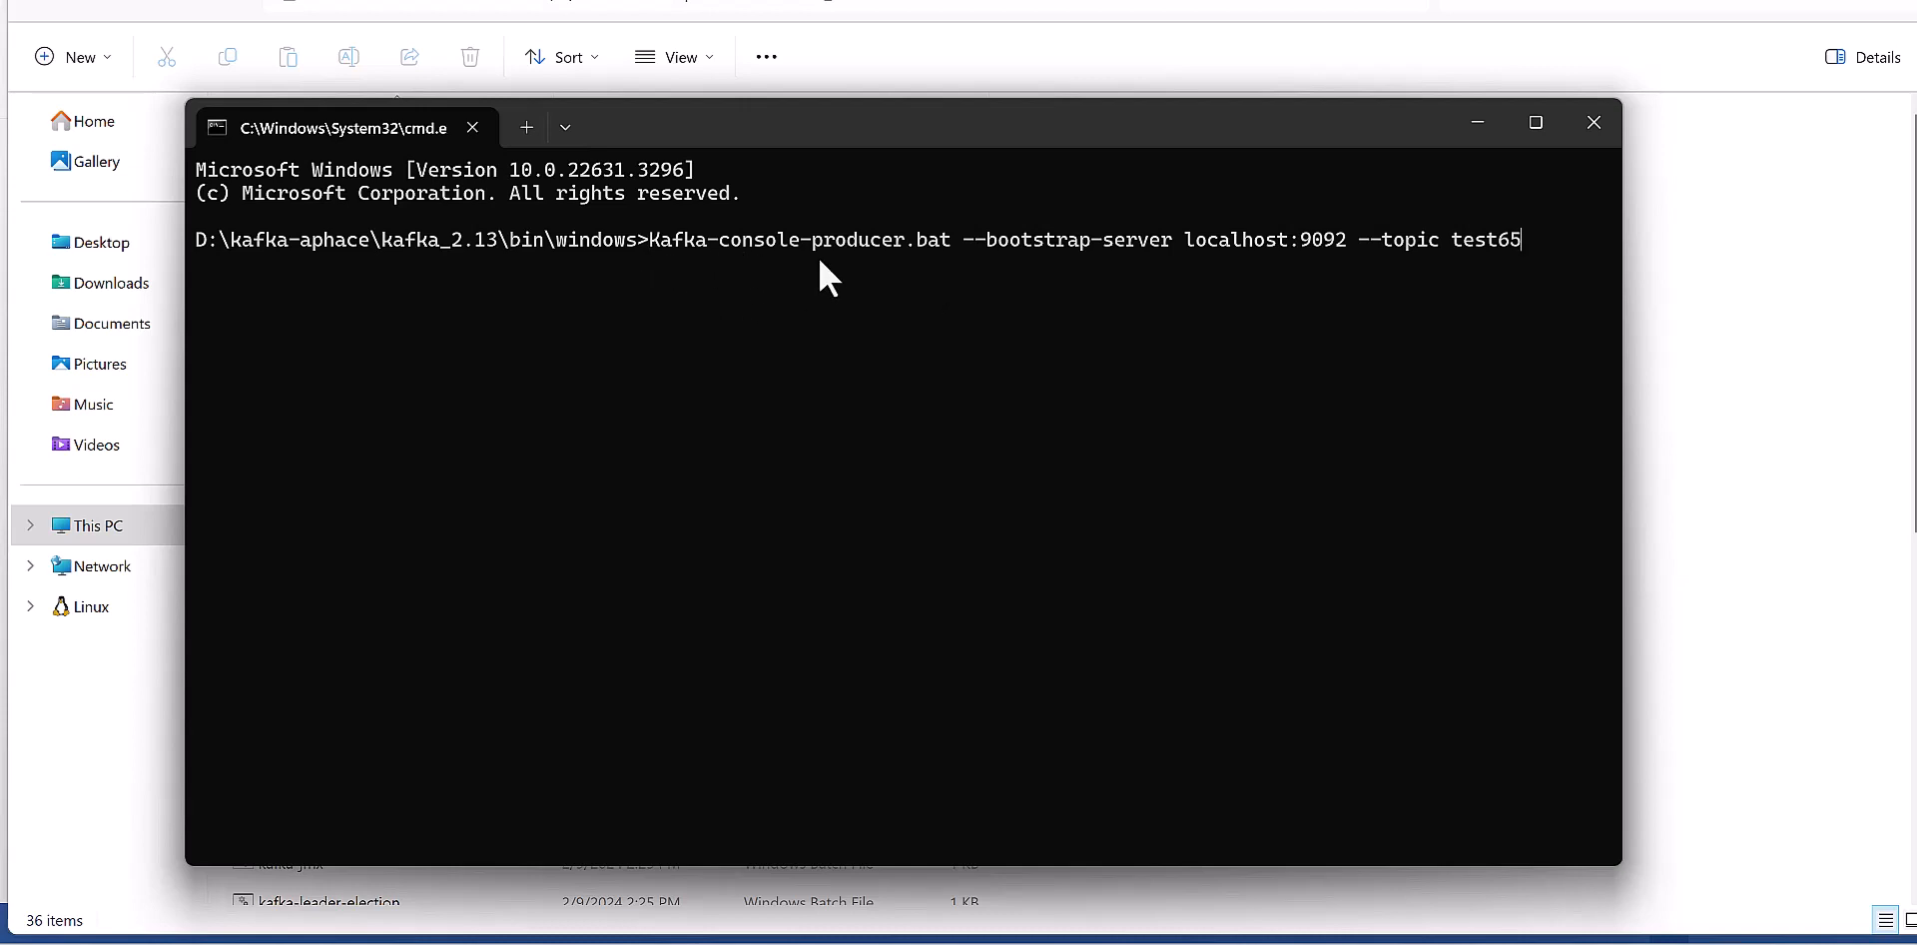
mouse_move(920, 274)
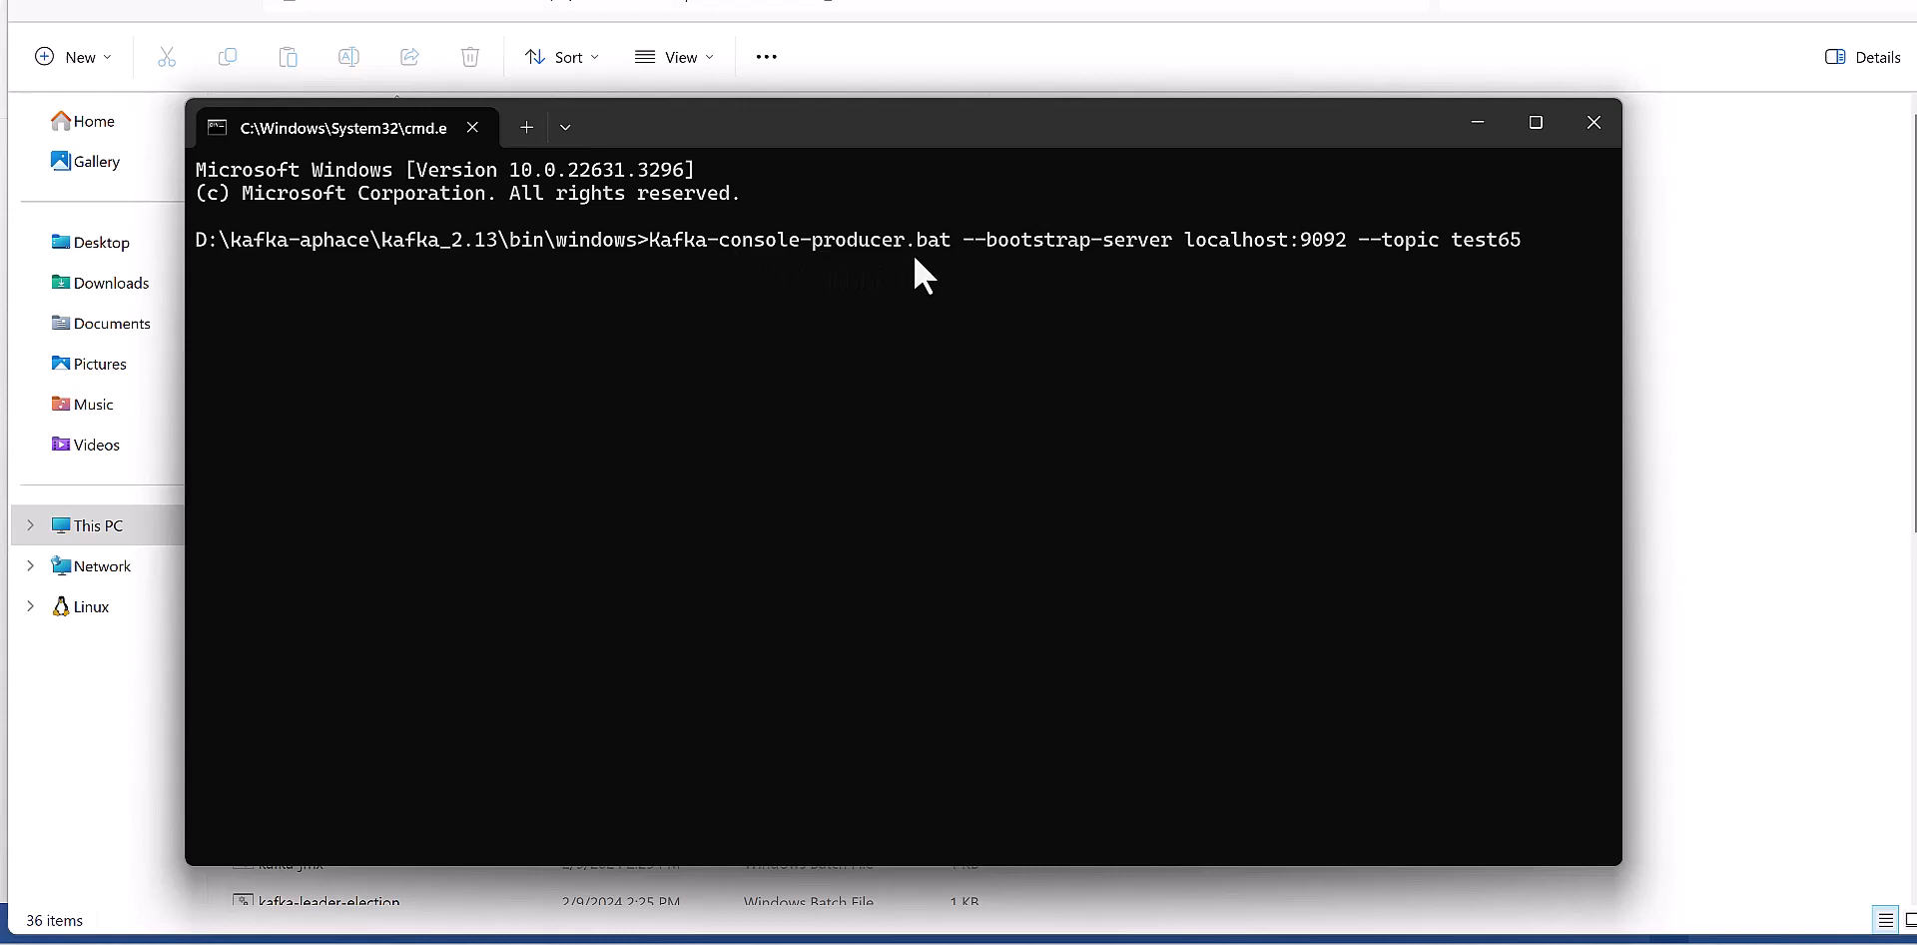
mouse_move(969, 263)
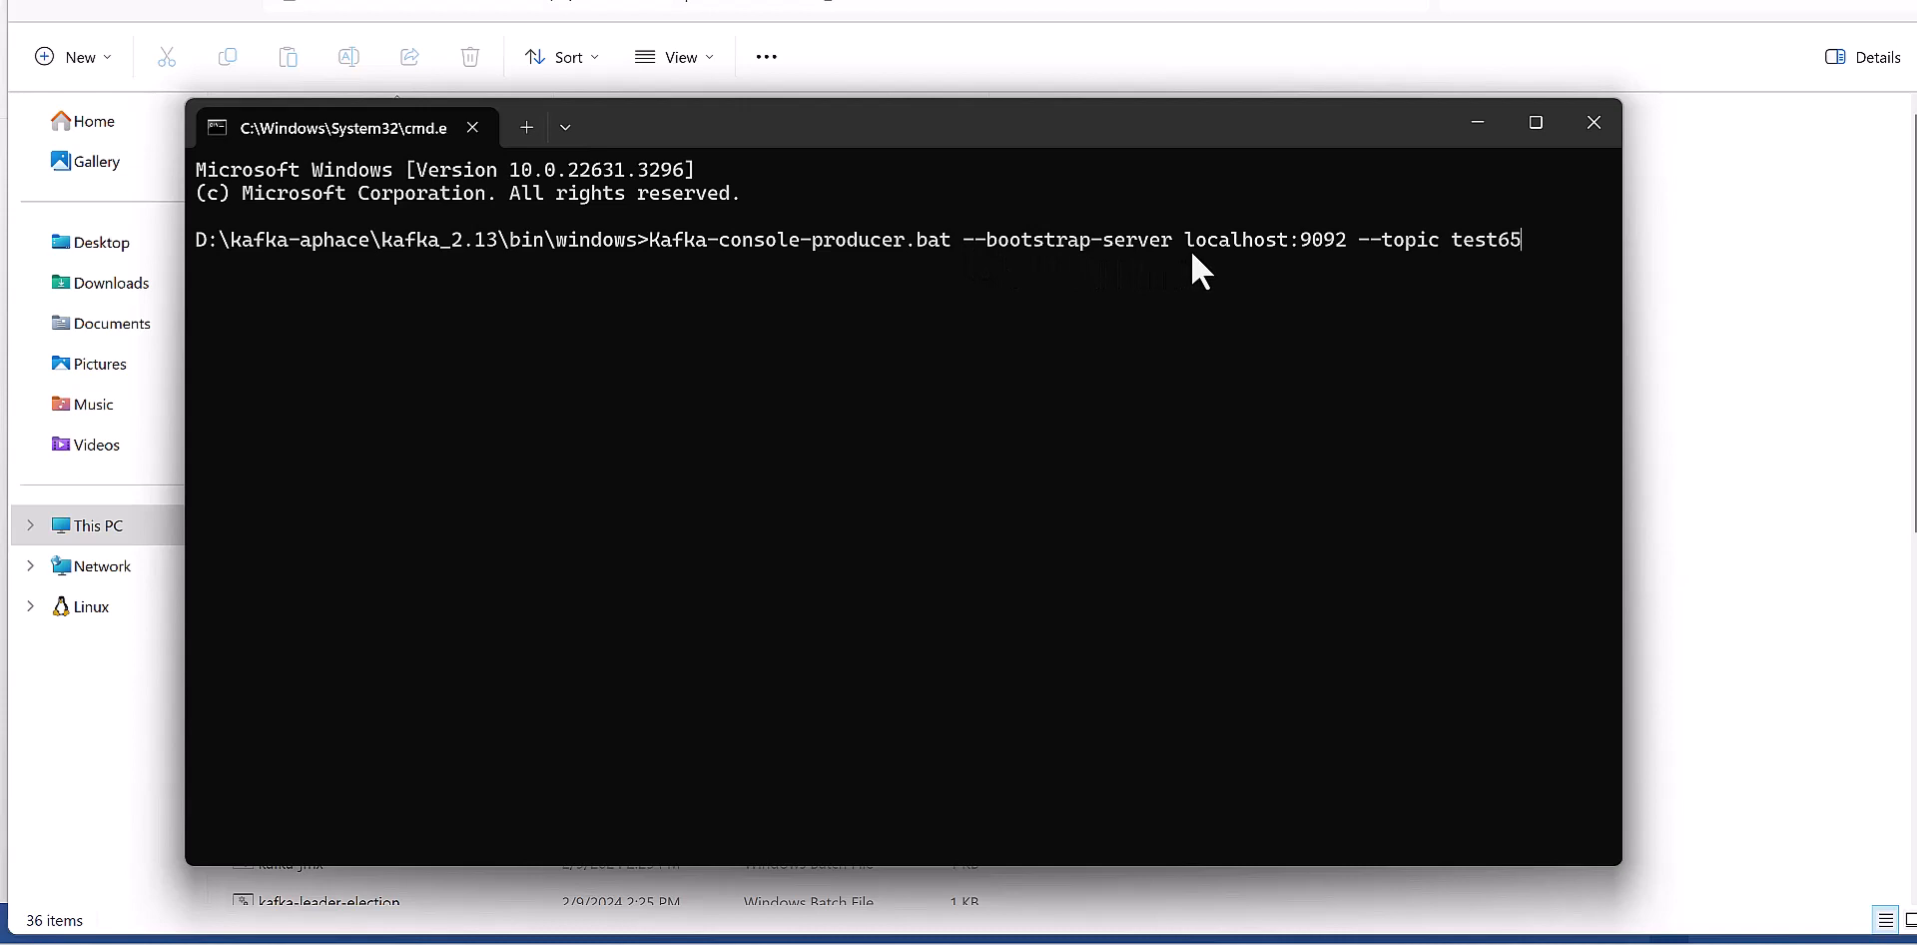
mouse_move(1174, 275)
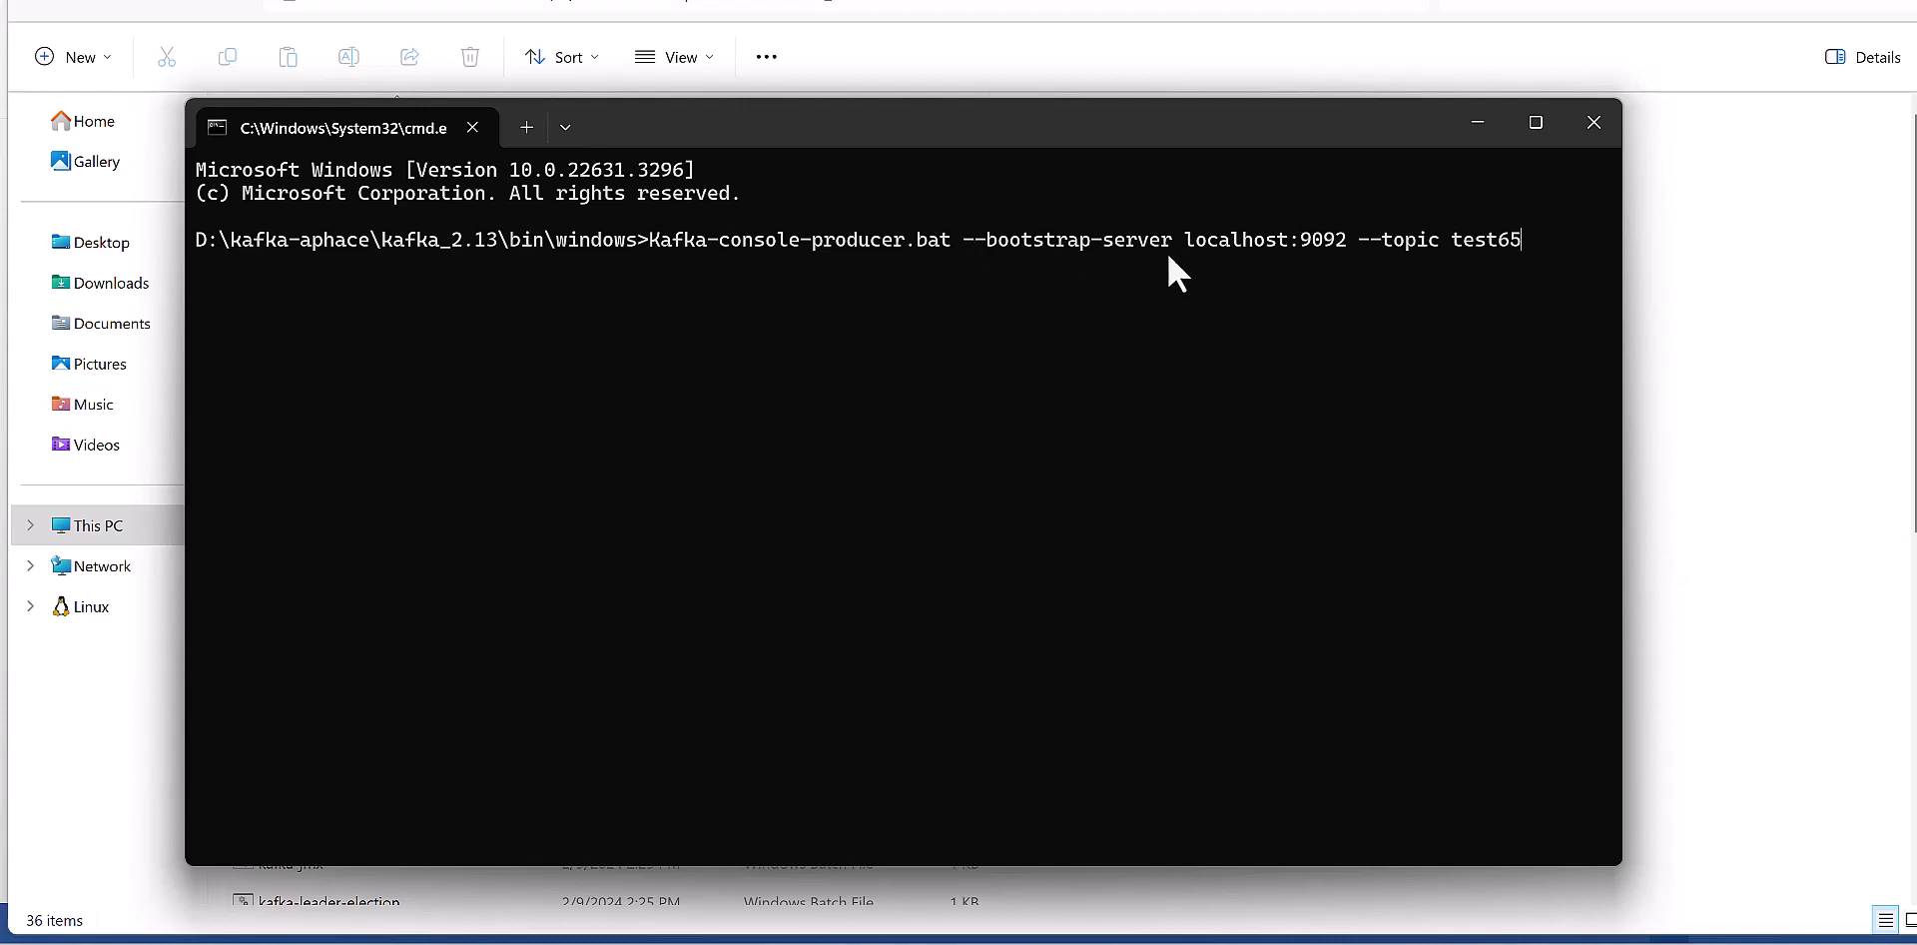
mouse_move(1327, 271)
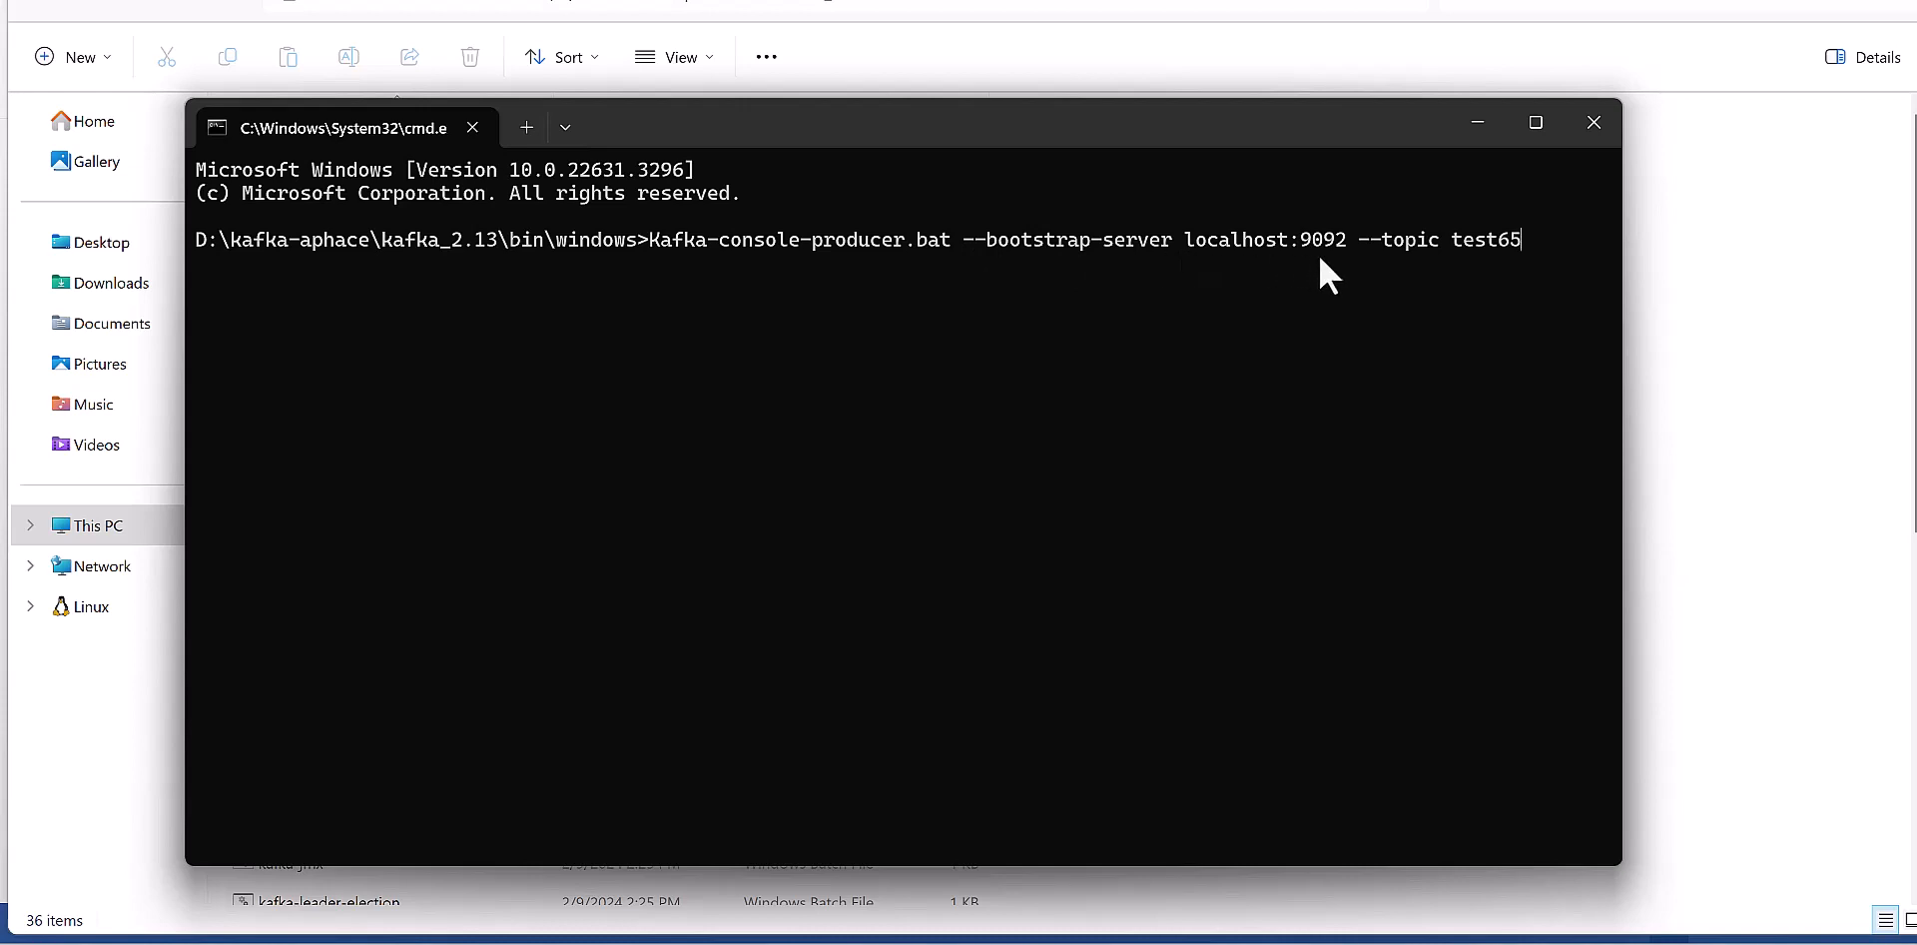
mouse_move(1376, 272)
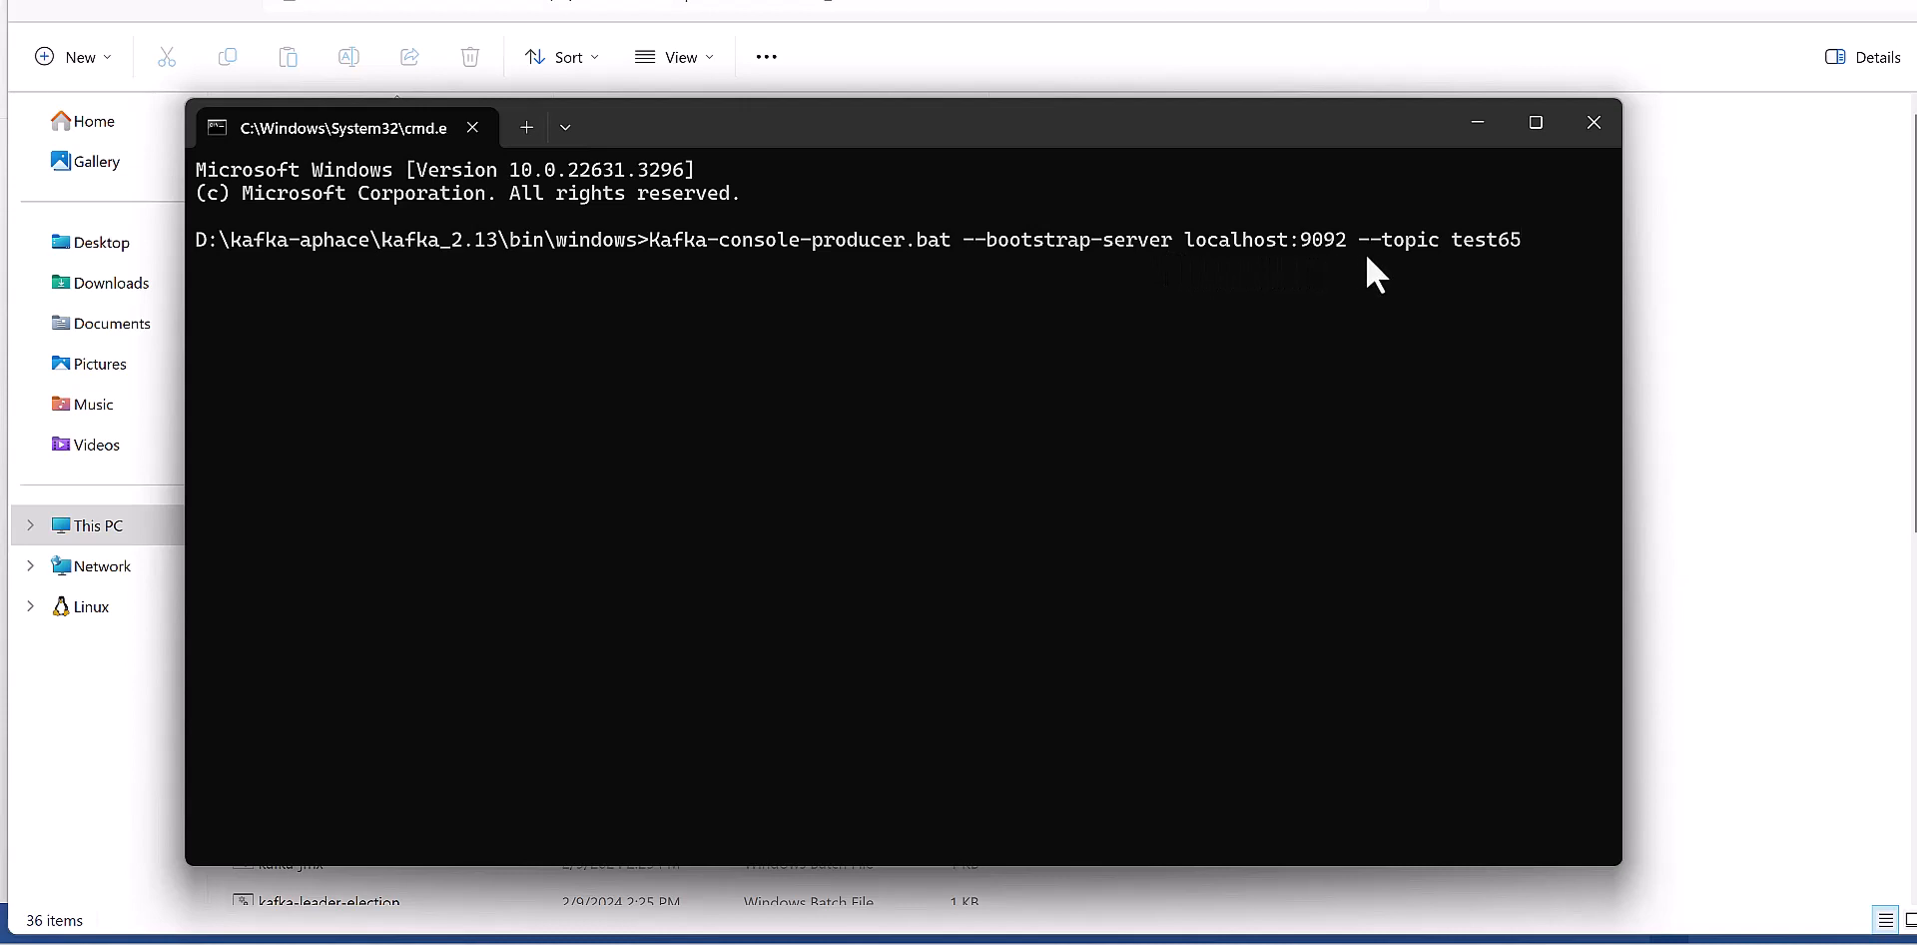
mouse_move(1486, 323)
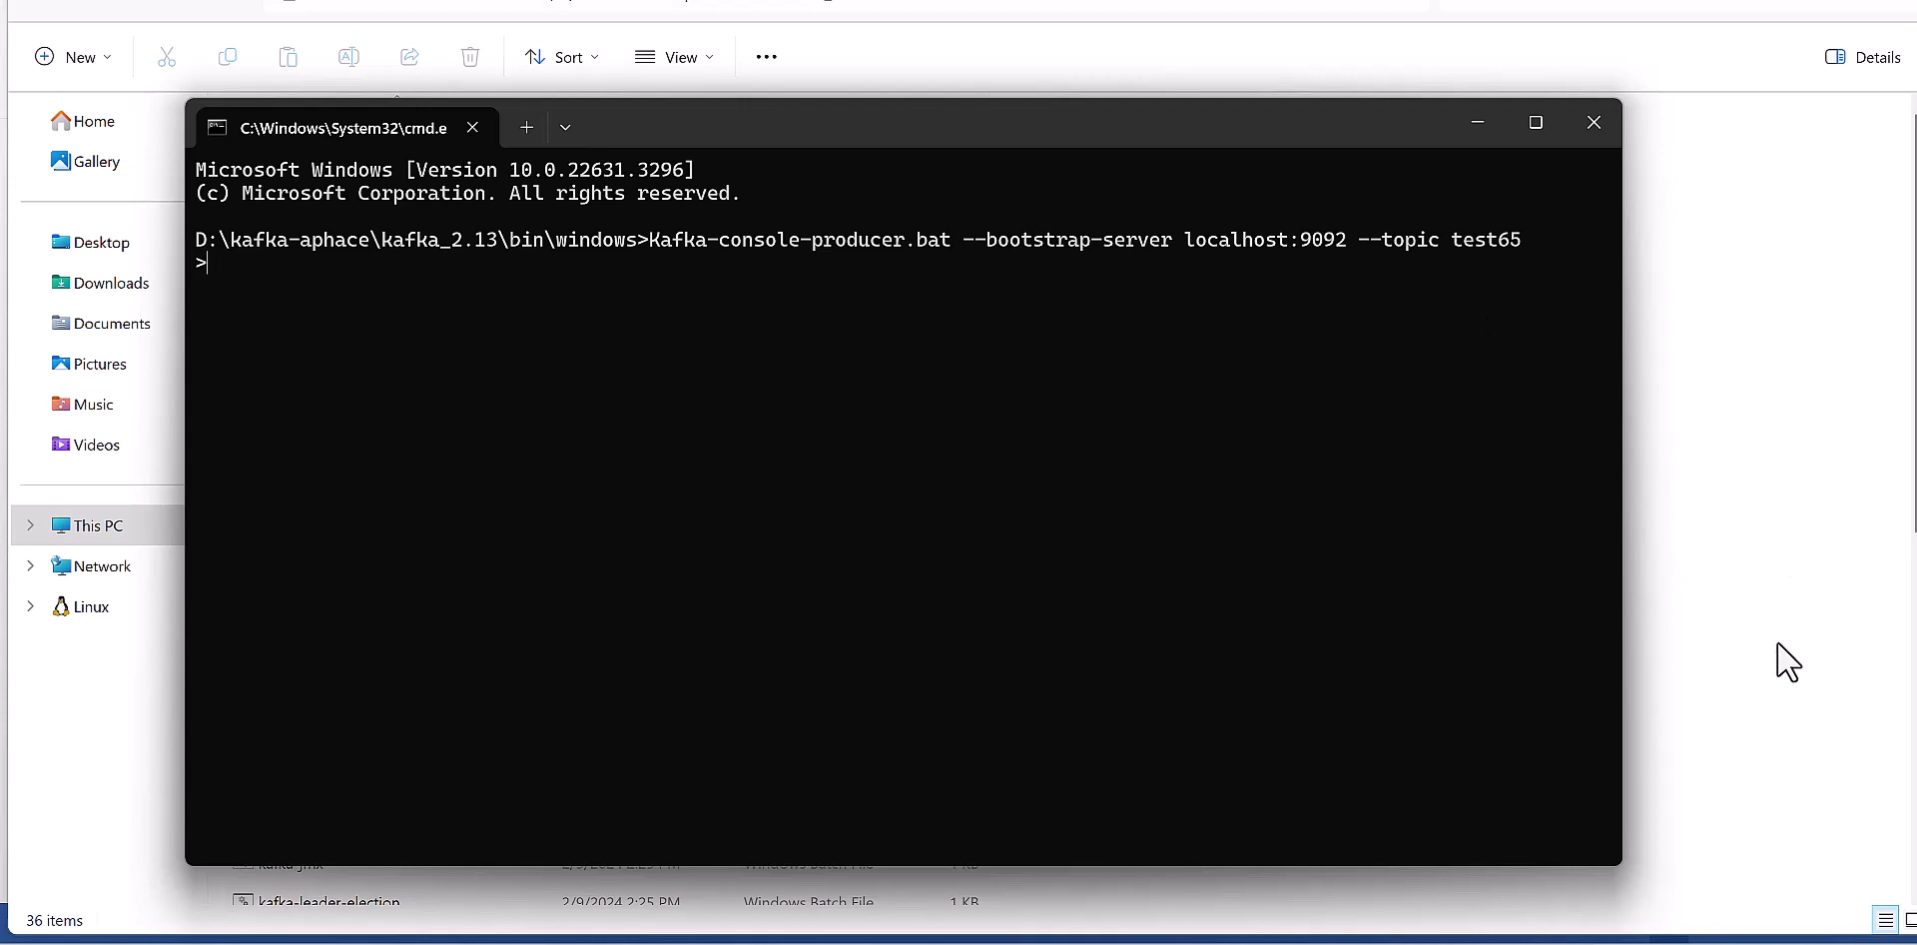
mouse_move(1023, 218)
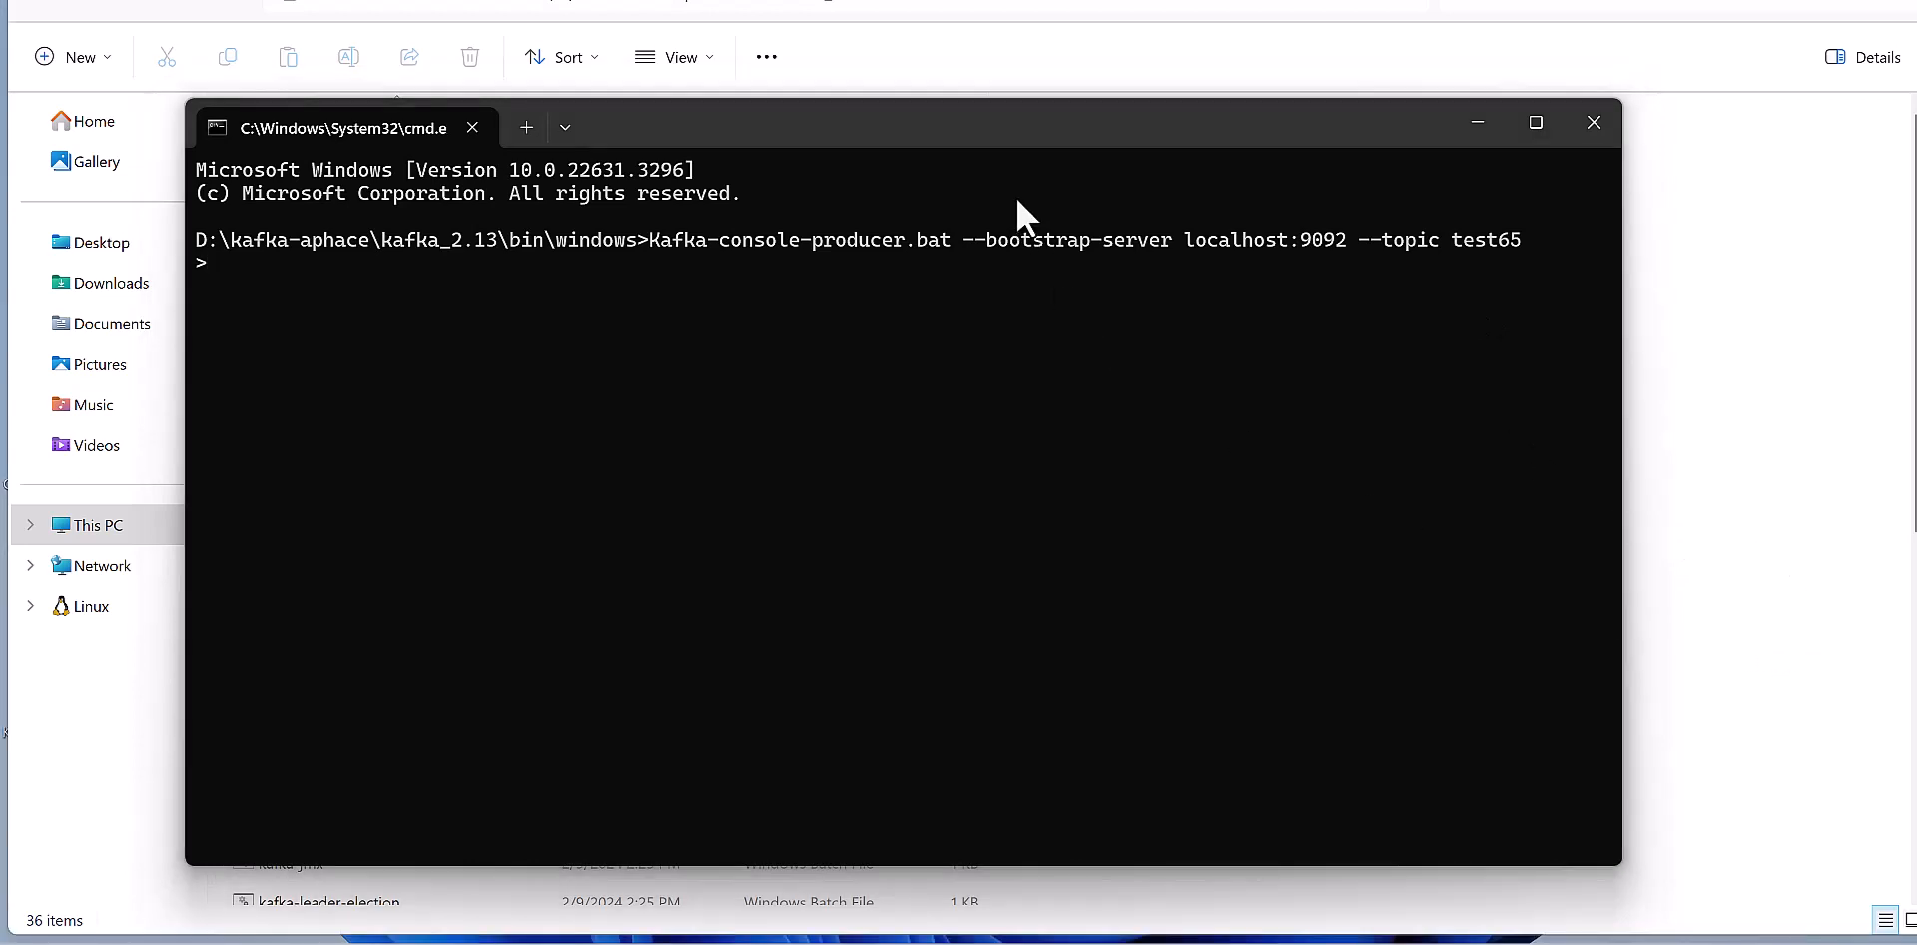
mouse_move(256, 279)
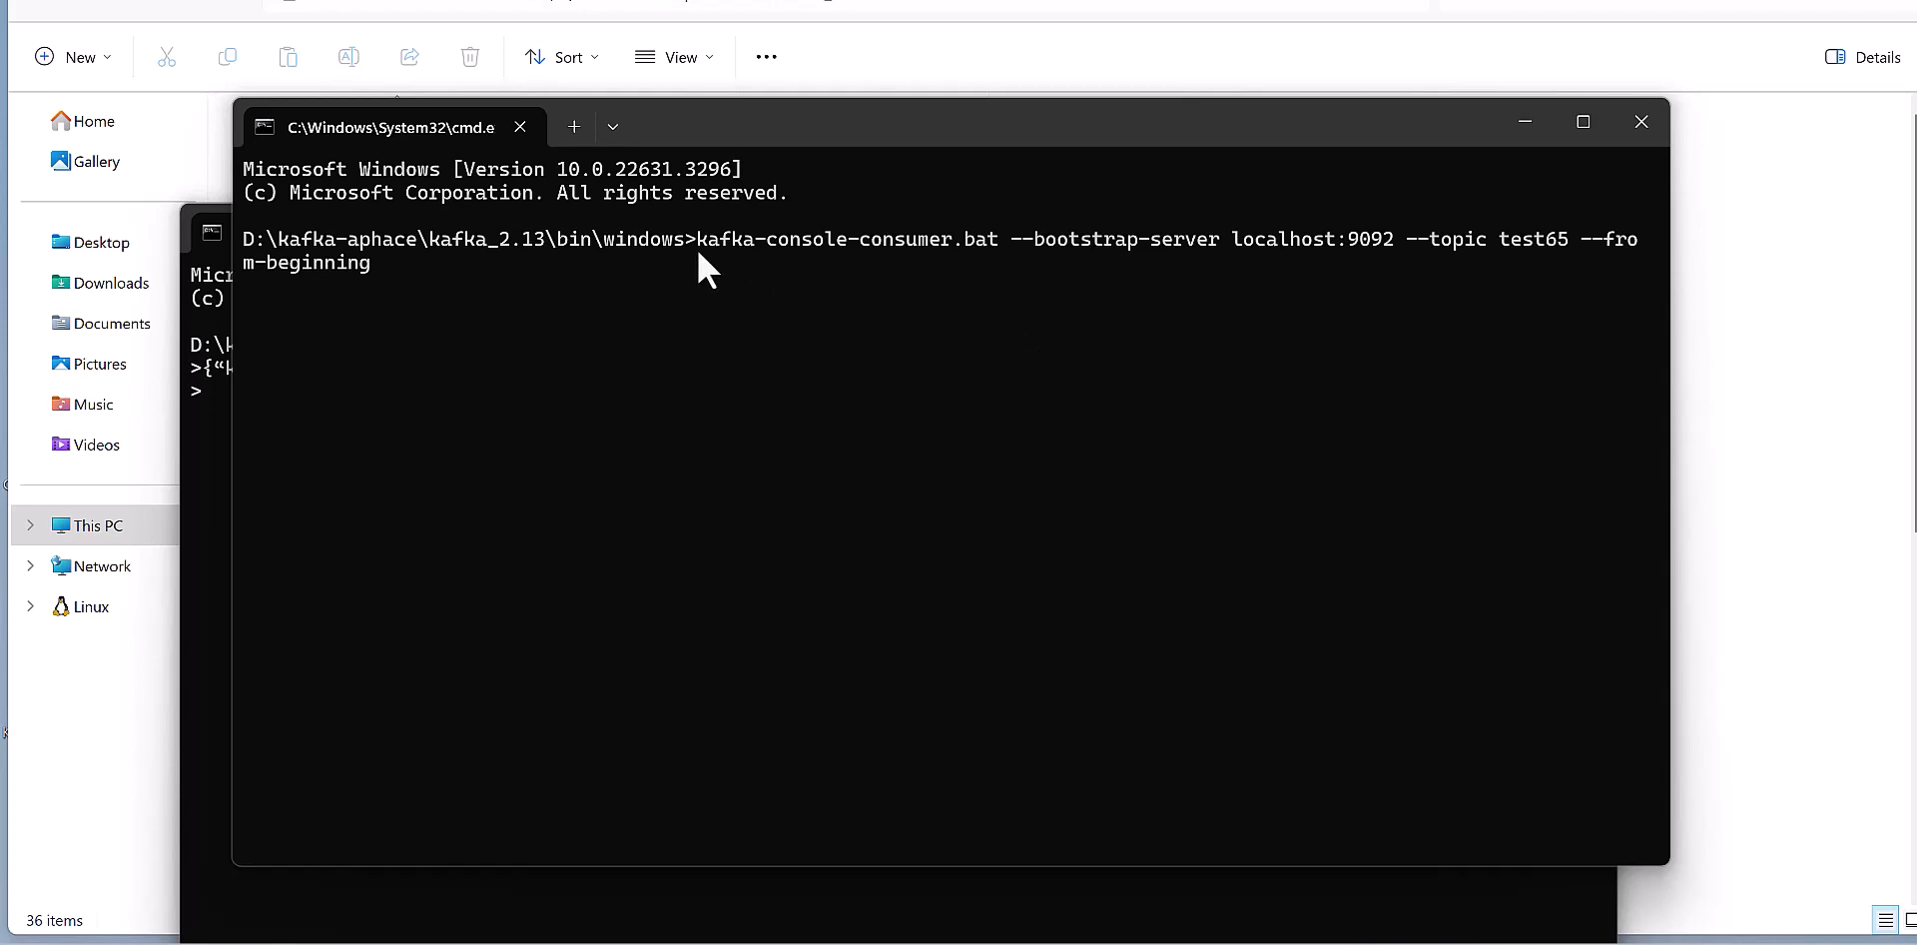
mouse_move(707, 267)
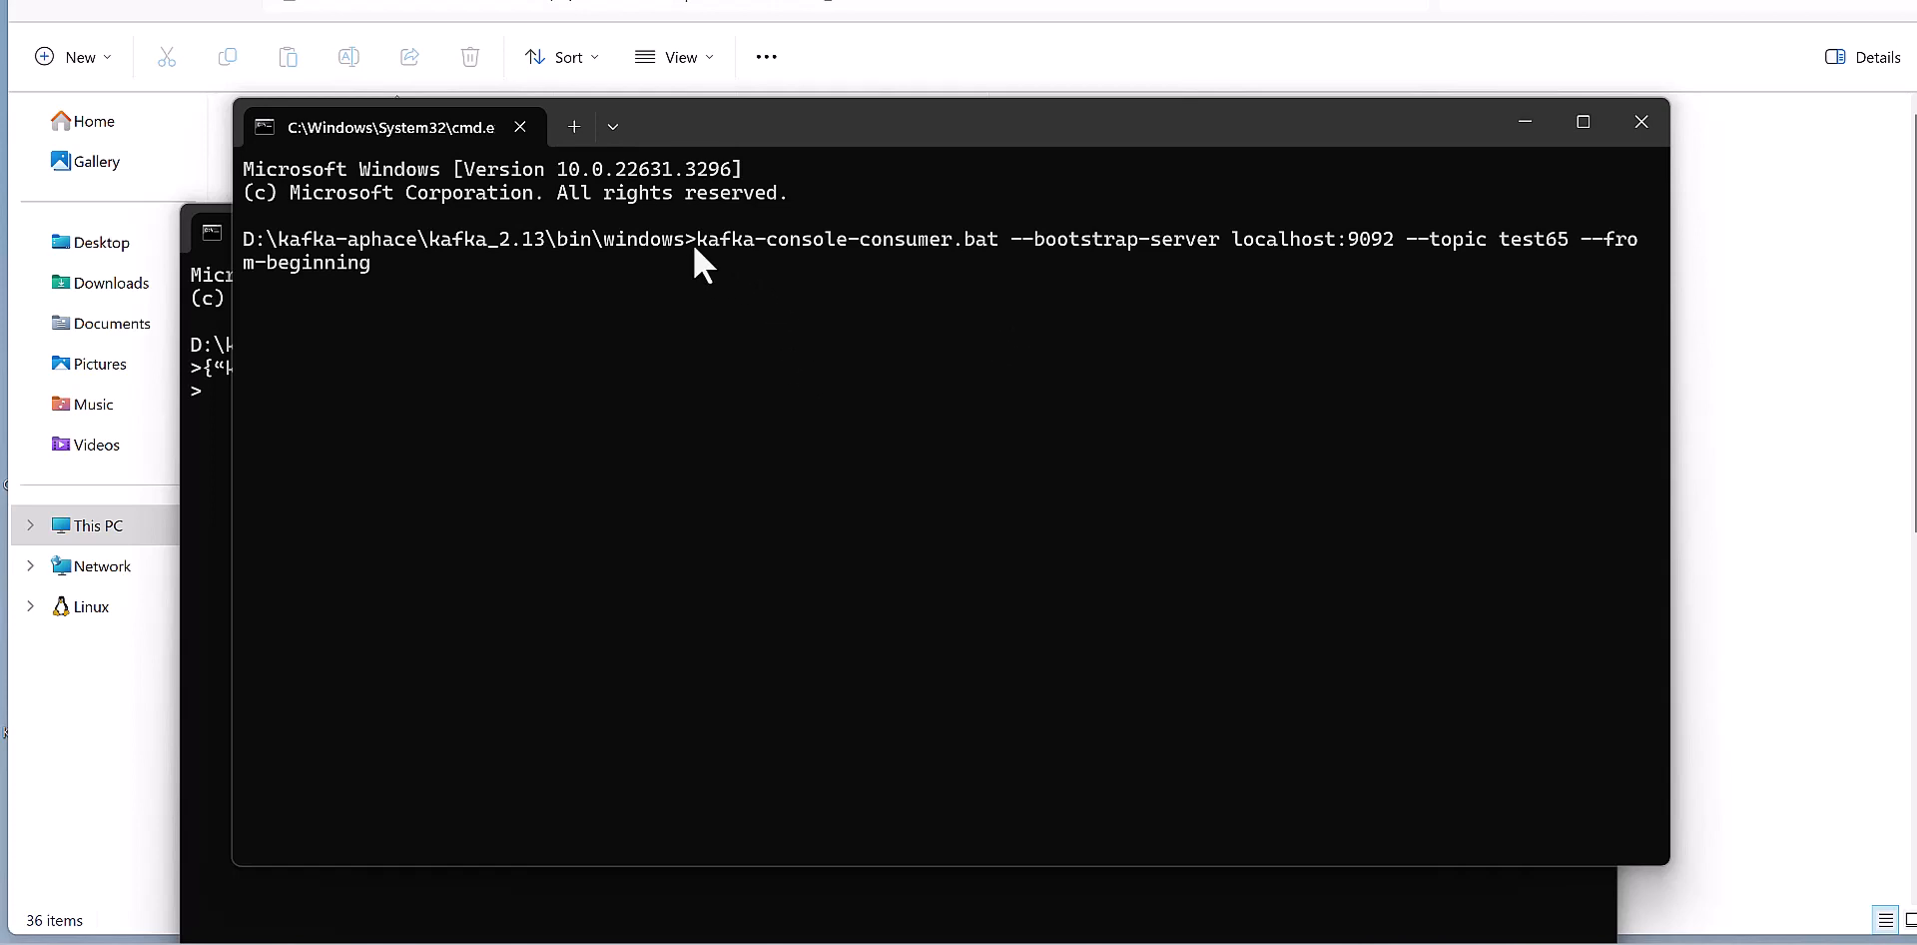
mouse_move(891, 274)
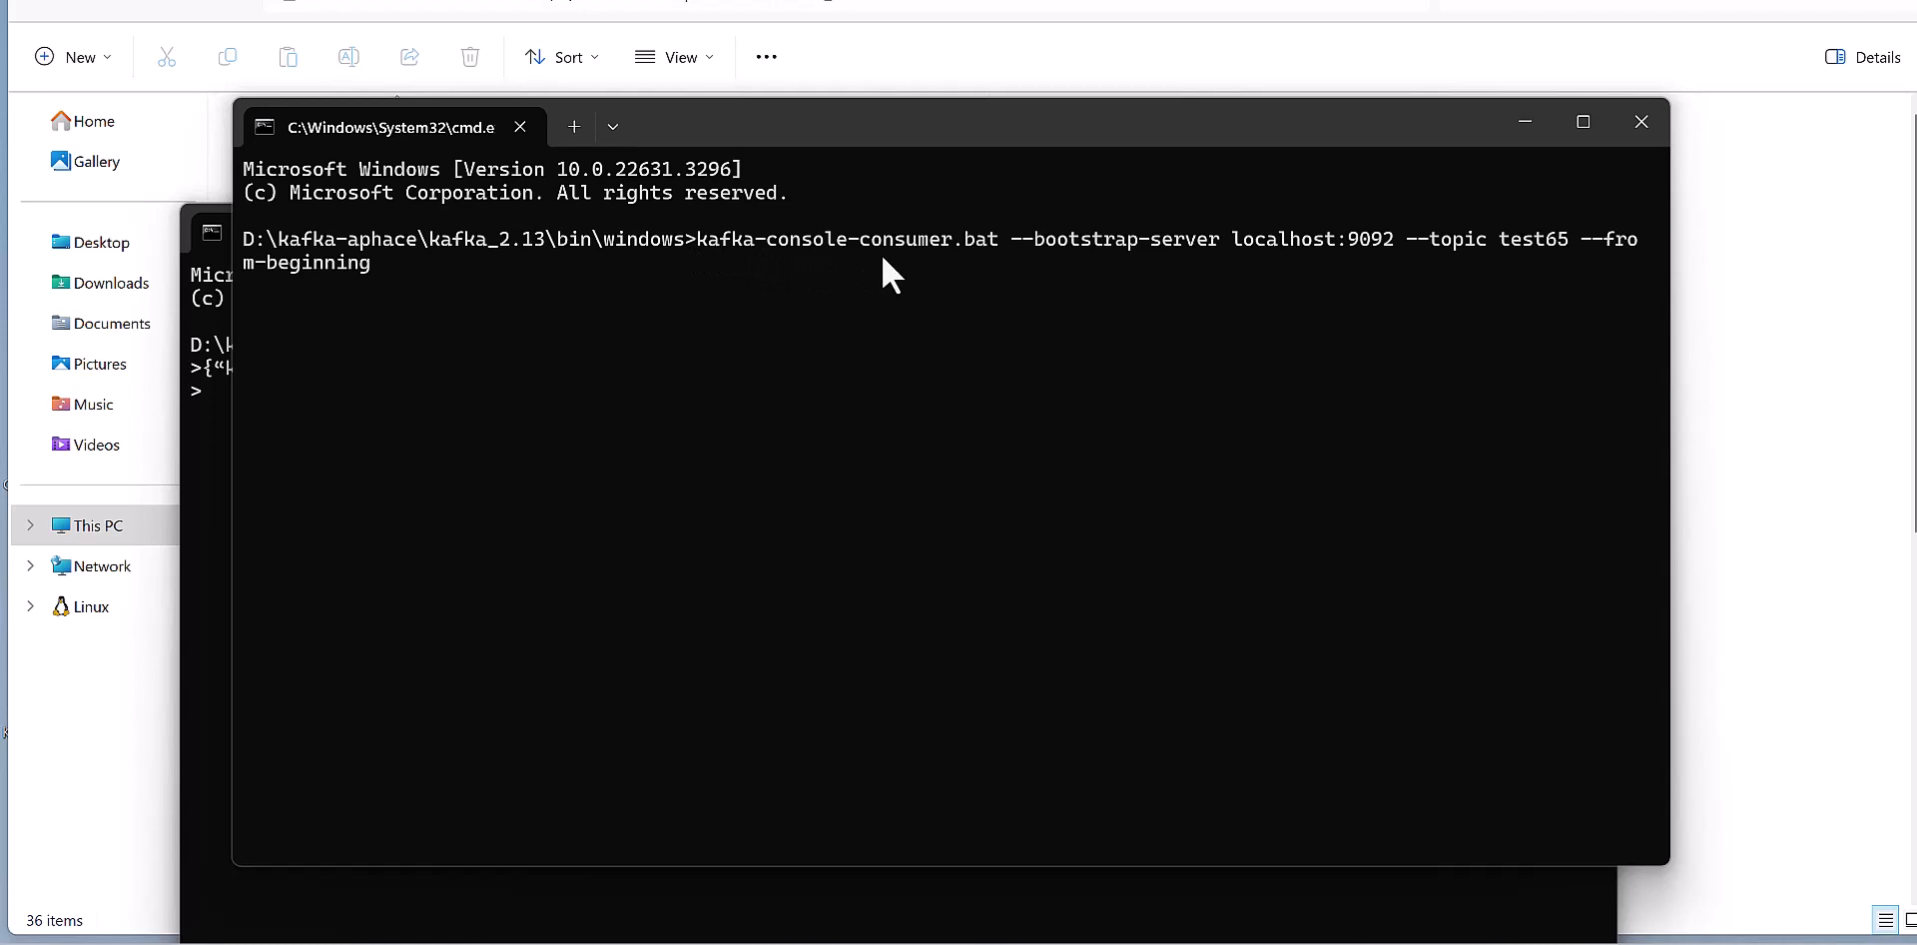
mouse_move(781, 265)
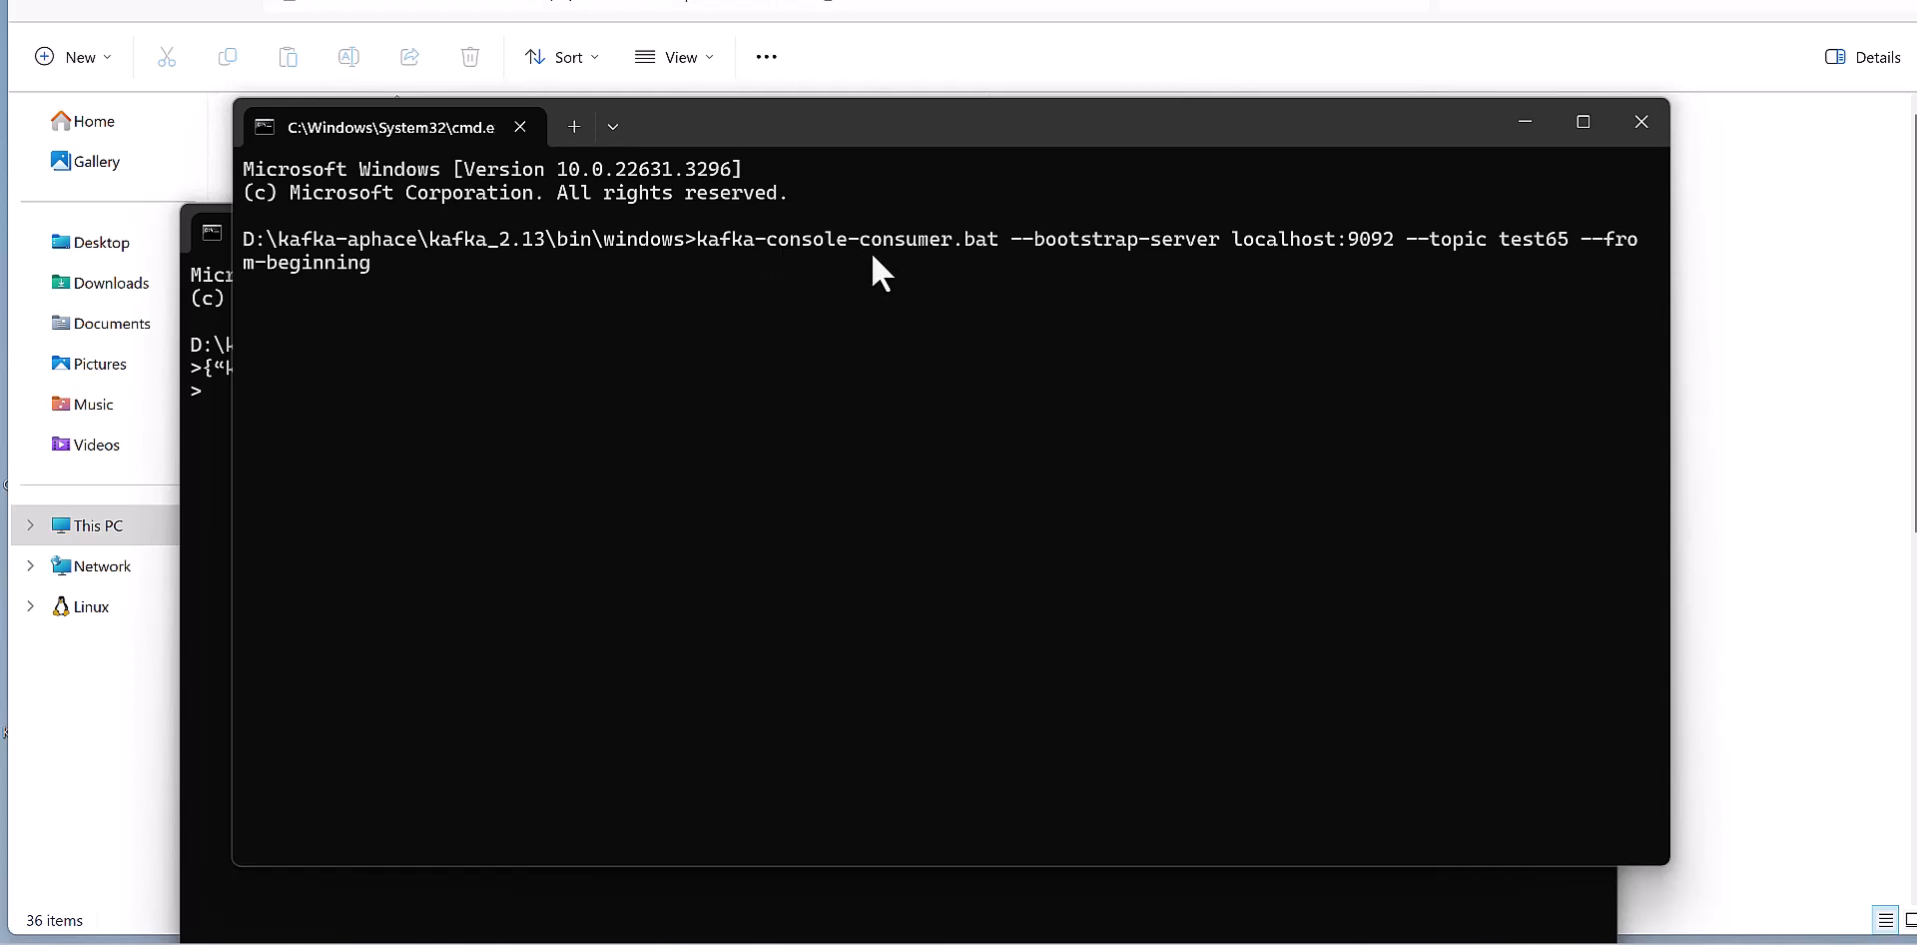
mouse_move(1082, 281)
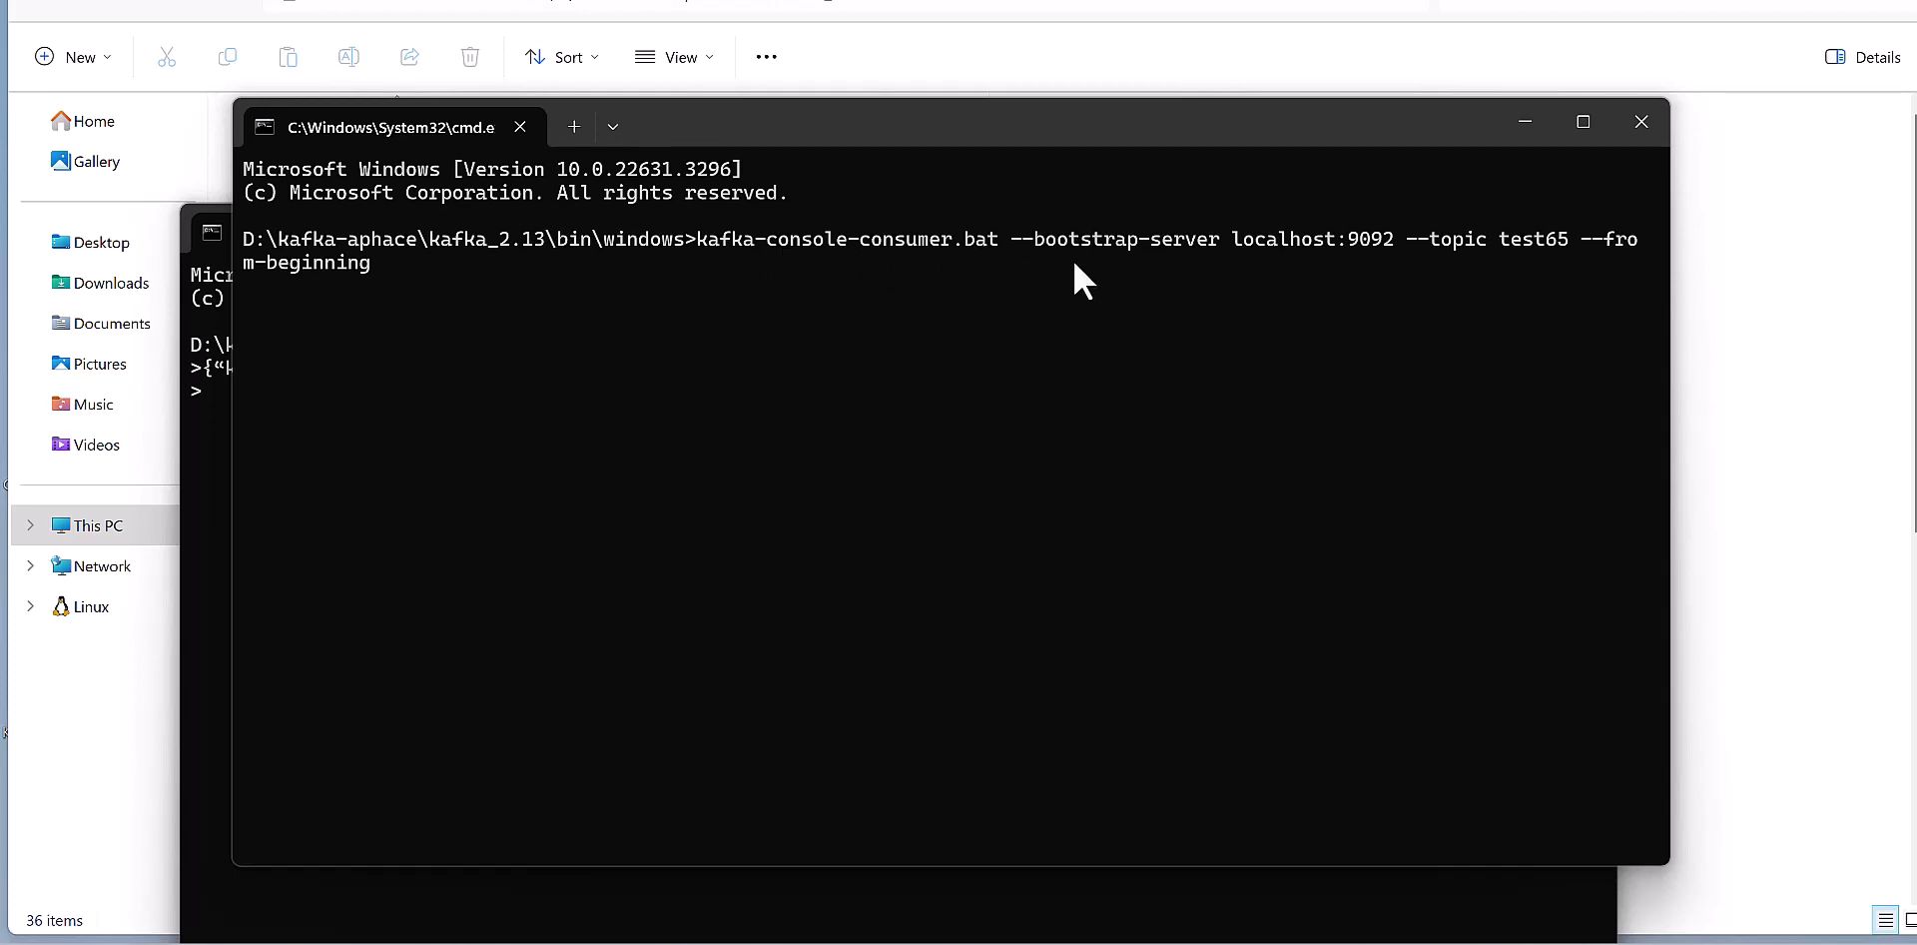
mouse_move(1394, 269)
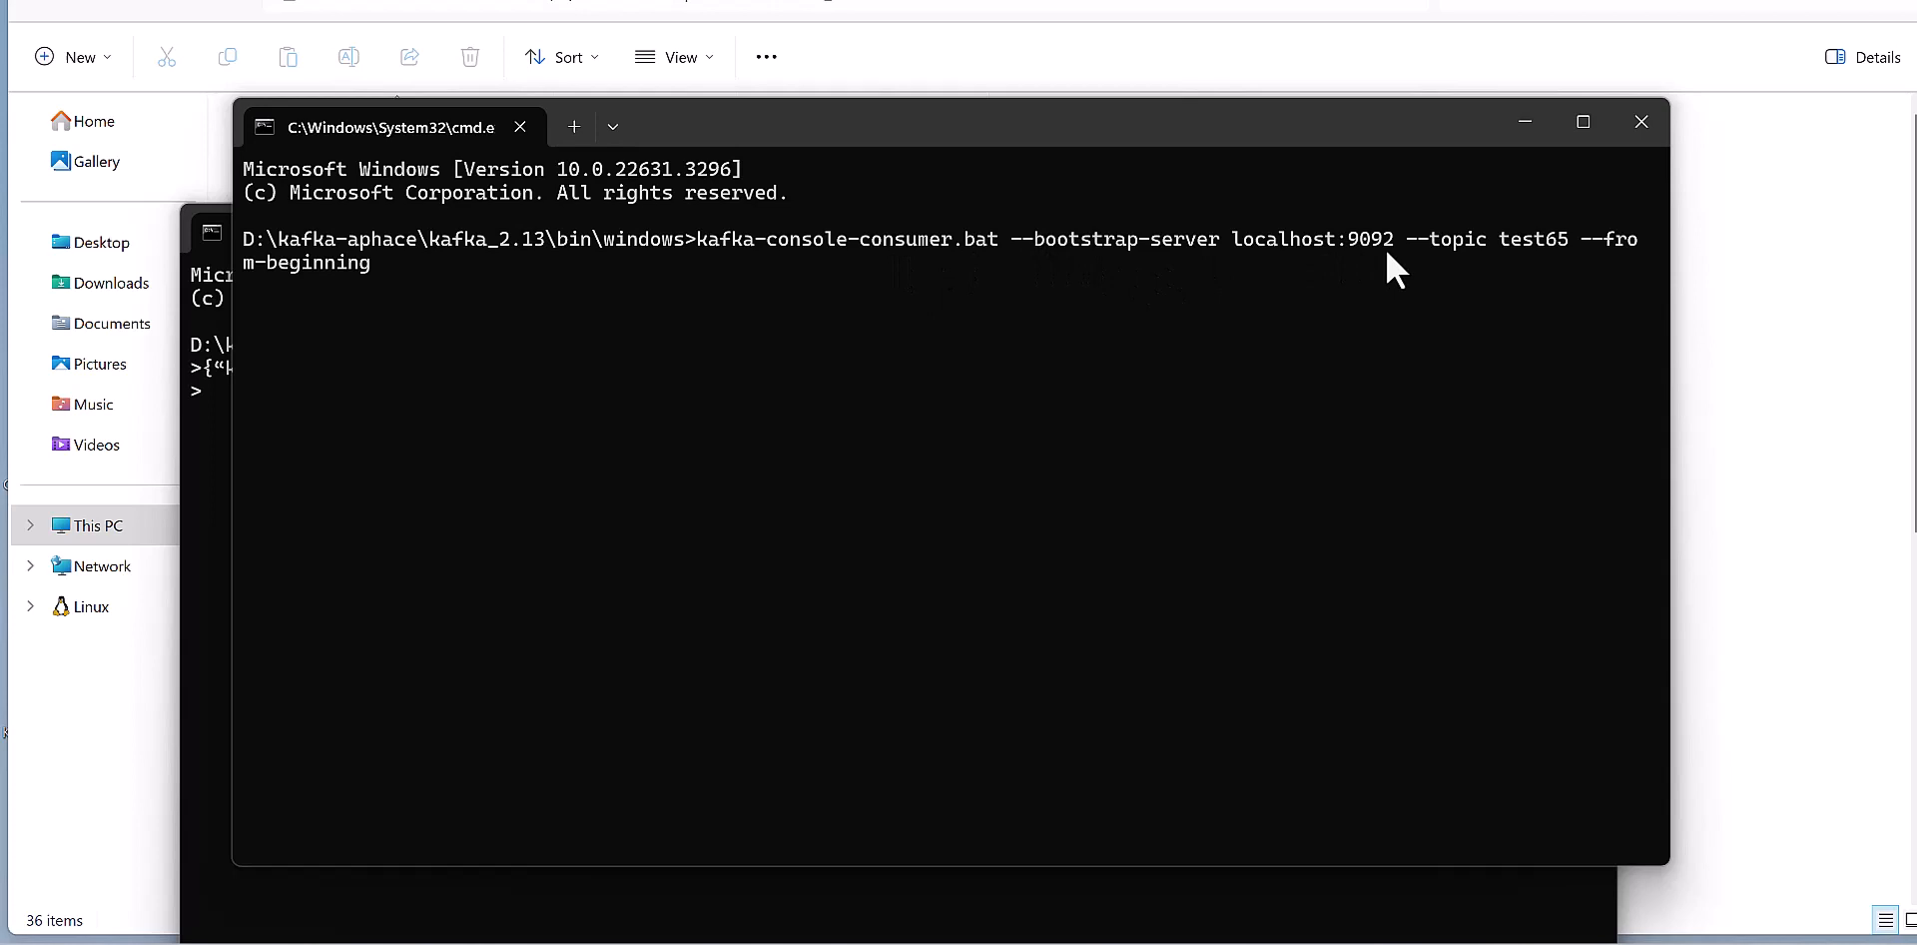
mouse_move(1544, 267)
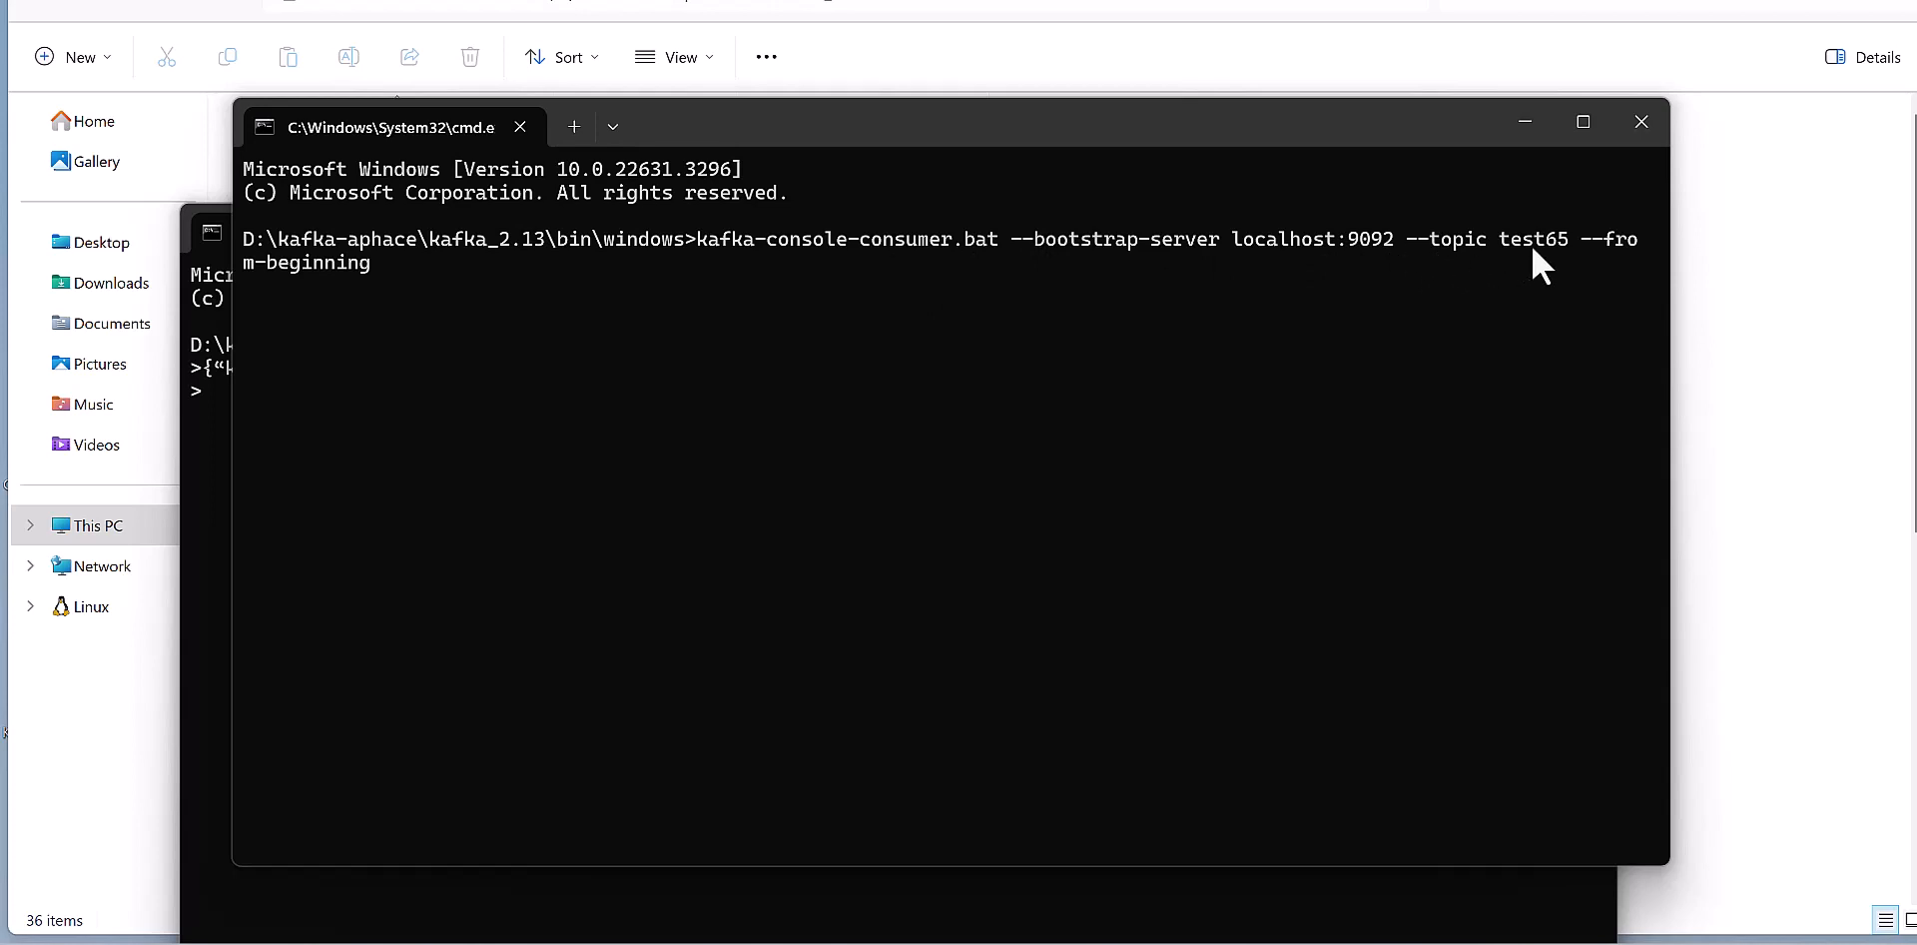
mouse_move(1593, 271)
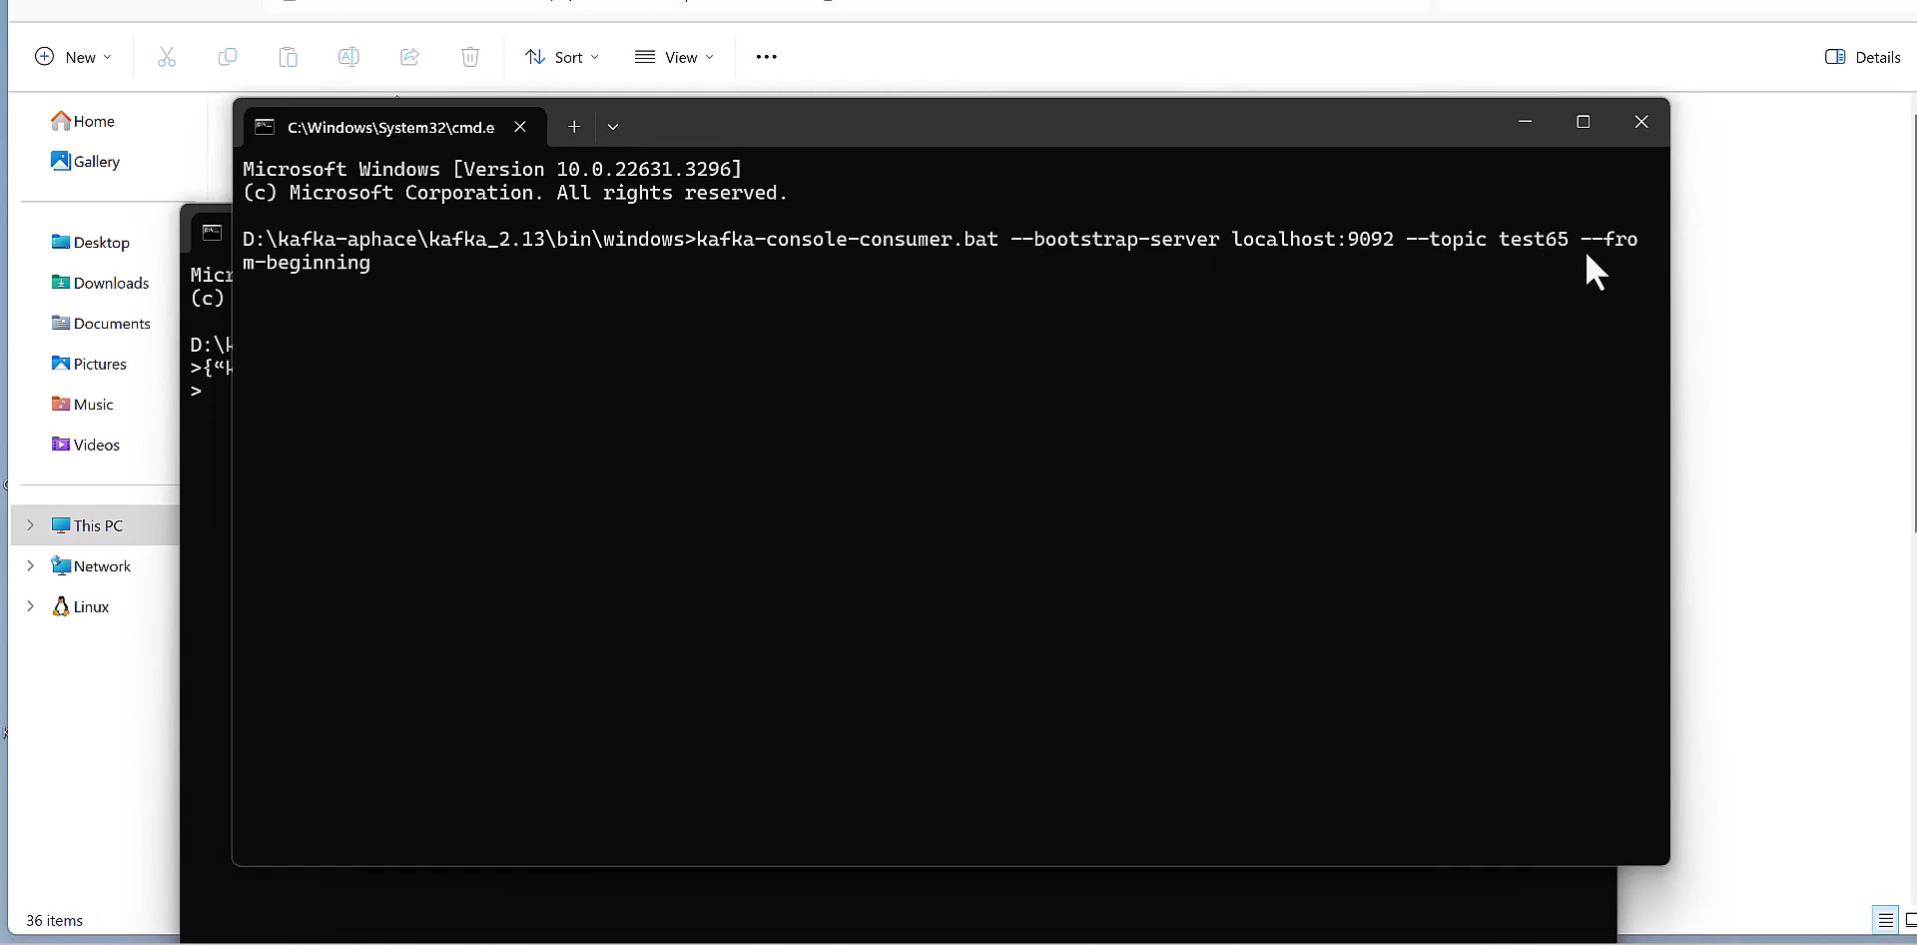
mouse_move(1567, 291)
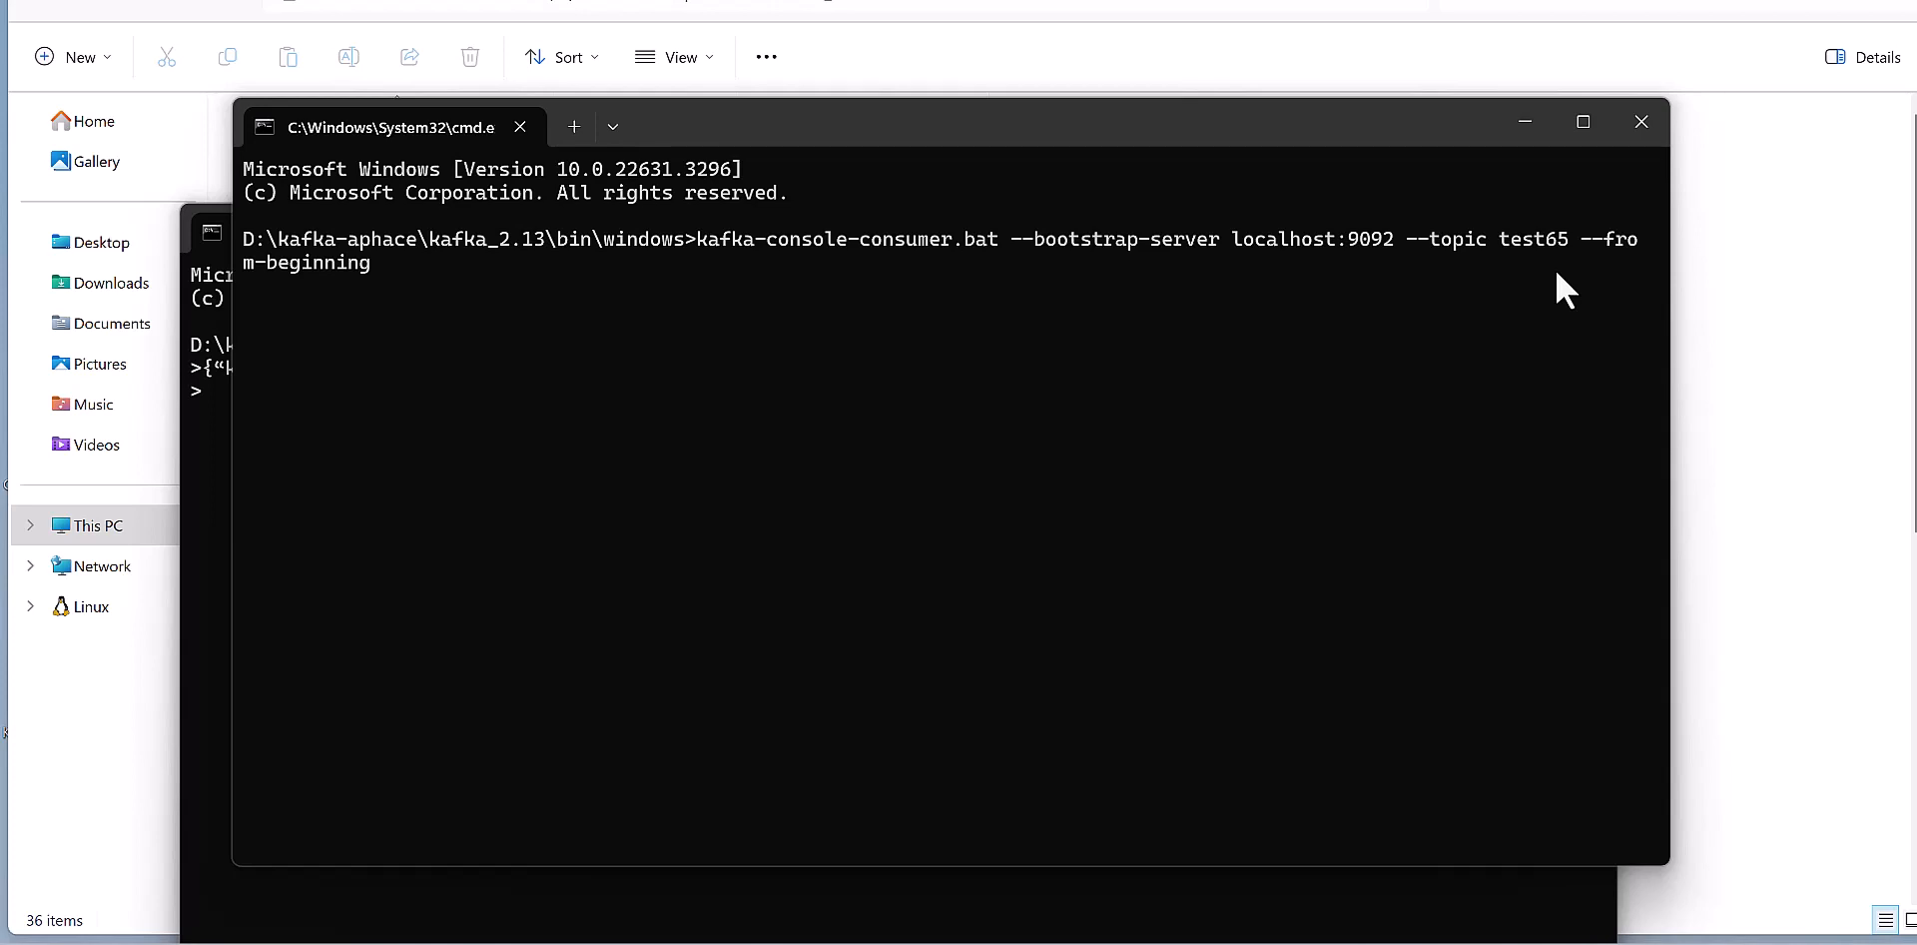
mouse_move(1229, 358)
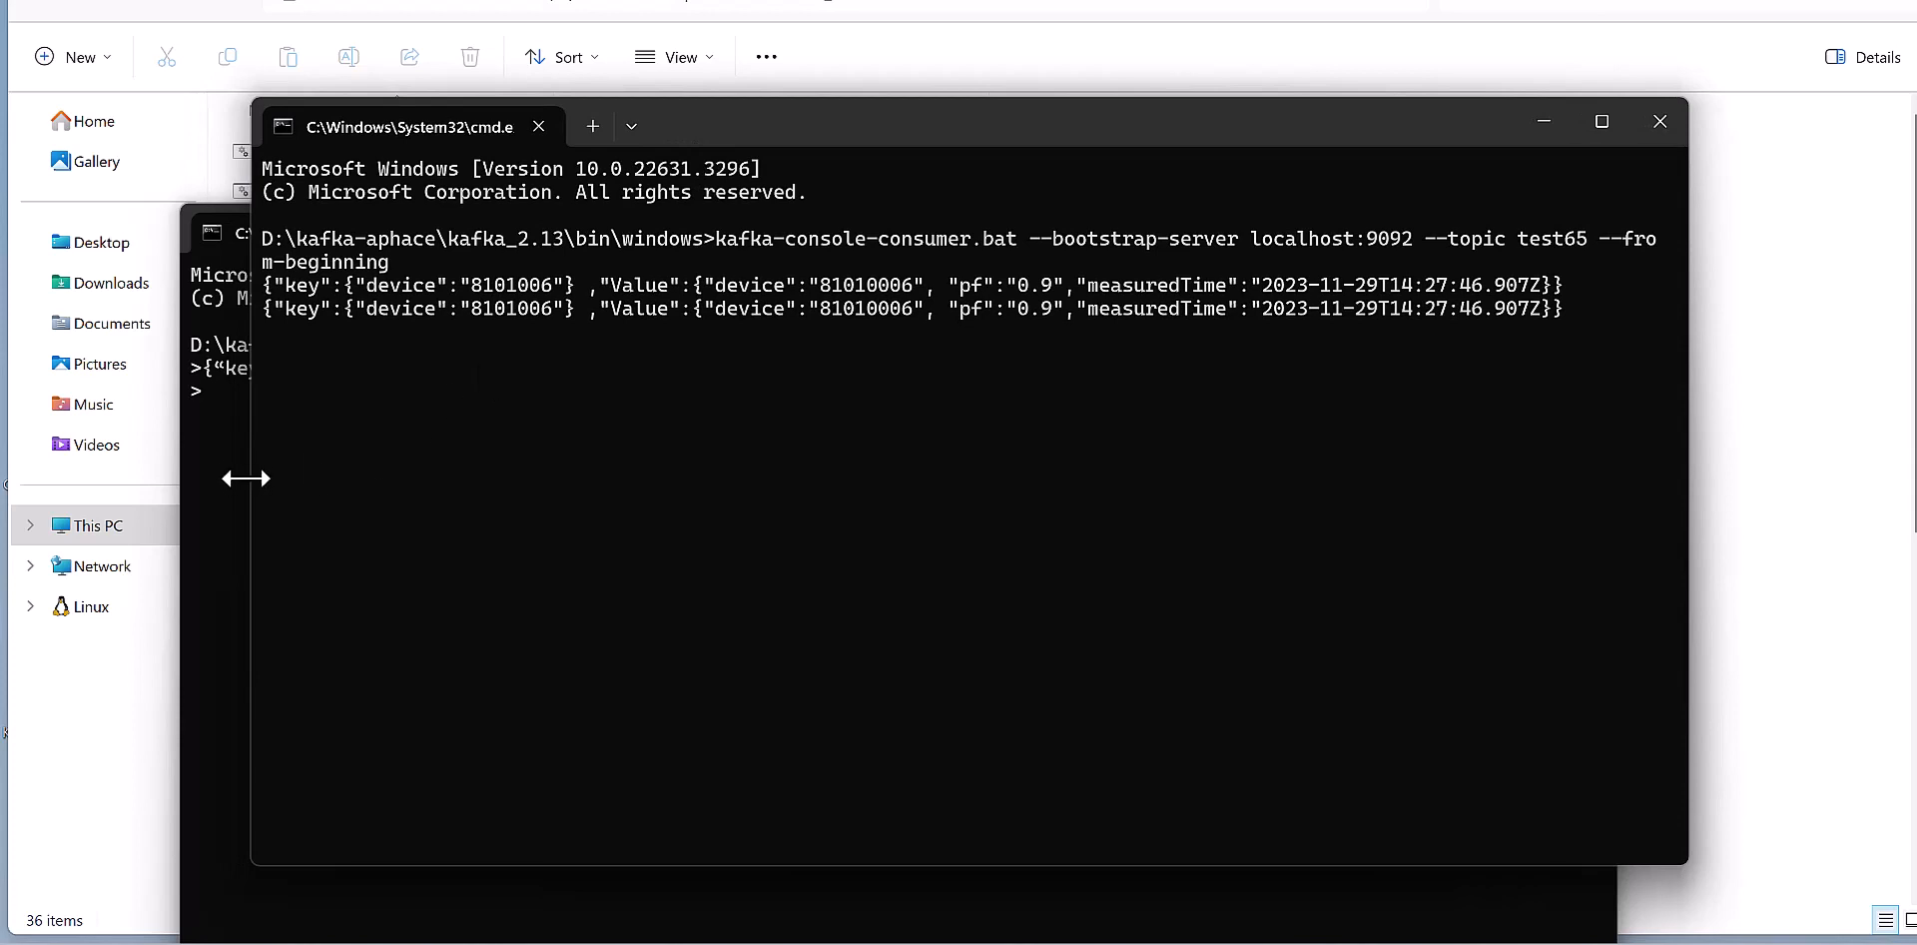
mouse_move(306, 306)
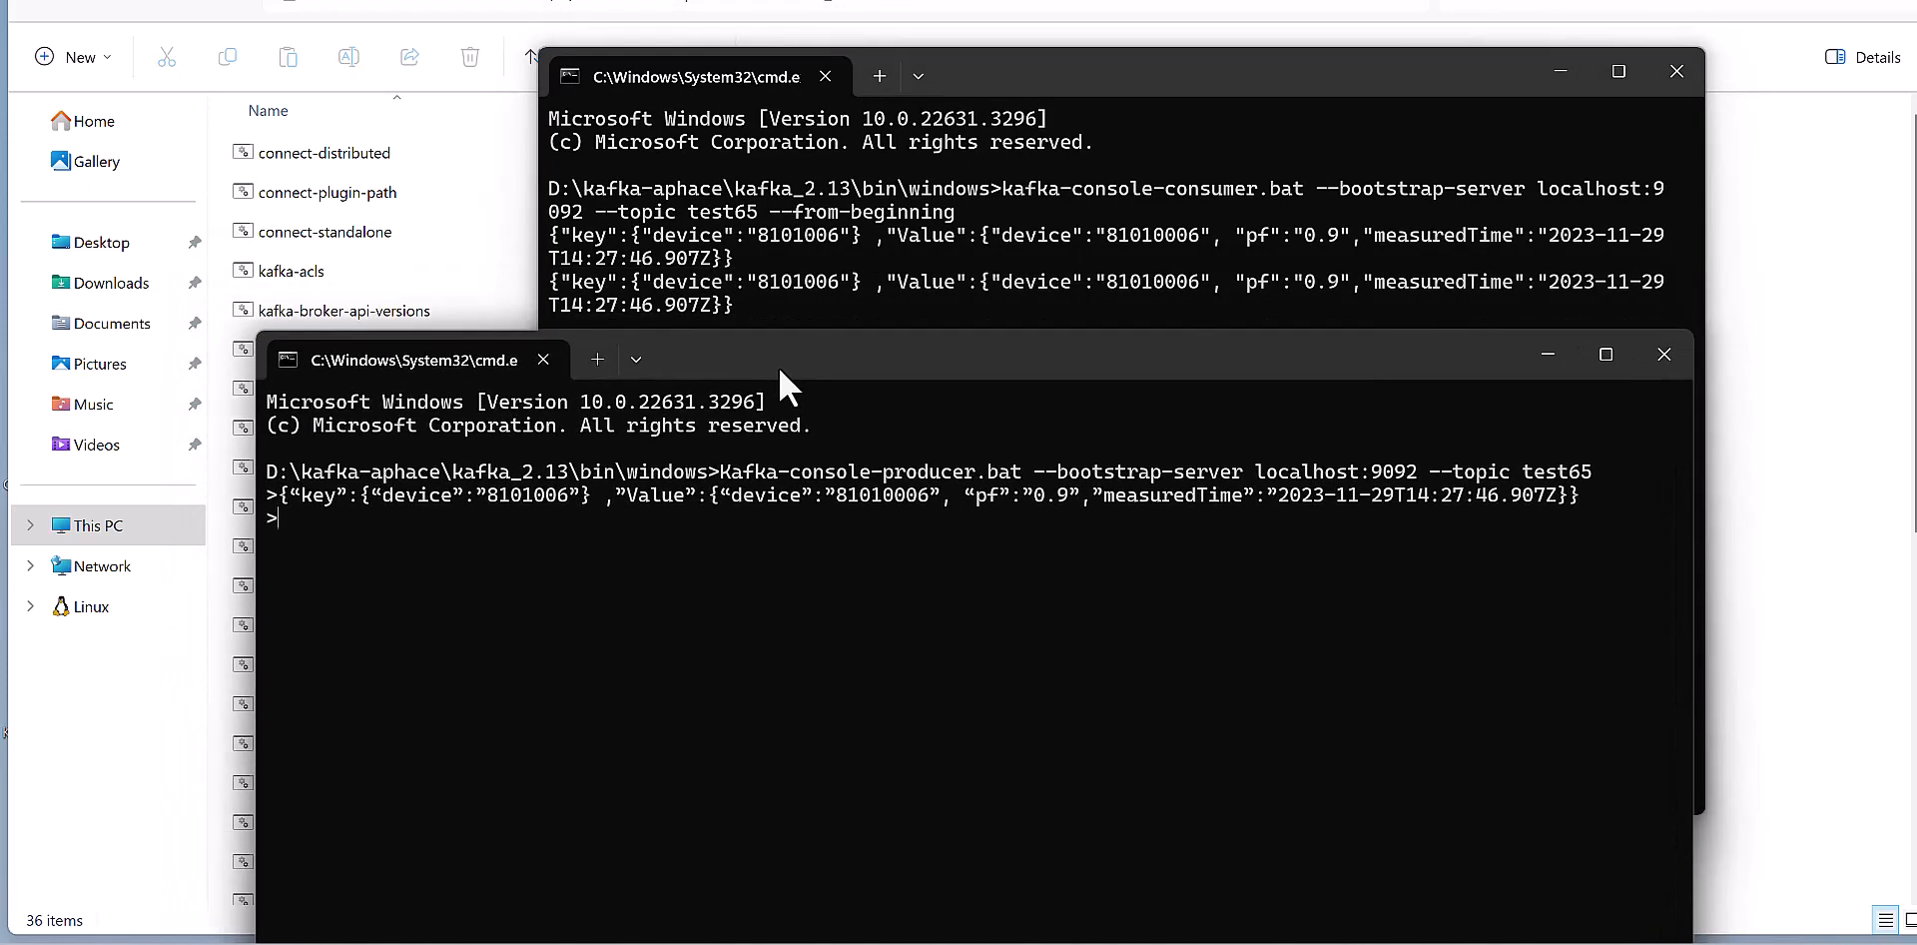
mouse_move(593, 596)
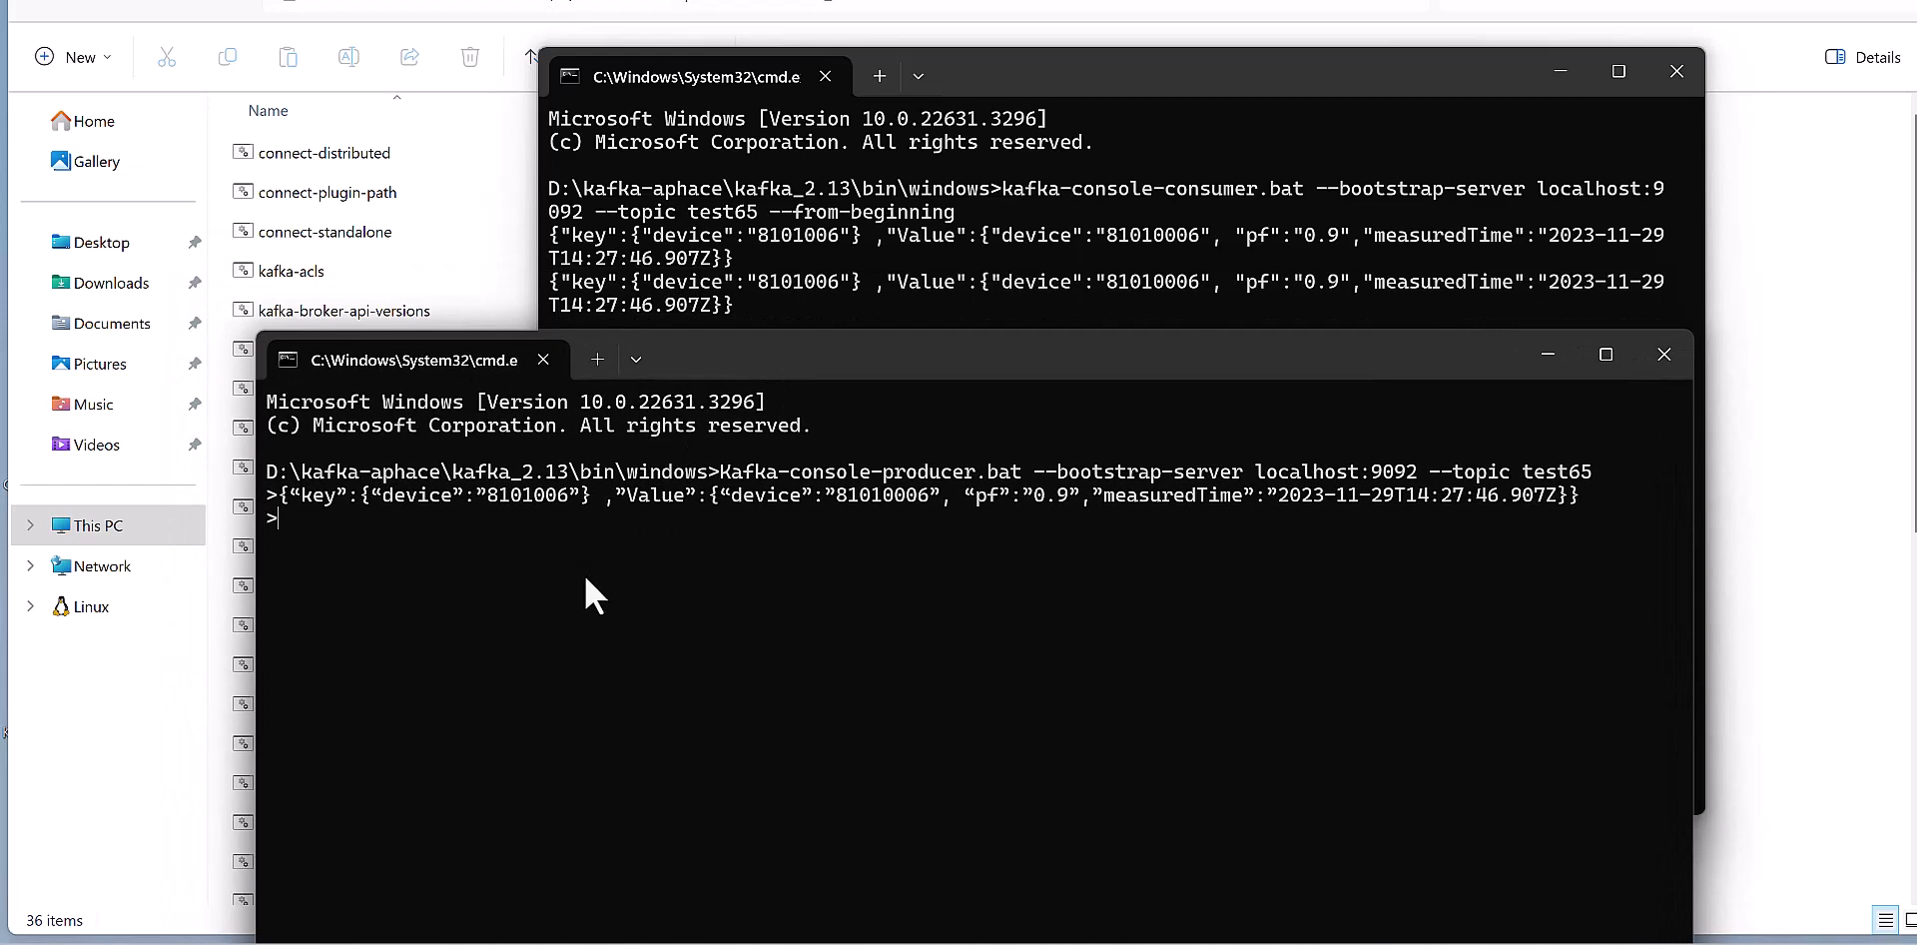
Send another JSON device message from the producer to test65
key("enter")
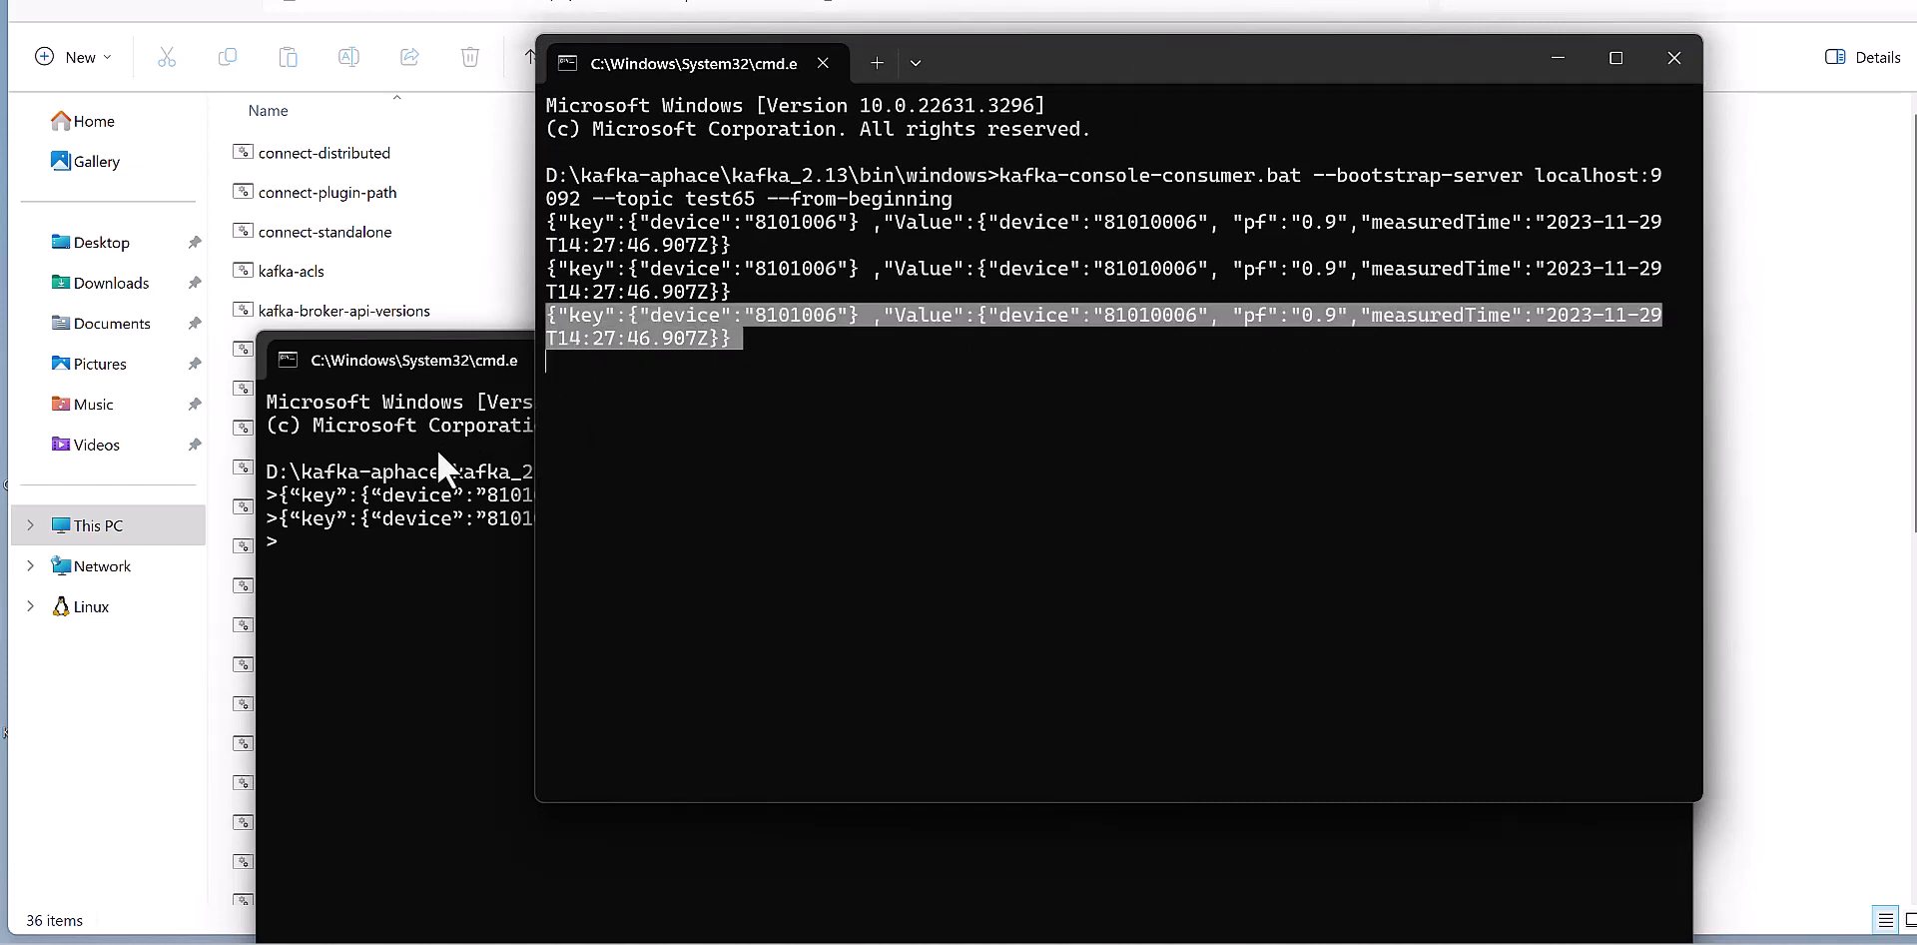
left_click_drag(1112, 62, 1123, 53)
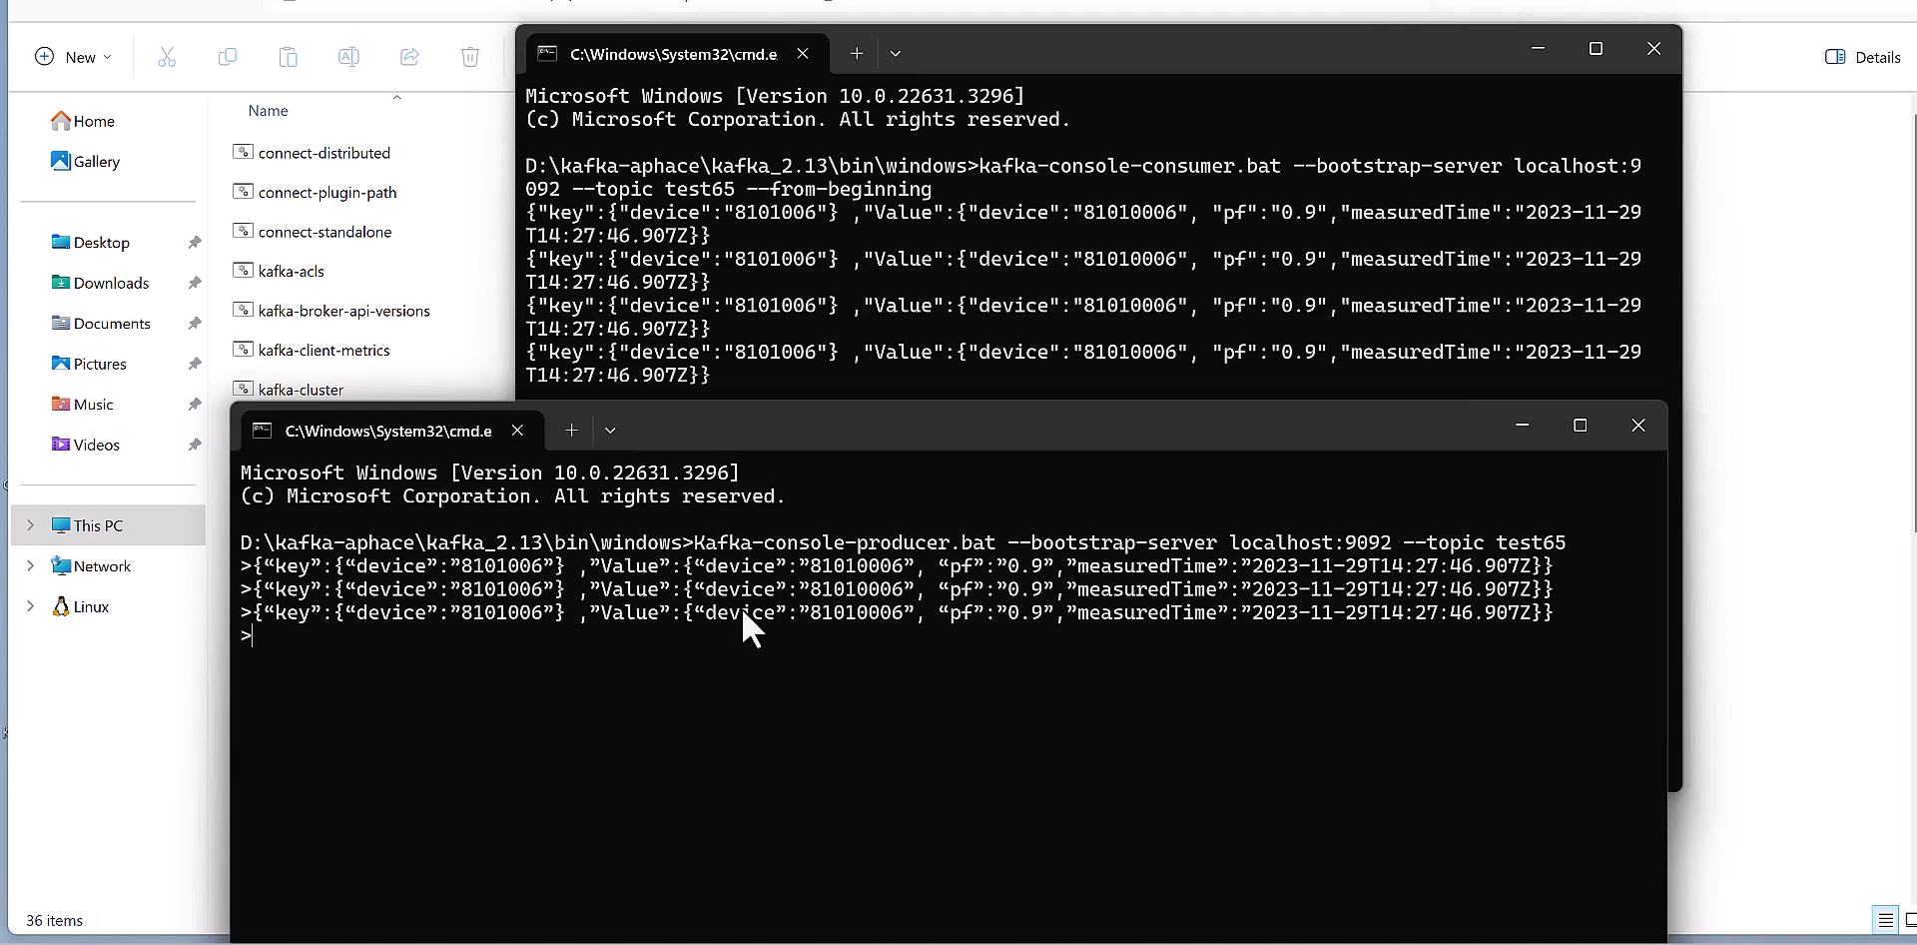
mouse_move(805, 607)
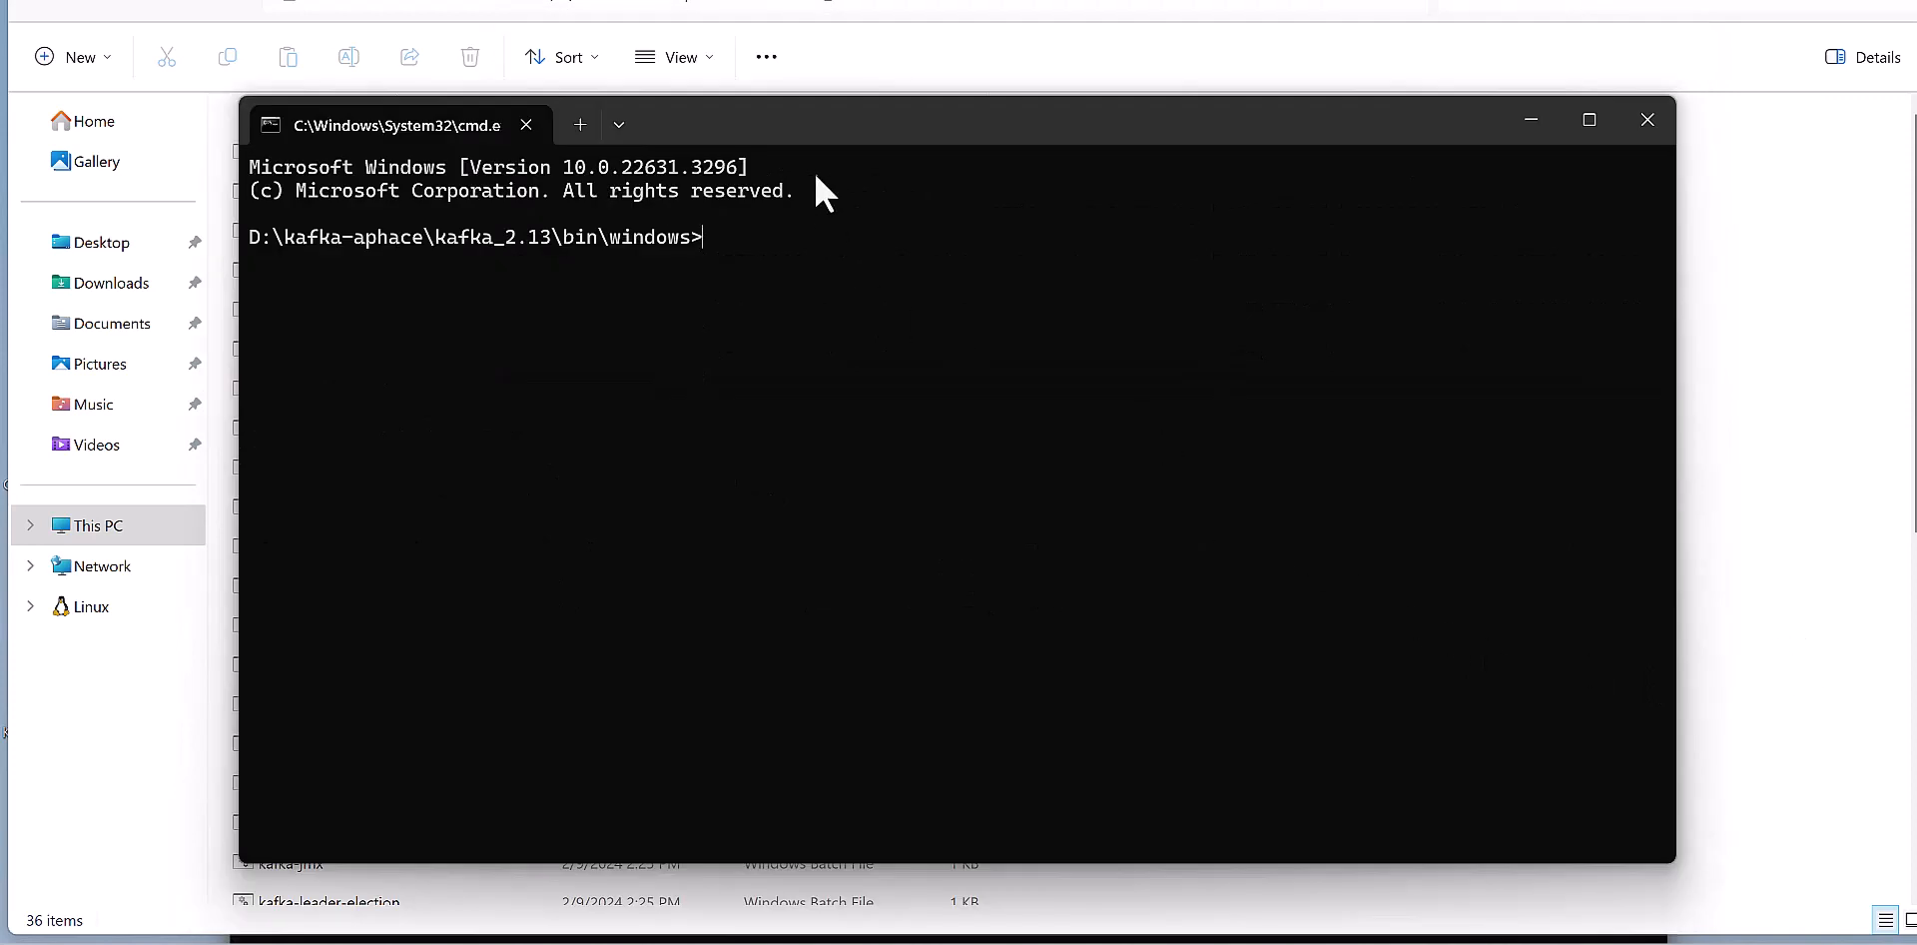
mouse_move(832, 141)
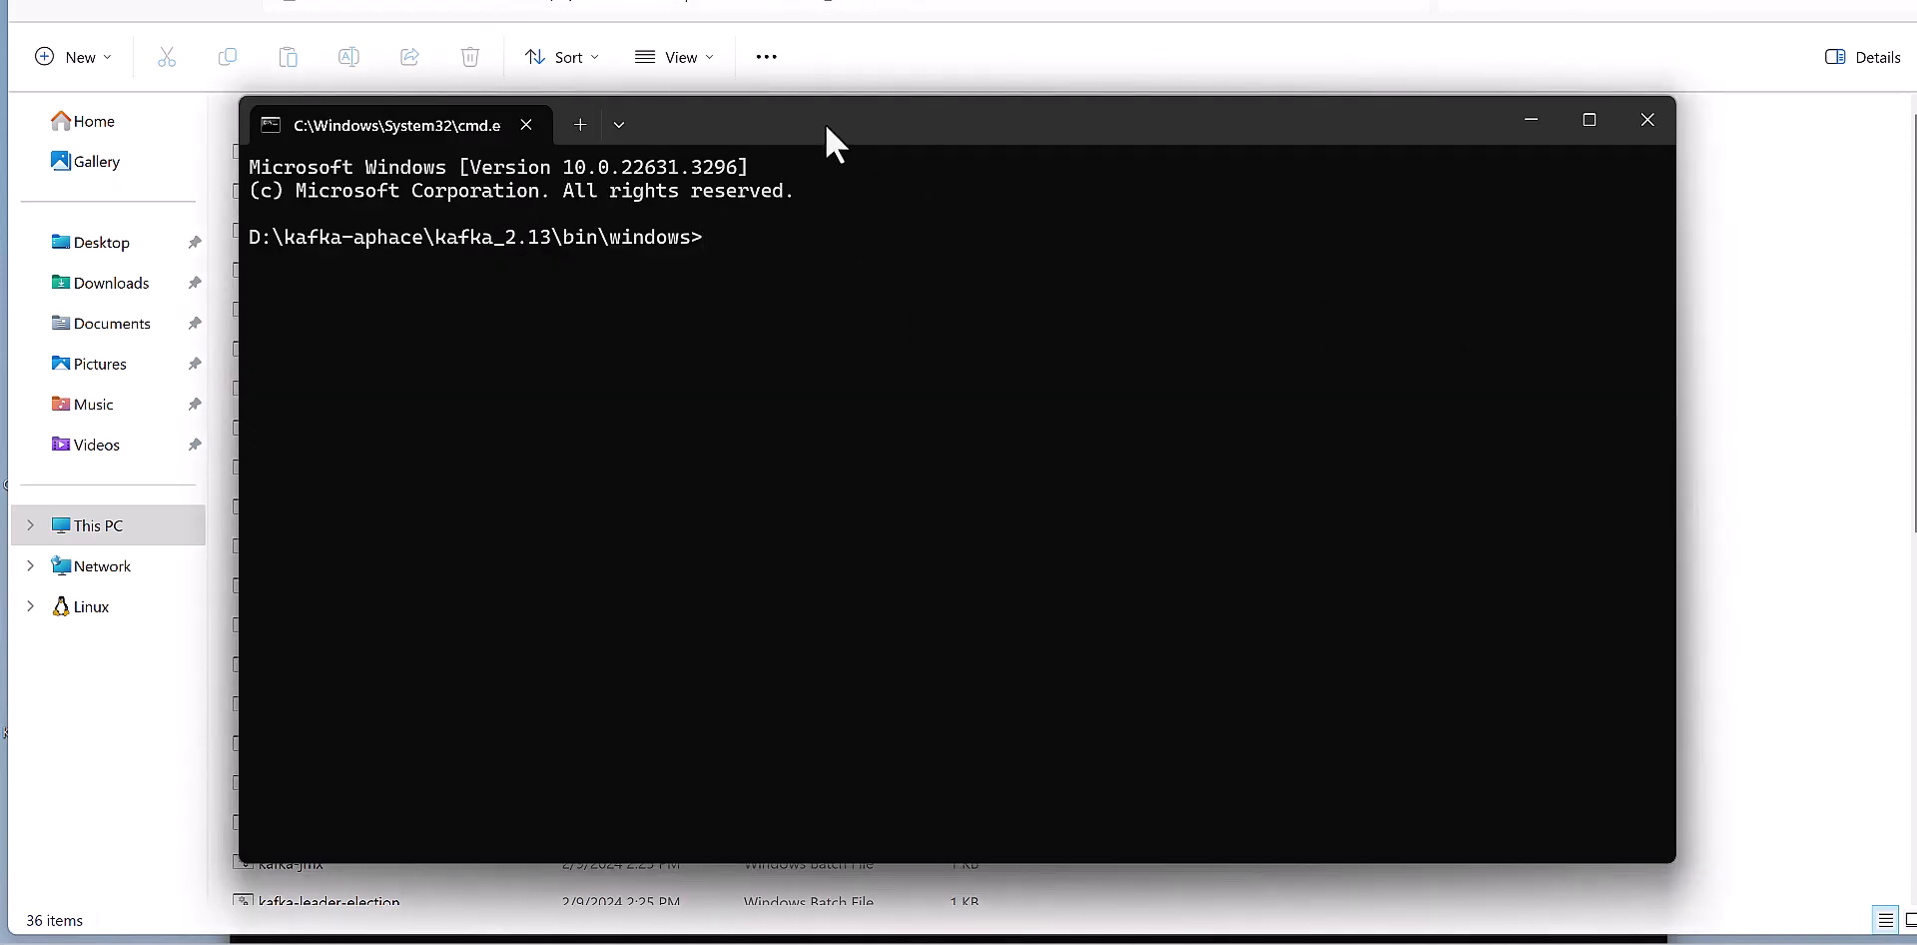
Type .\kafka-server-stop.bat ..\..\config\server.properties at the prompt
type(".\\kafka-server-stop.bat ..\\..\\config\\server.properties")
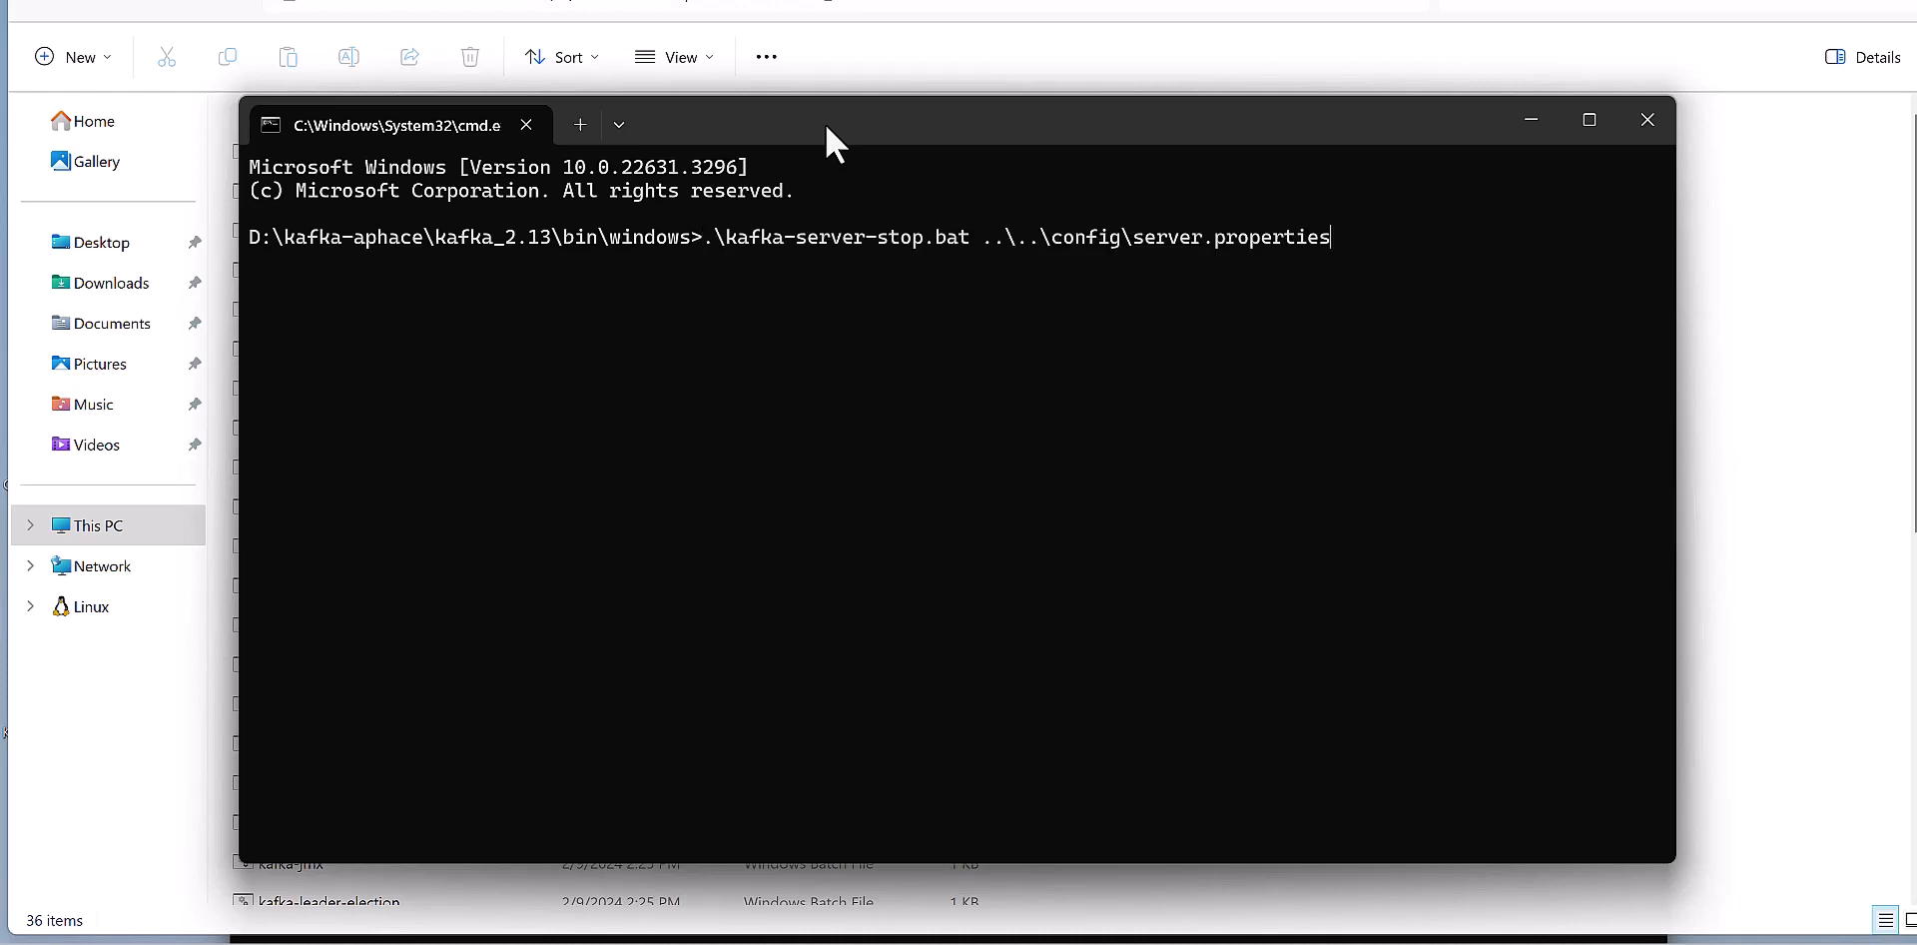
mouse_move(900, 274)
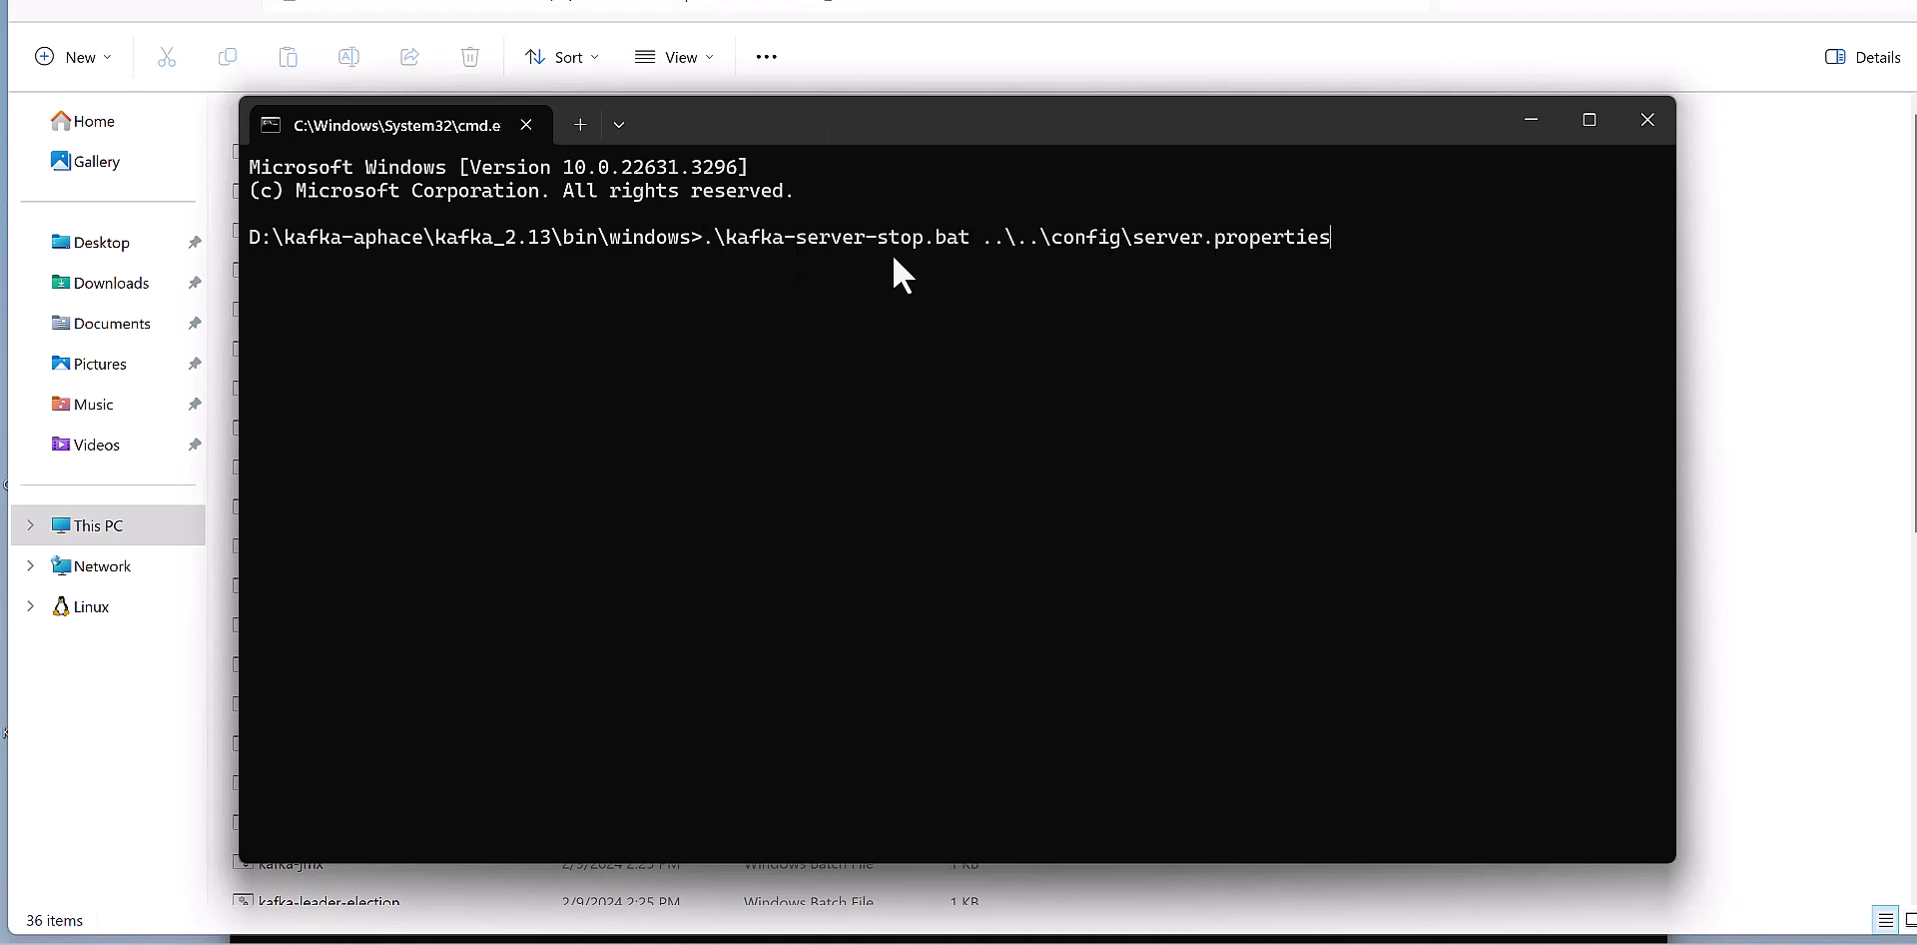
mouse_move(954, 275)
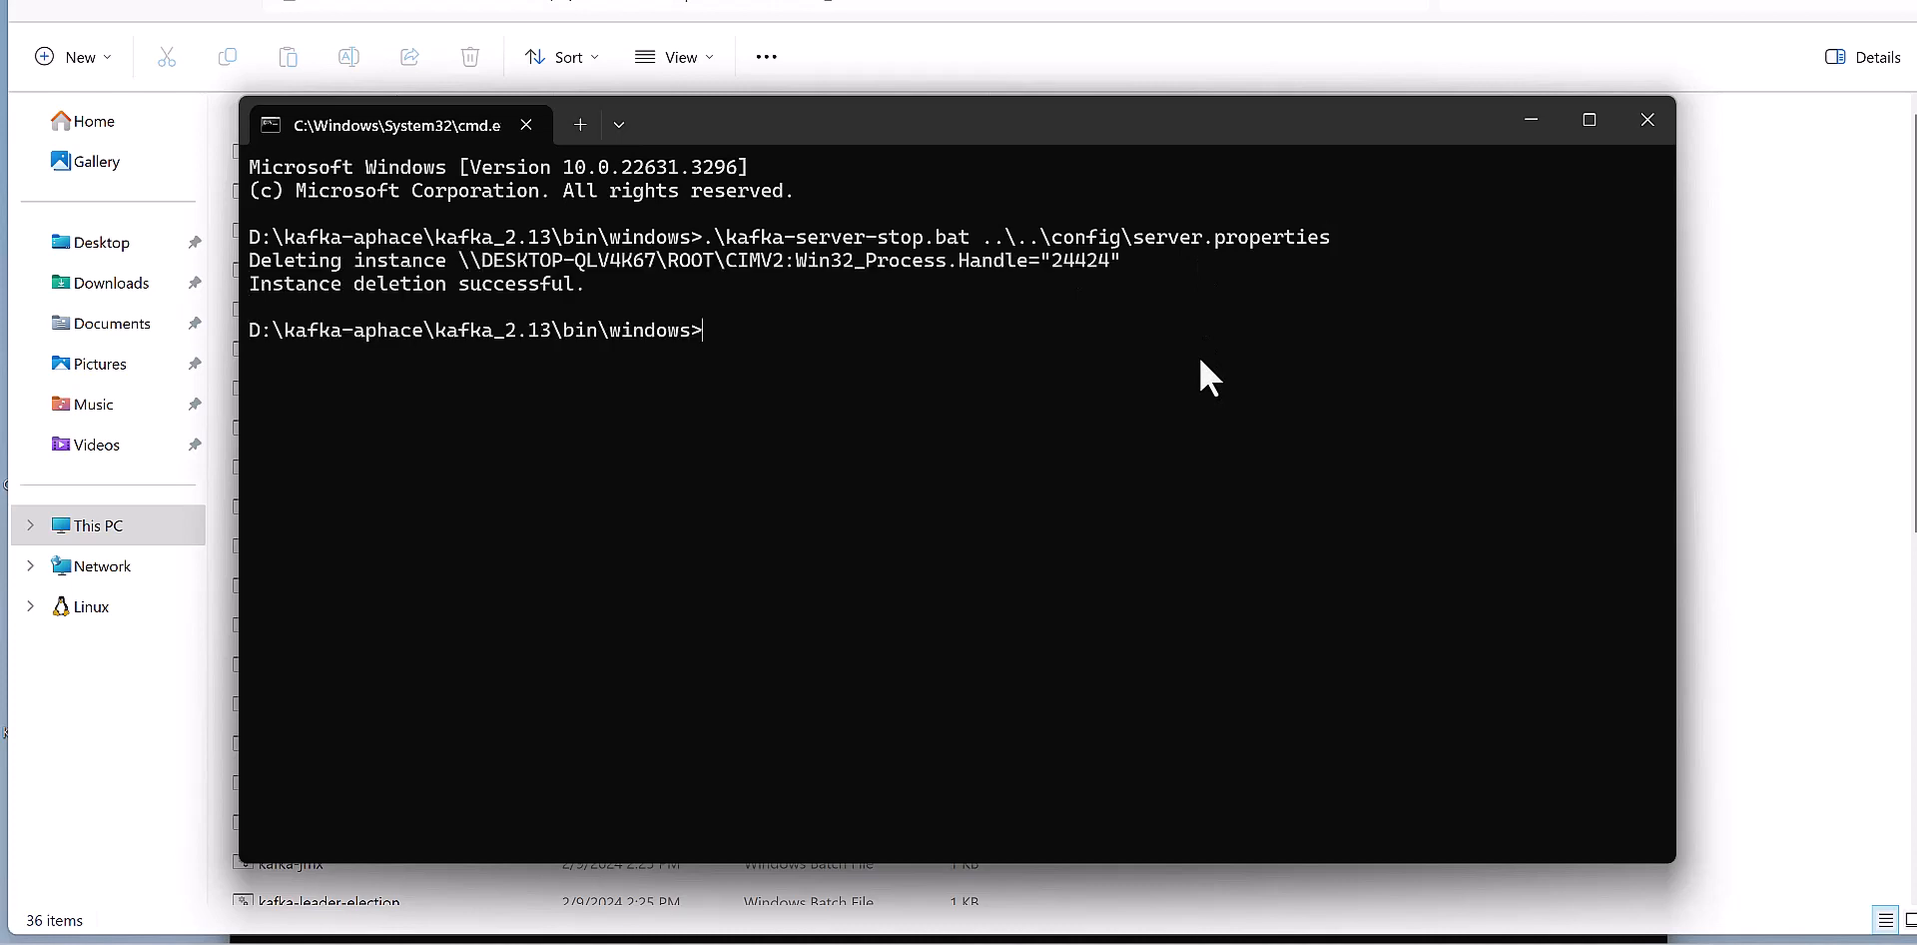
mouse_move(794, 441)
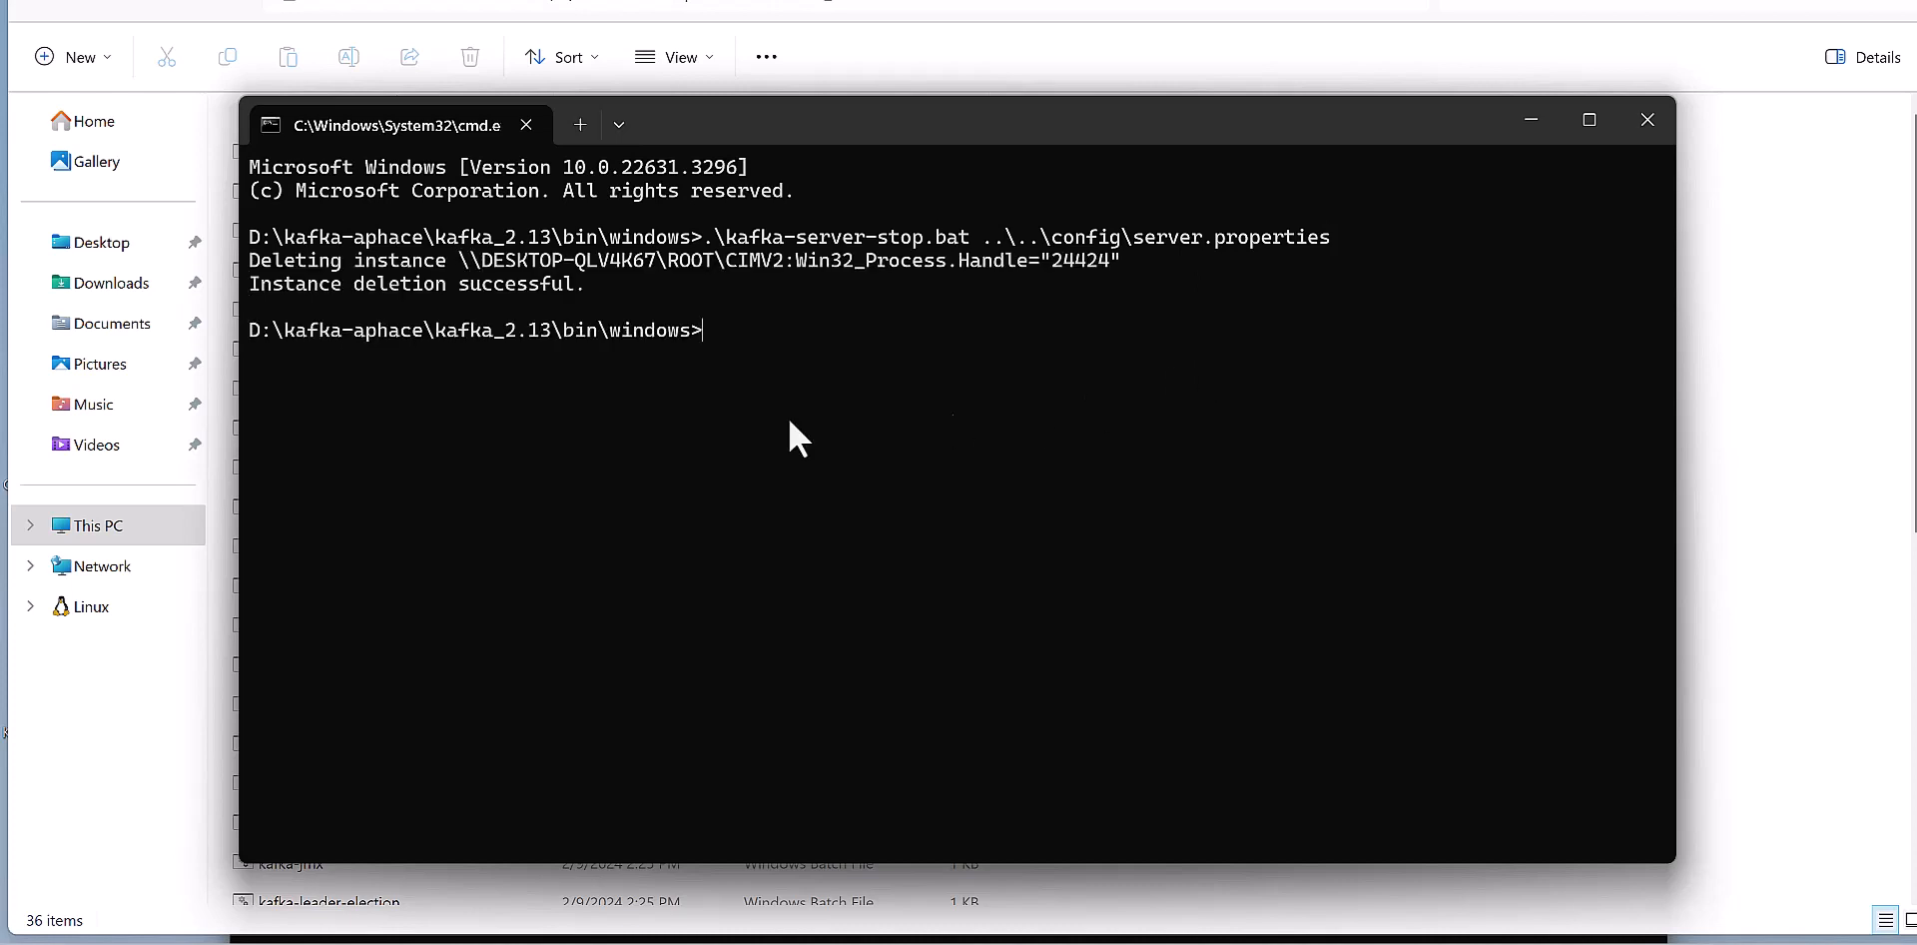
mouse_move(593, 414)
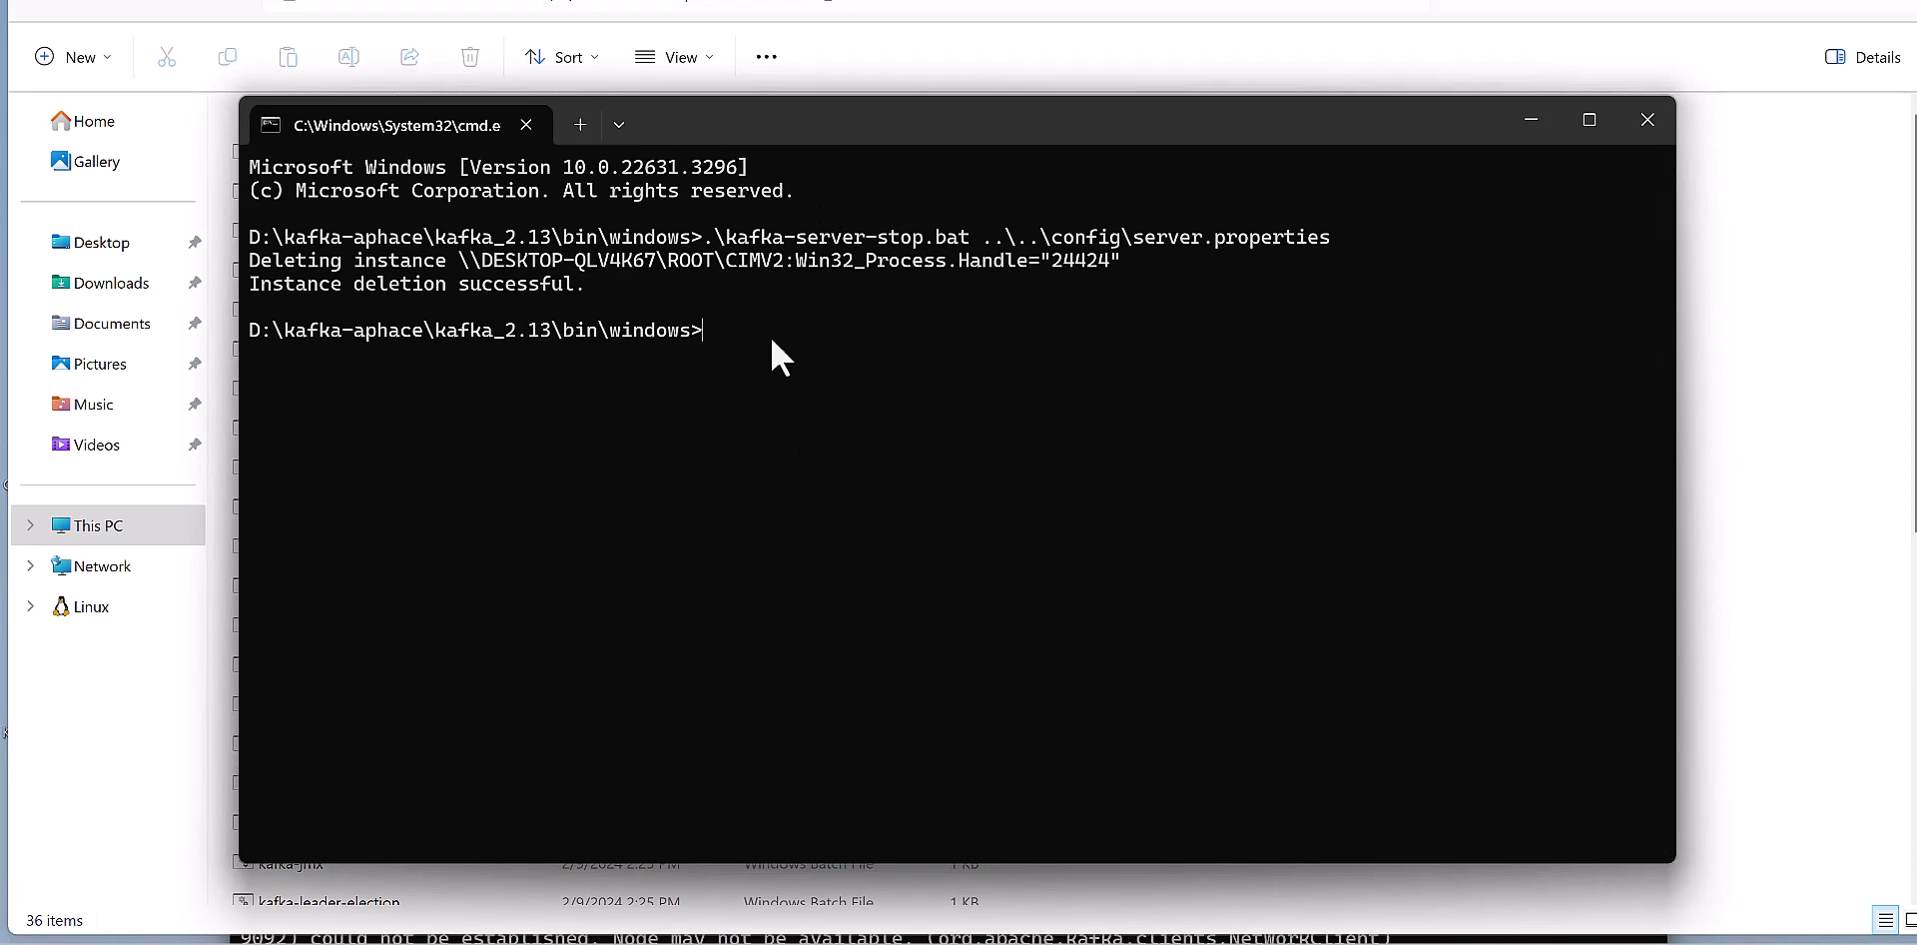
Run .\zookeeper-server-stop.bat with the zookeeper.properties config path
type(".\\zookeeper-server-stop.bat ..\\..config\\zookeeper.properties")
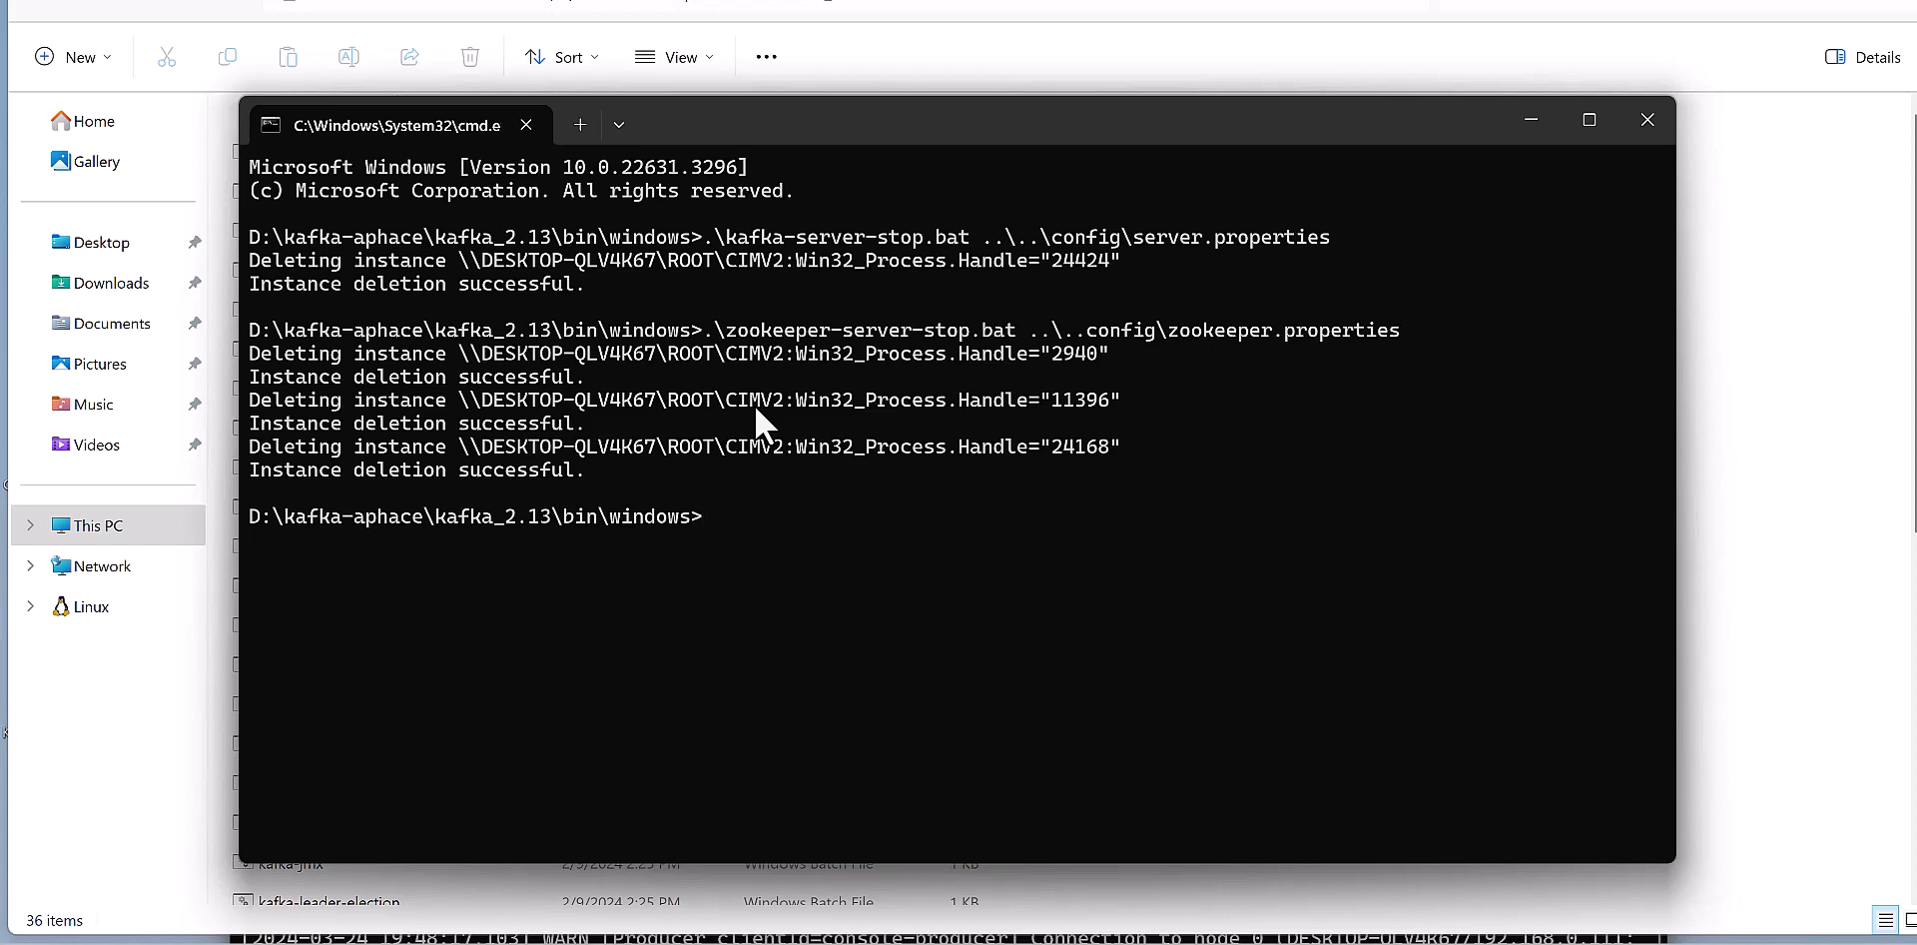
mouse_move(1784, 644)
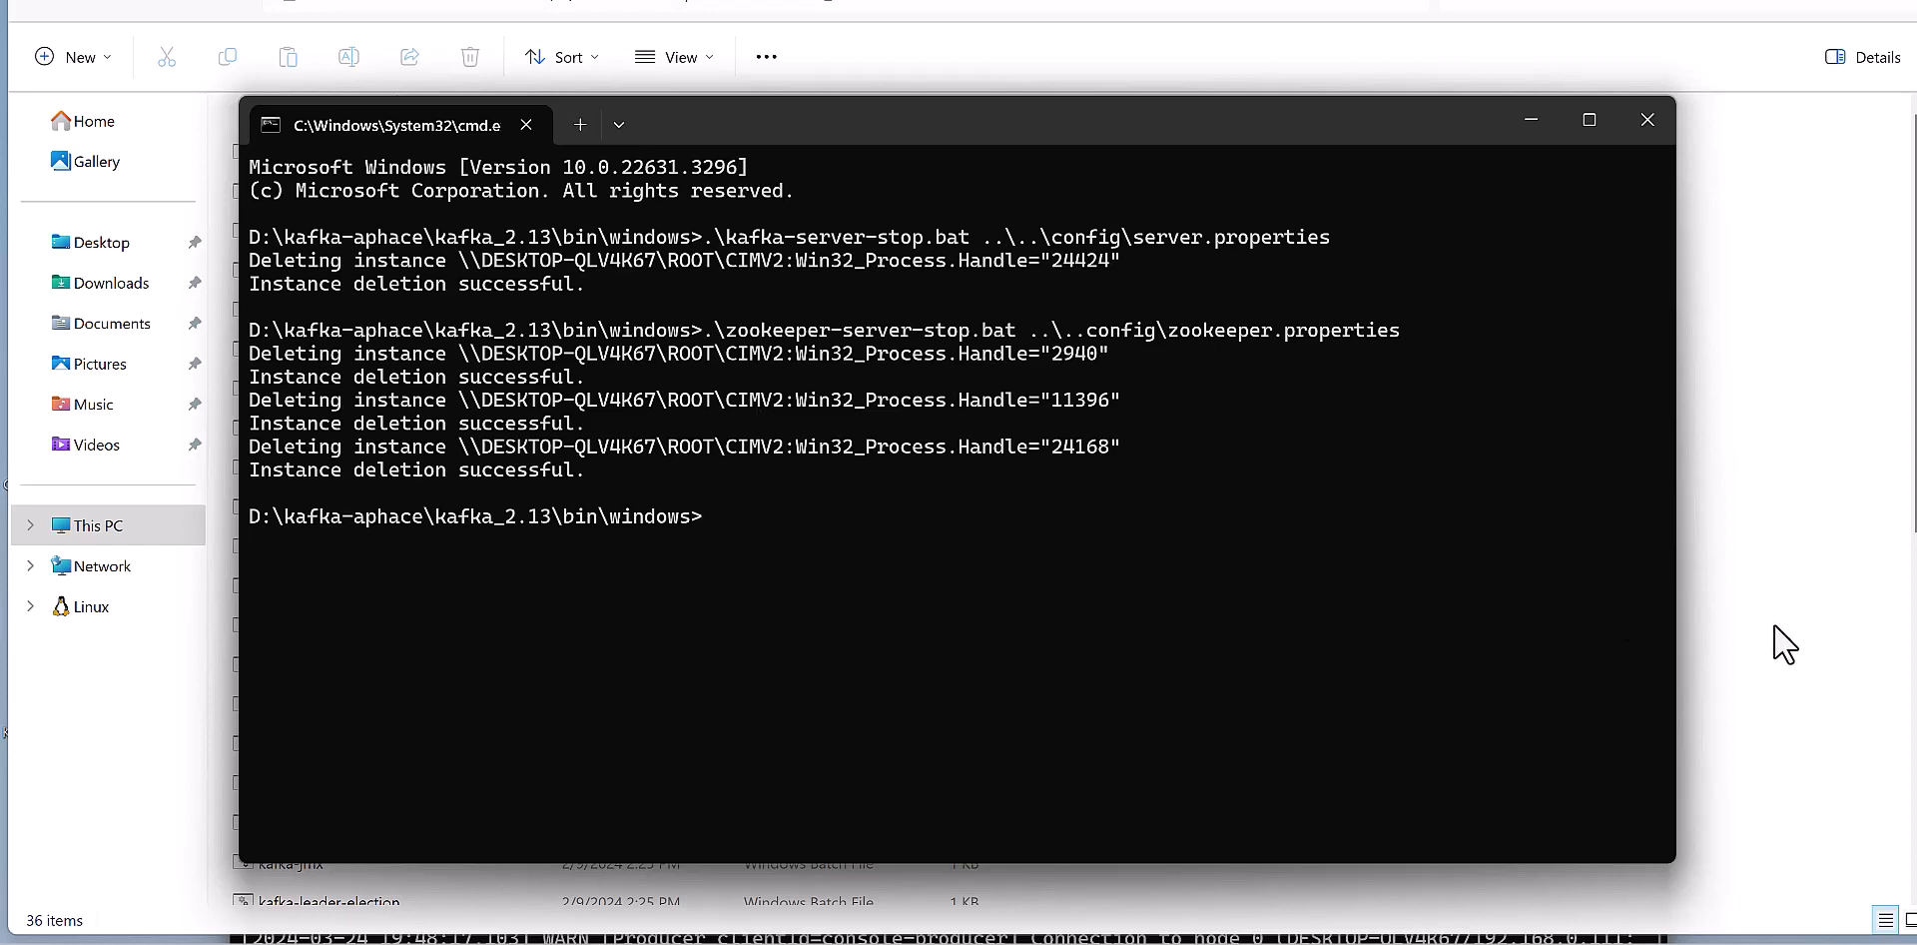
mouse_move(1113, 281)
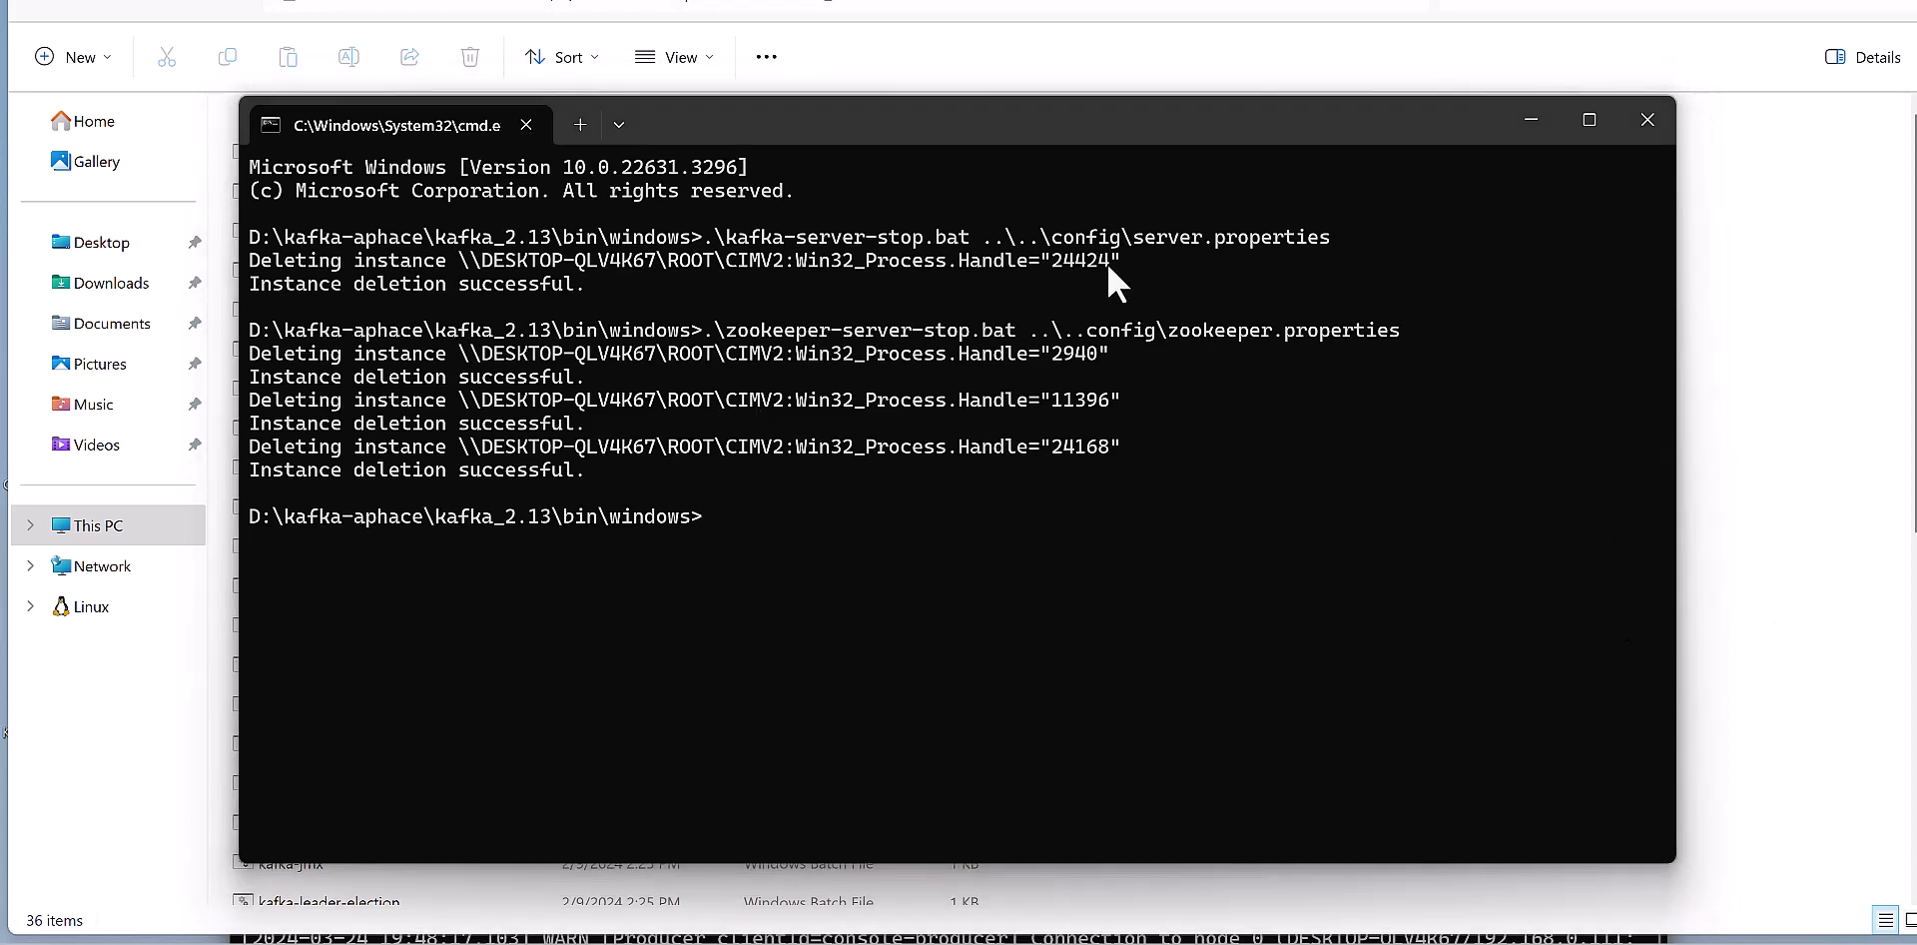